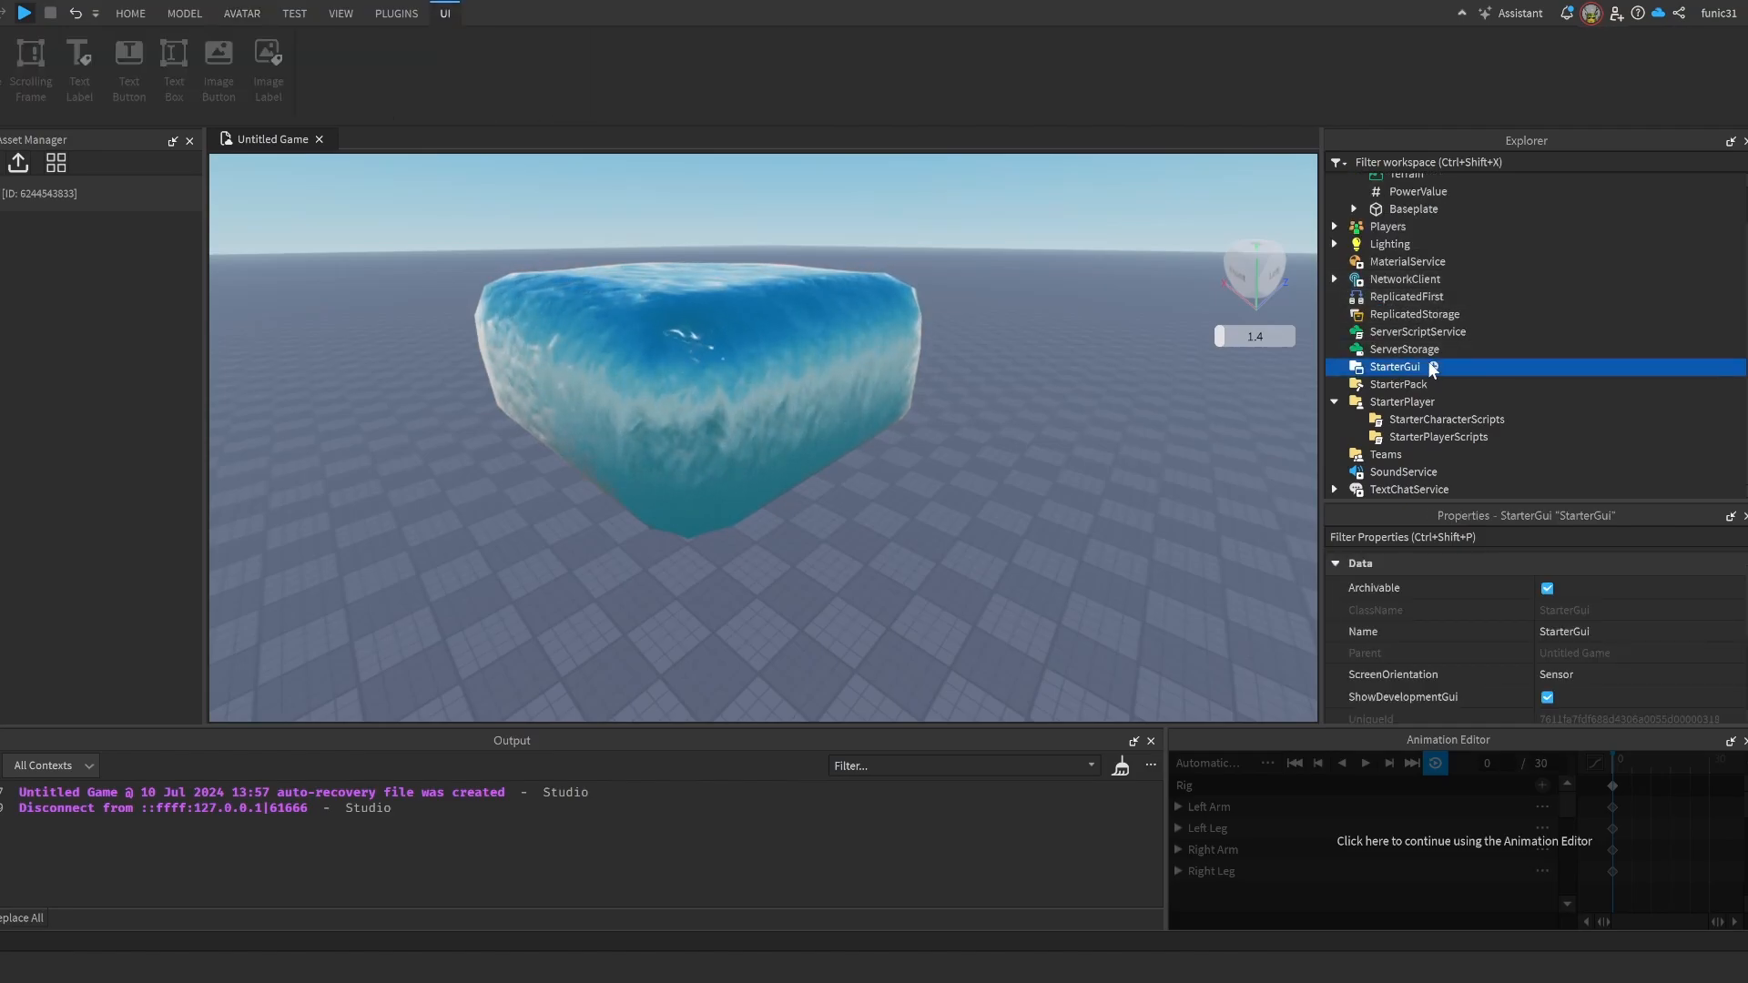
- Add a ScreenGui under StarterGui named OxygenGui with bar frames and an "Oxygen" TextLabel in Fredoka One
click(1433, 366)
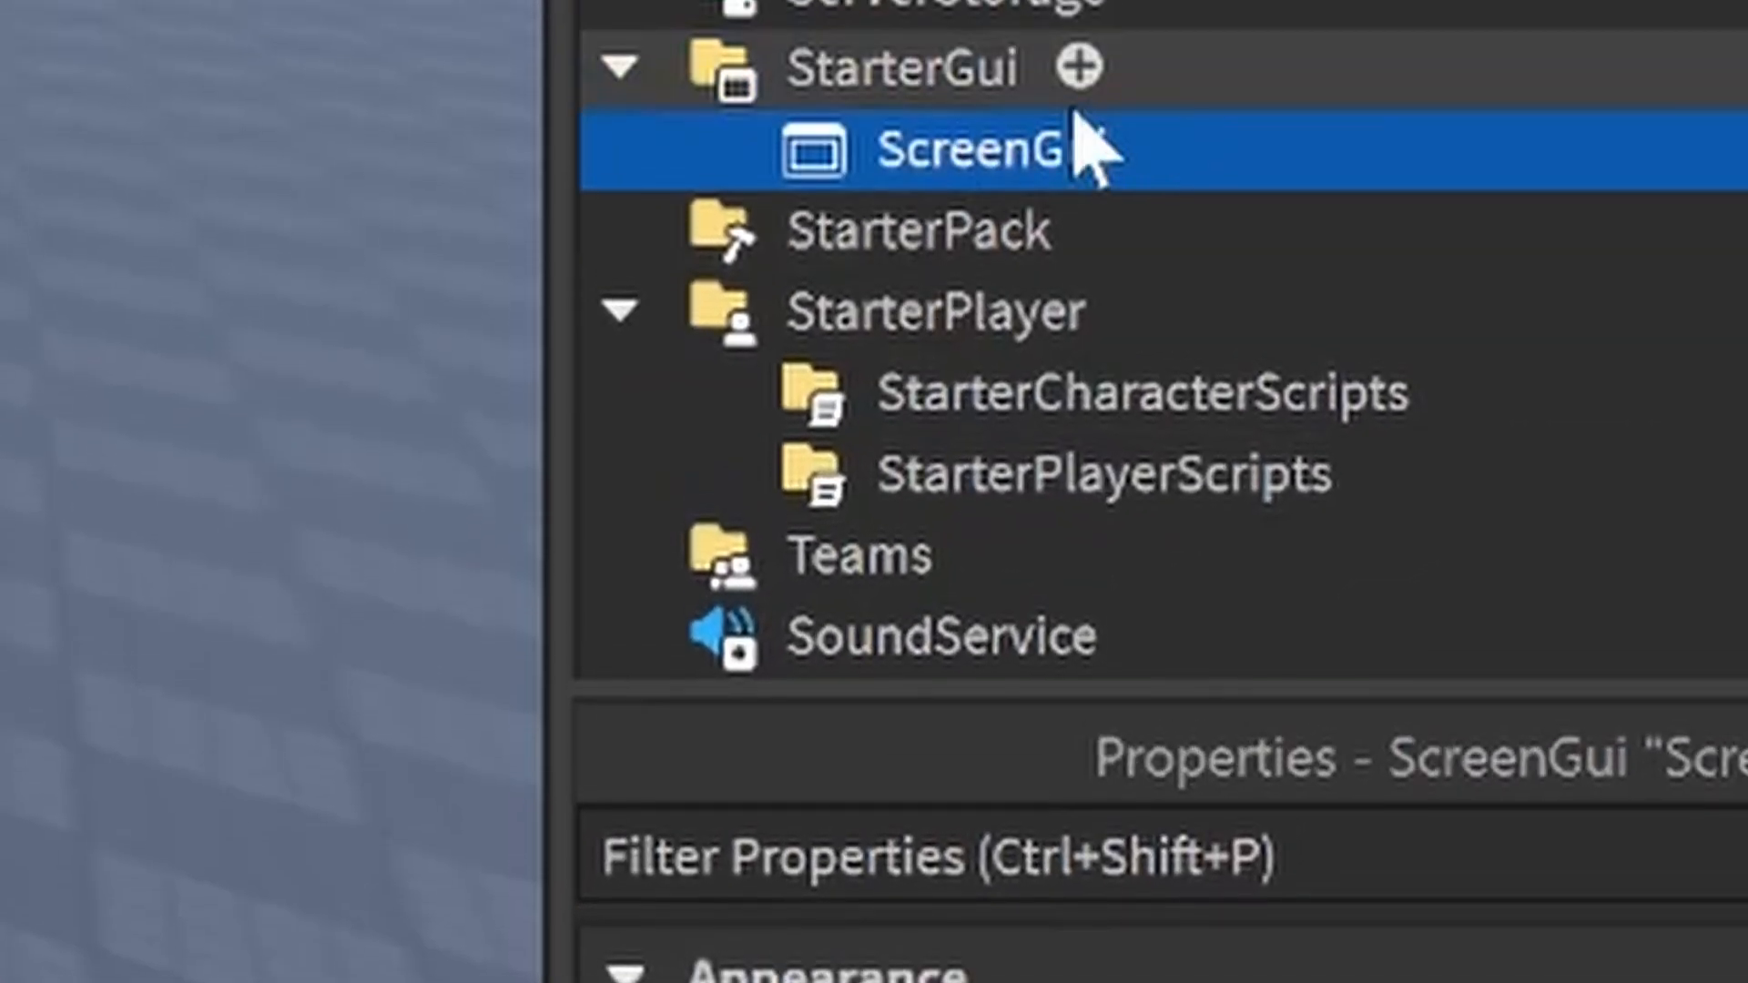
text(Oxygen)
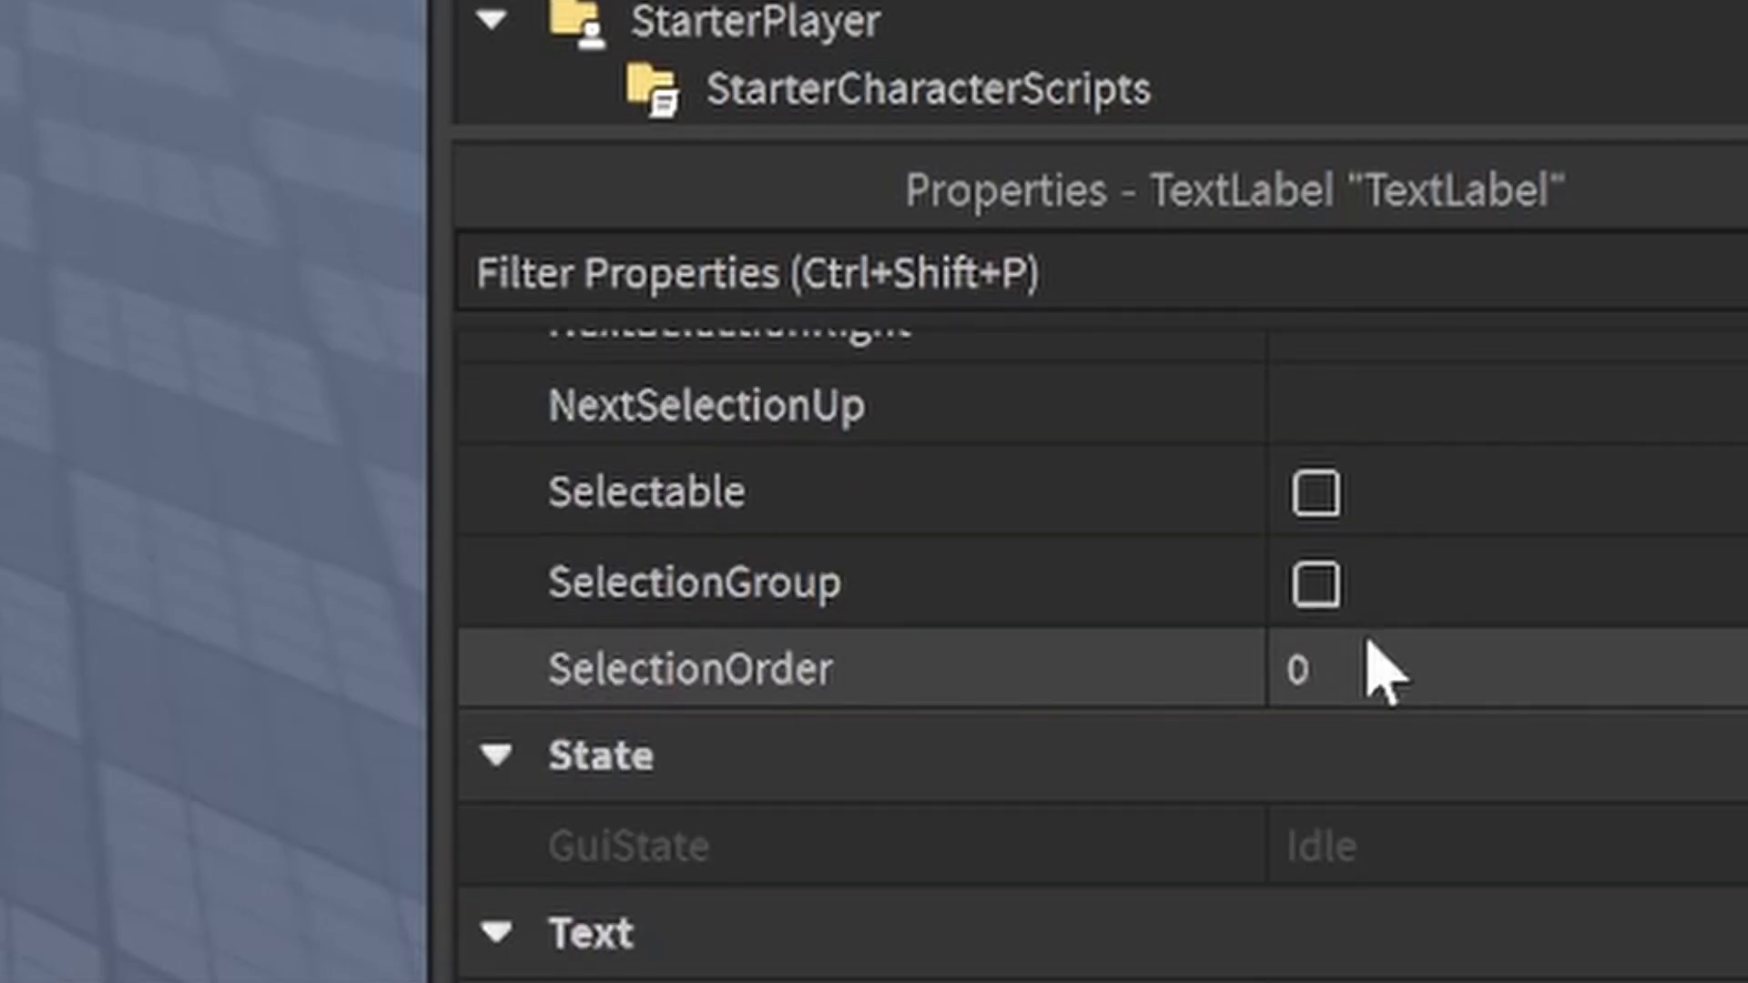
click(1393, 914)
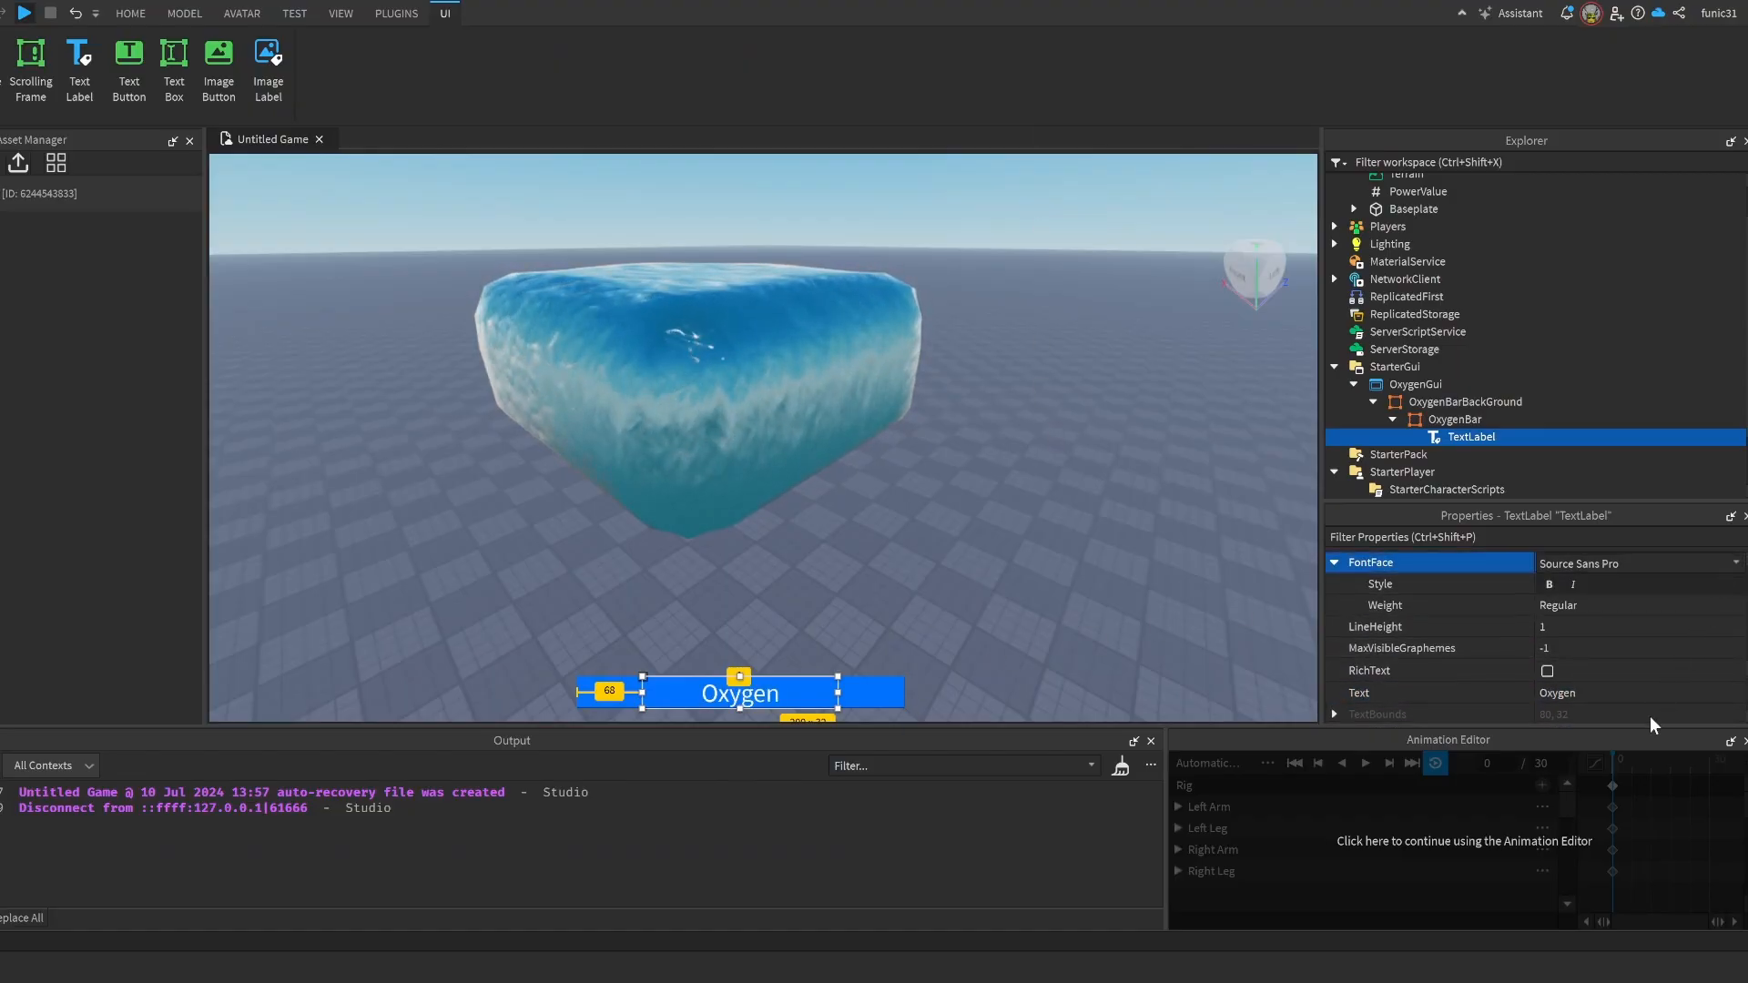
click(1633, 563)
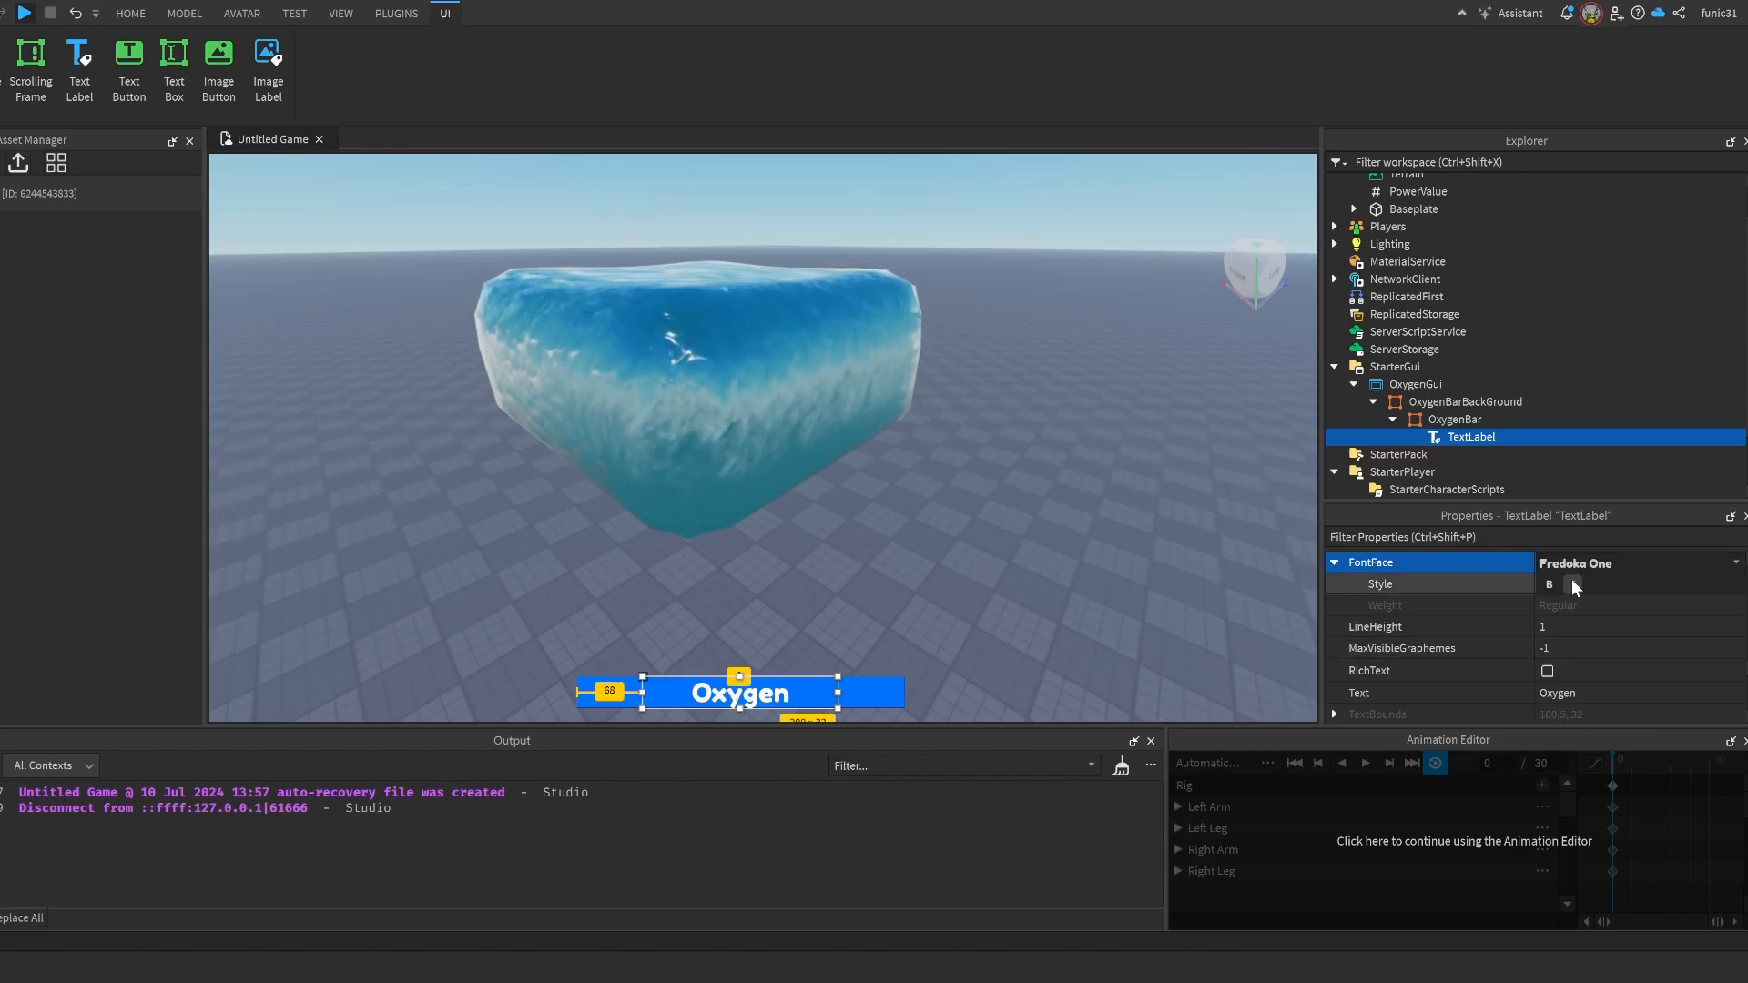
click(1572, 584)
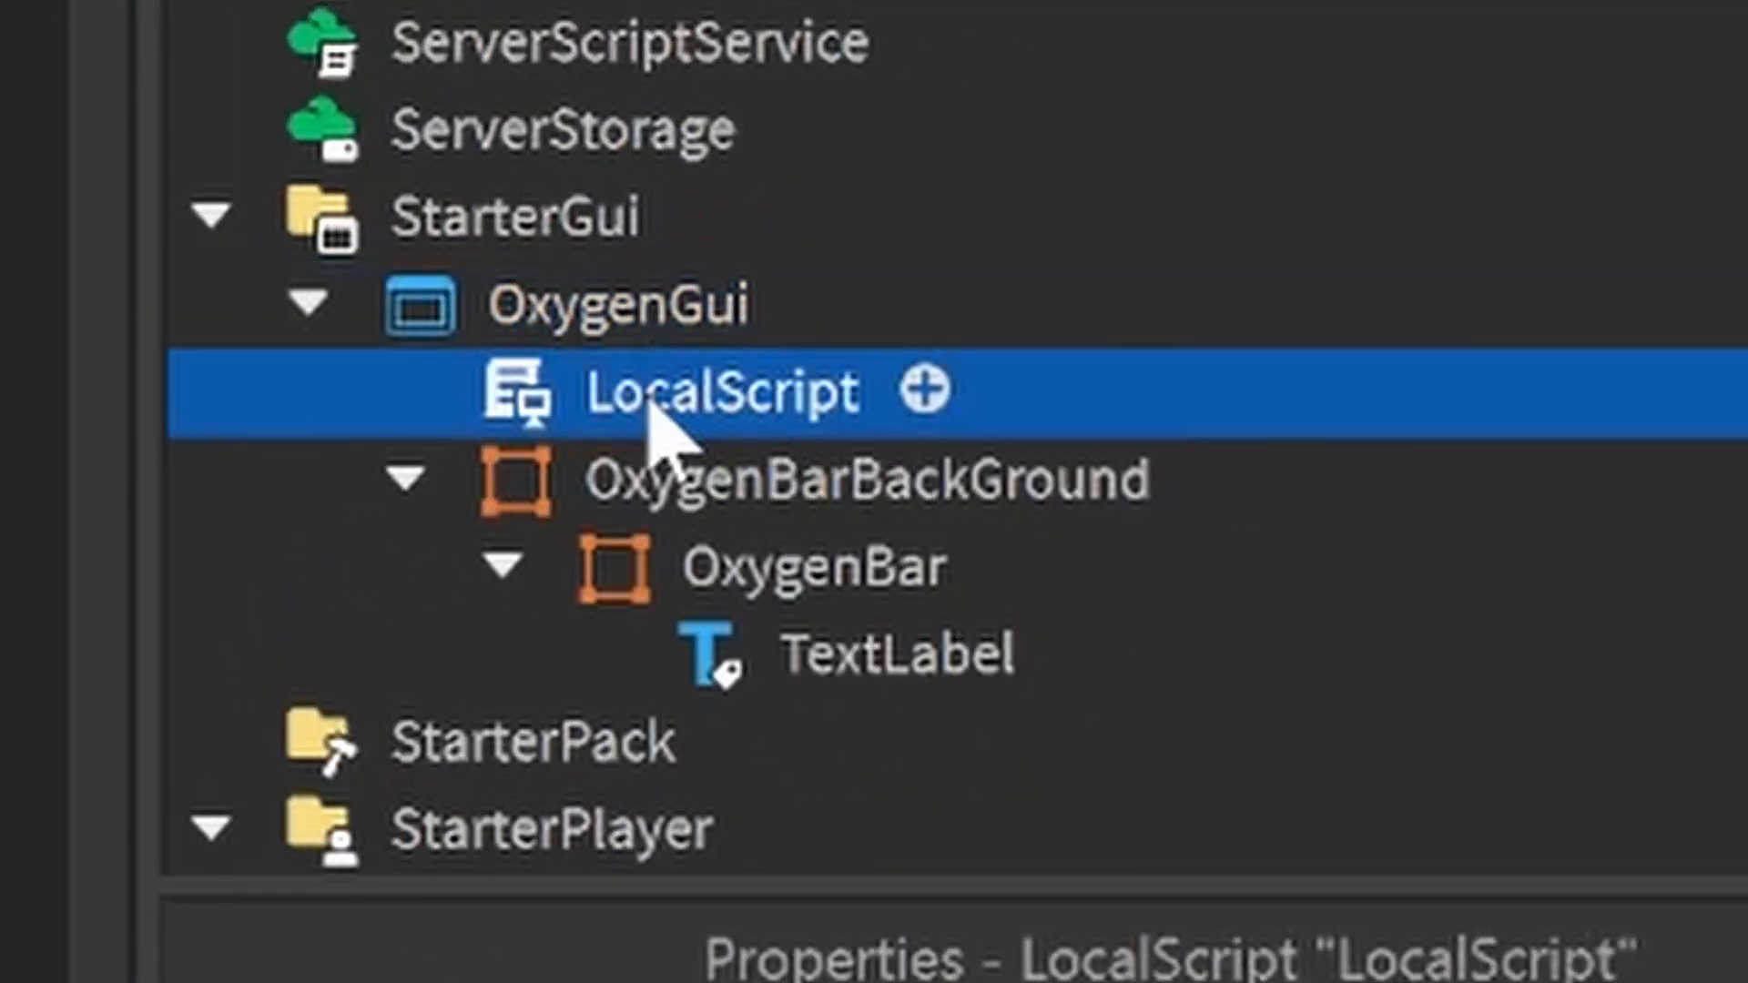
- Name the LocalScript OxygenScript and declare Plr and Character via WaitForChild
text(OxygenScript)
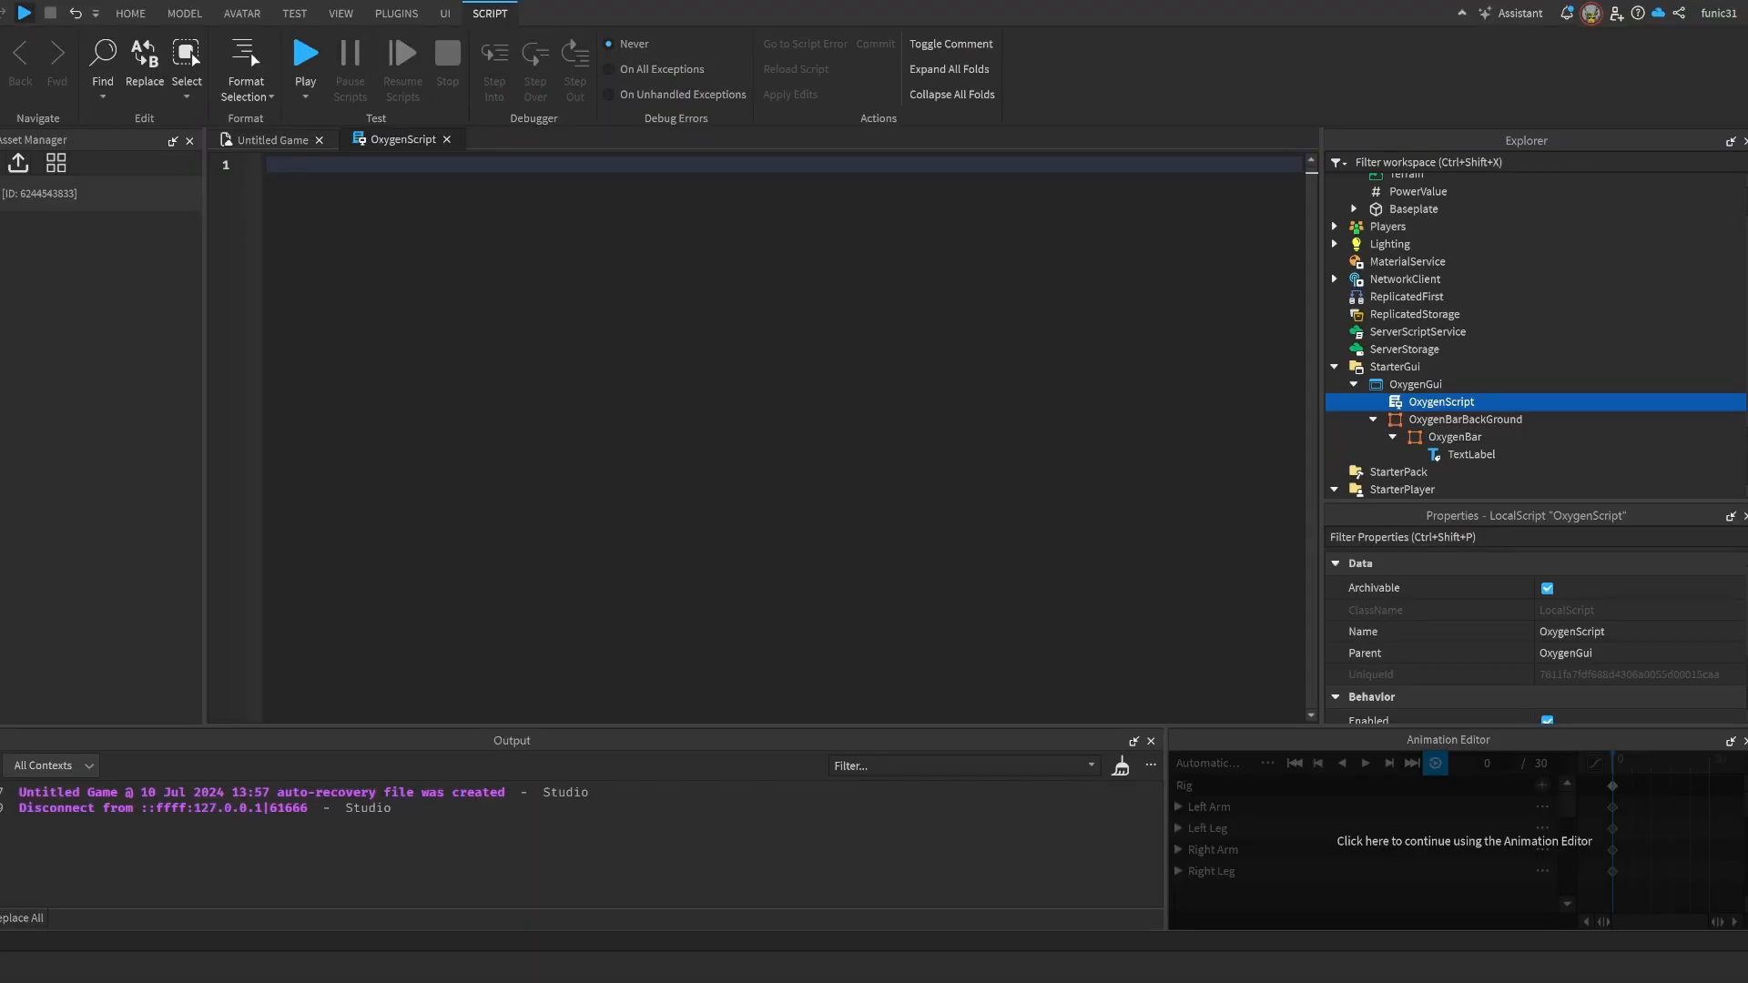
text(local Plr = game.Players.LocalPlayer)
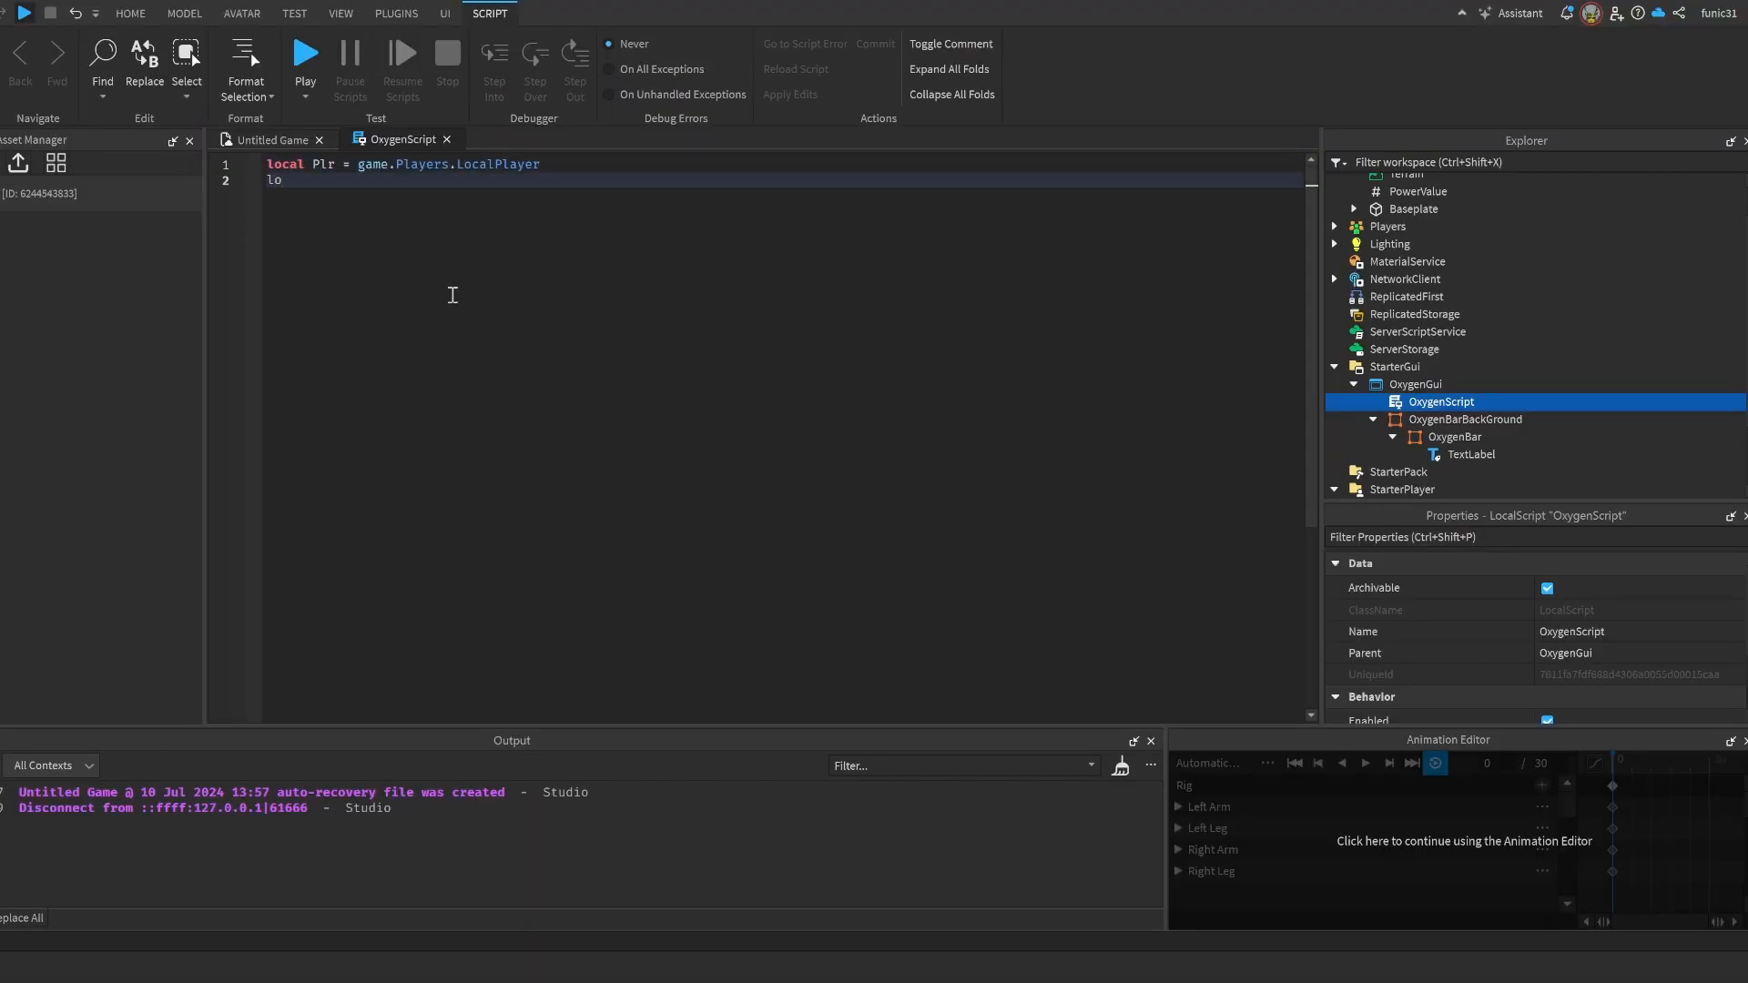
text(i)
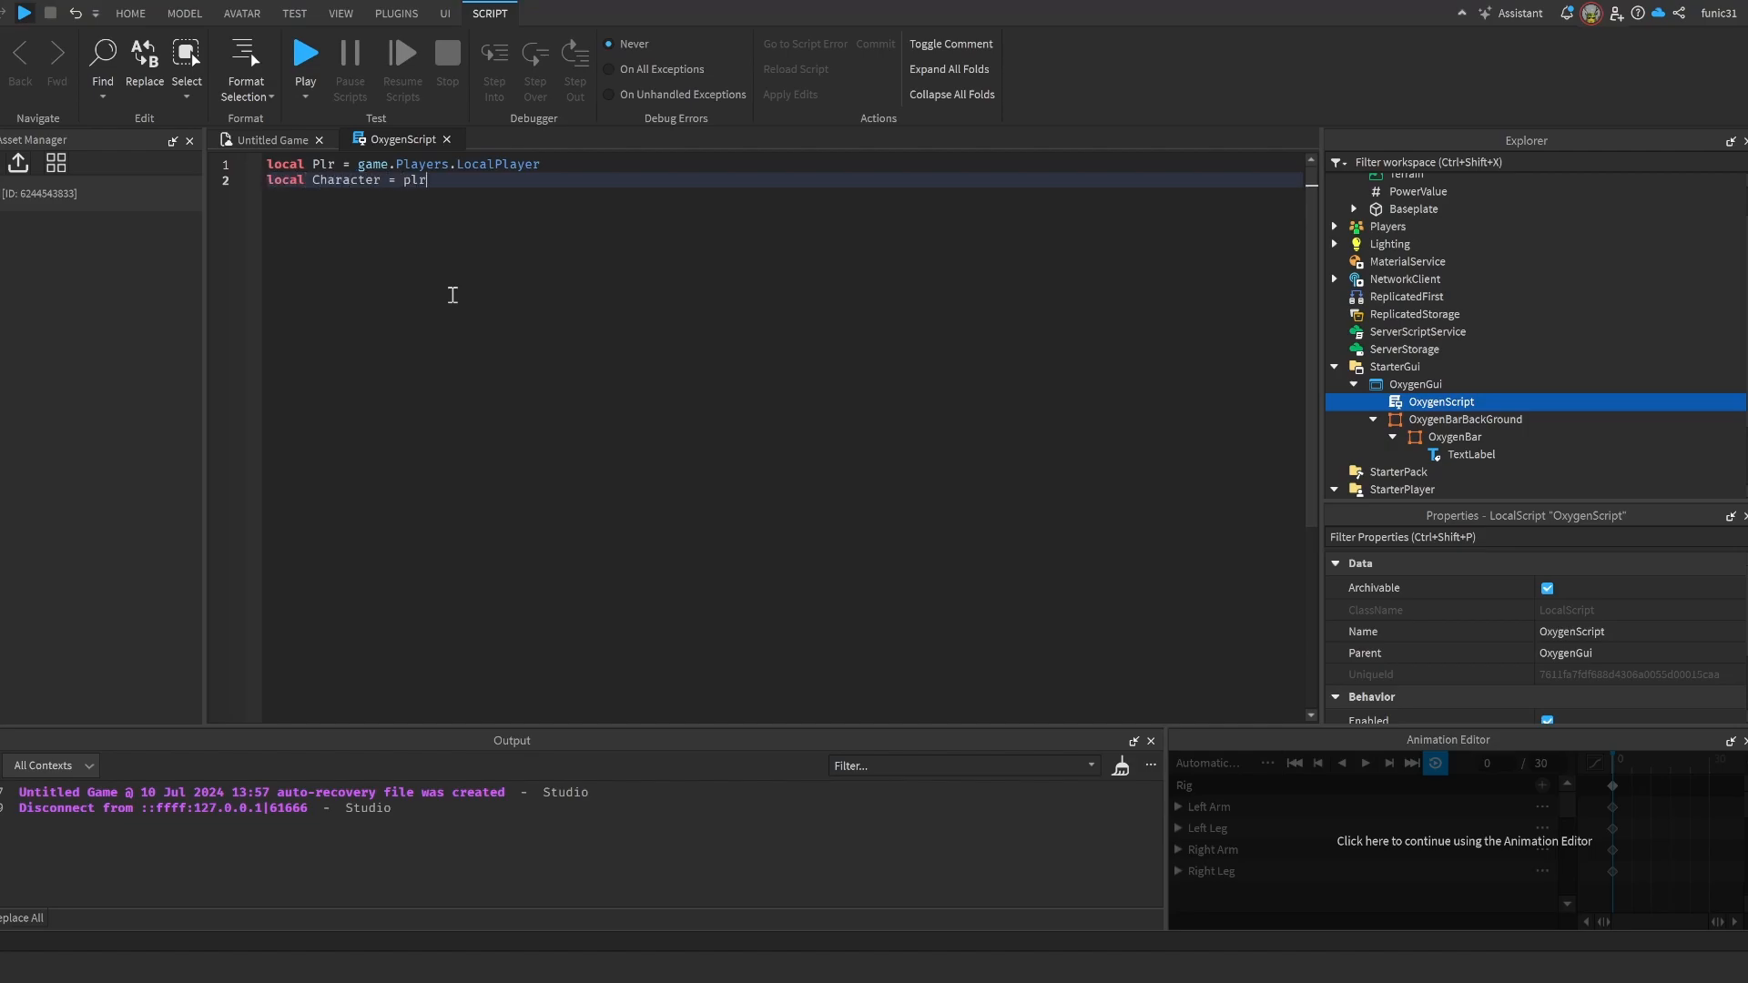
text(:WaitForChild("Chara"))
text(local OxygenBar = script.O)
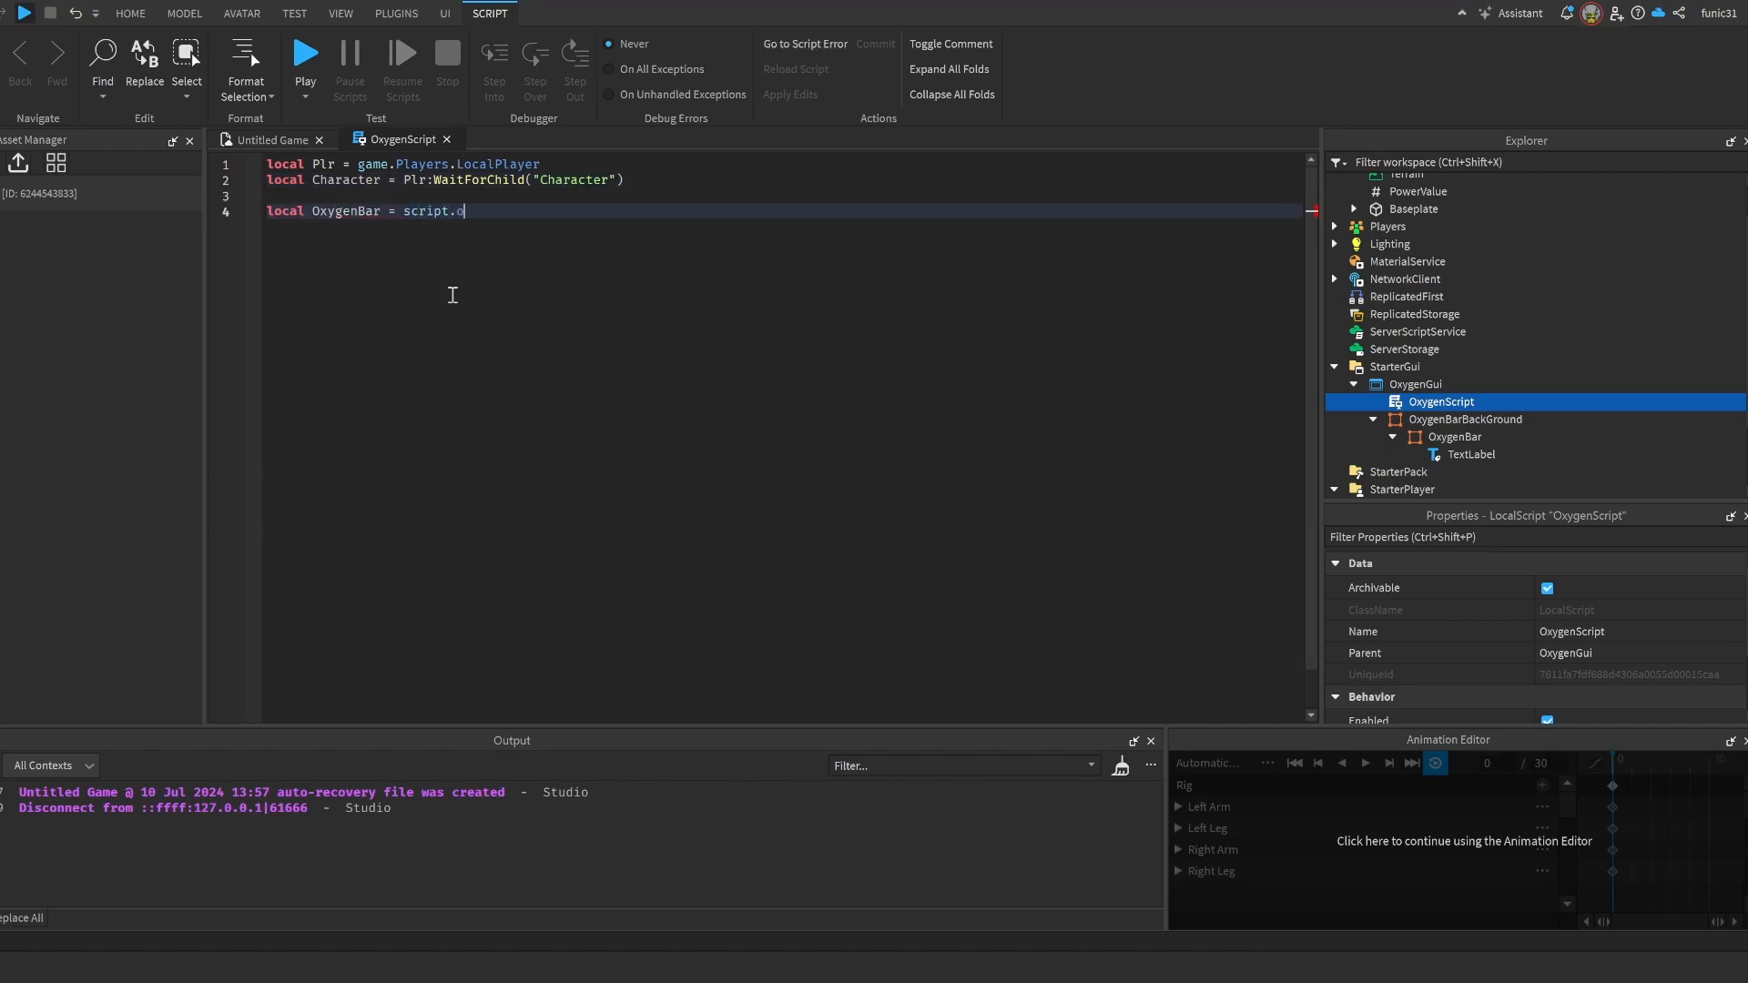
text(Parent.ox)
text(local In)
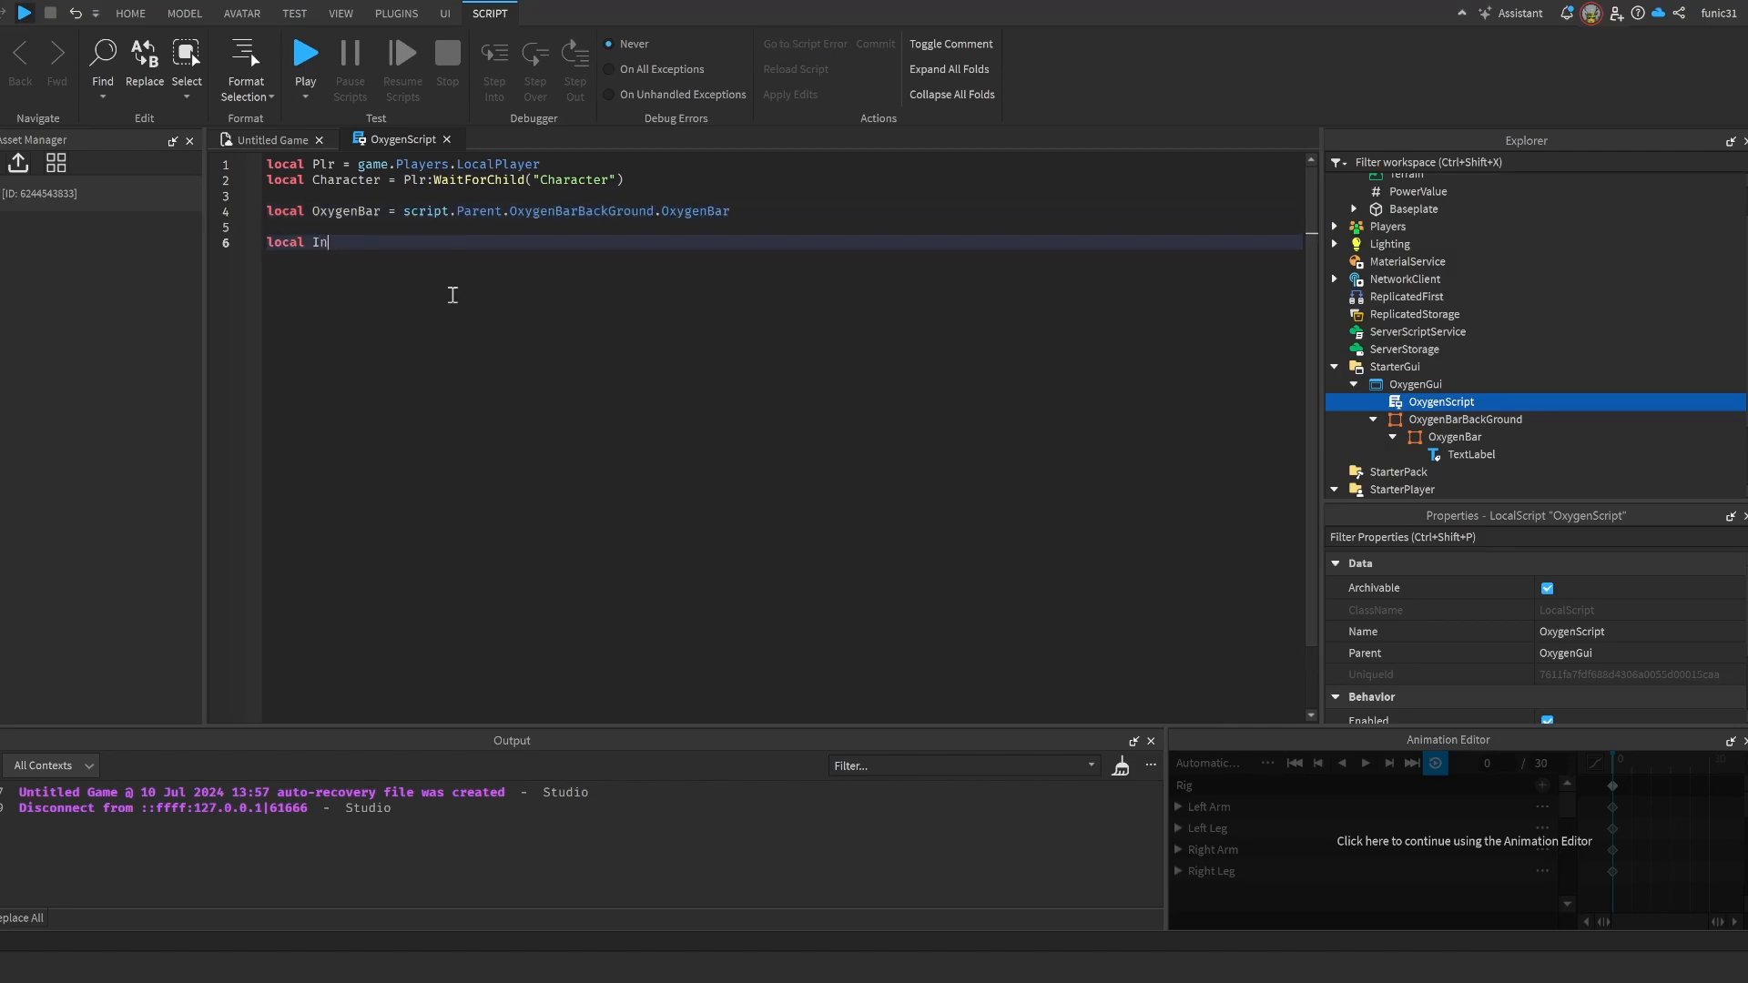
- Declare InWater = false, OxygenLevel = 100 and the OxygenBarBackground reference
text(Water = fals)
text(local Oxyg)
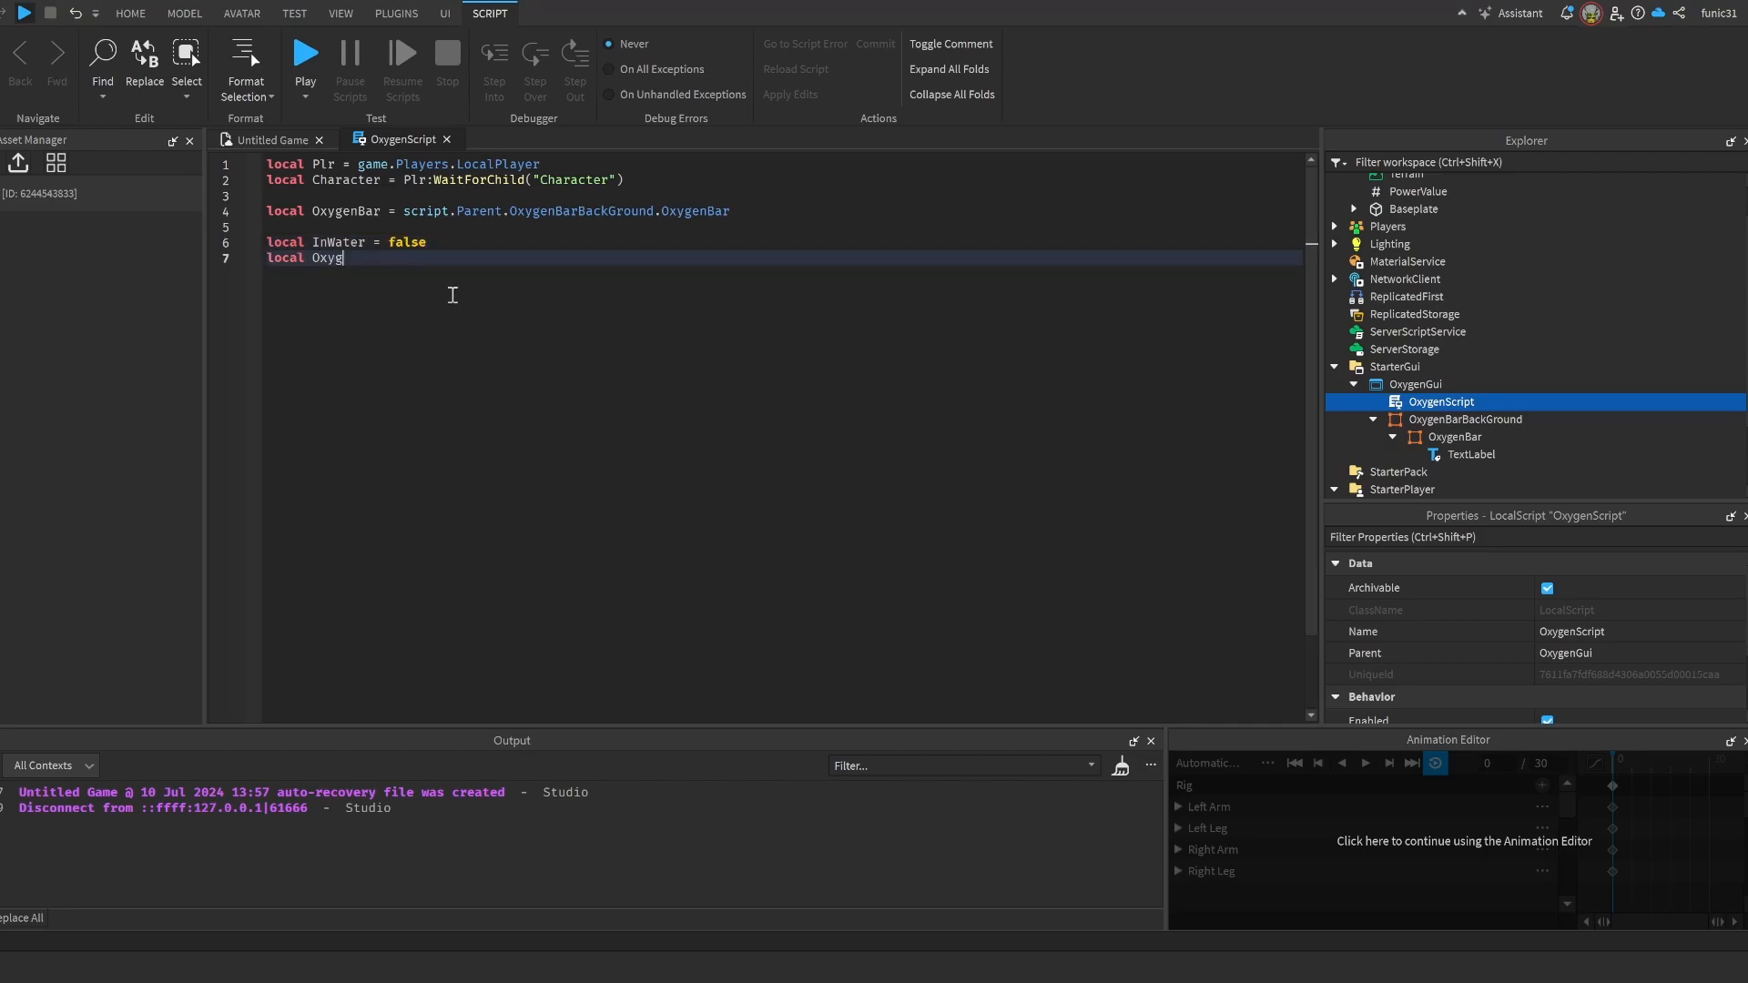
text(enLevel =)
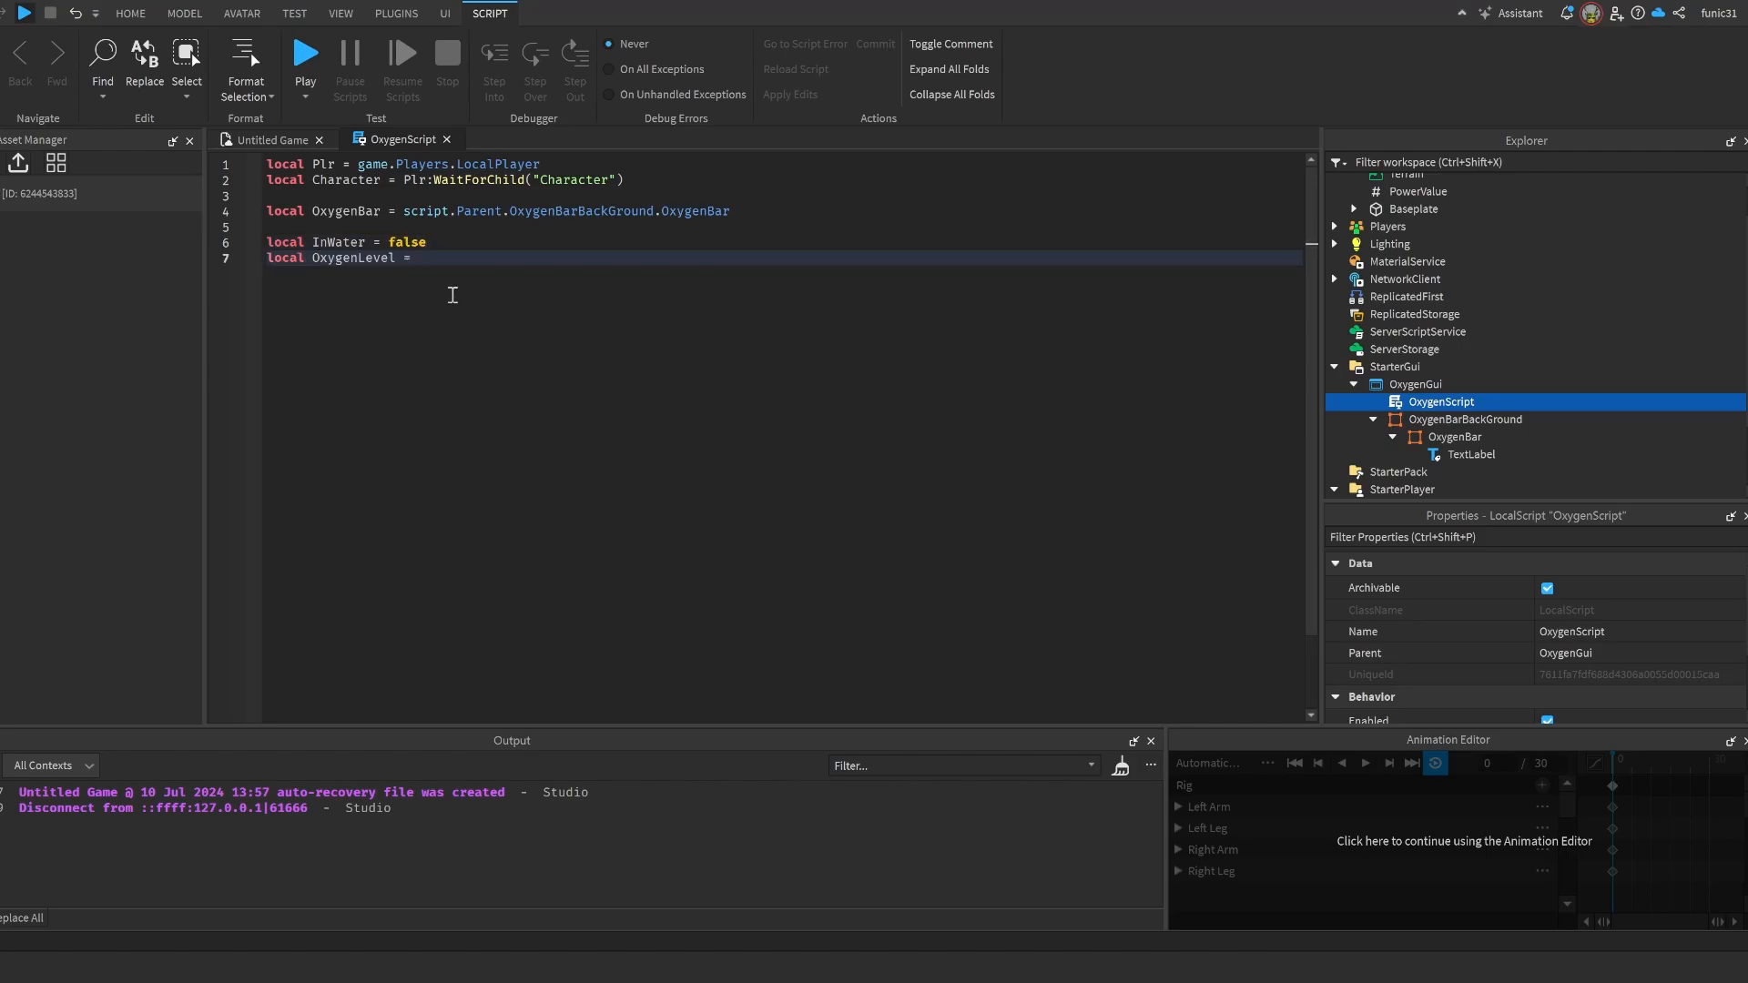
text(100)
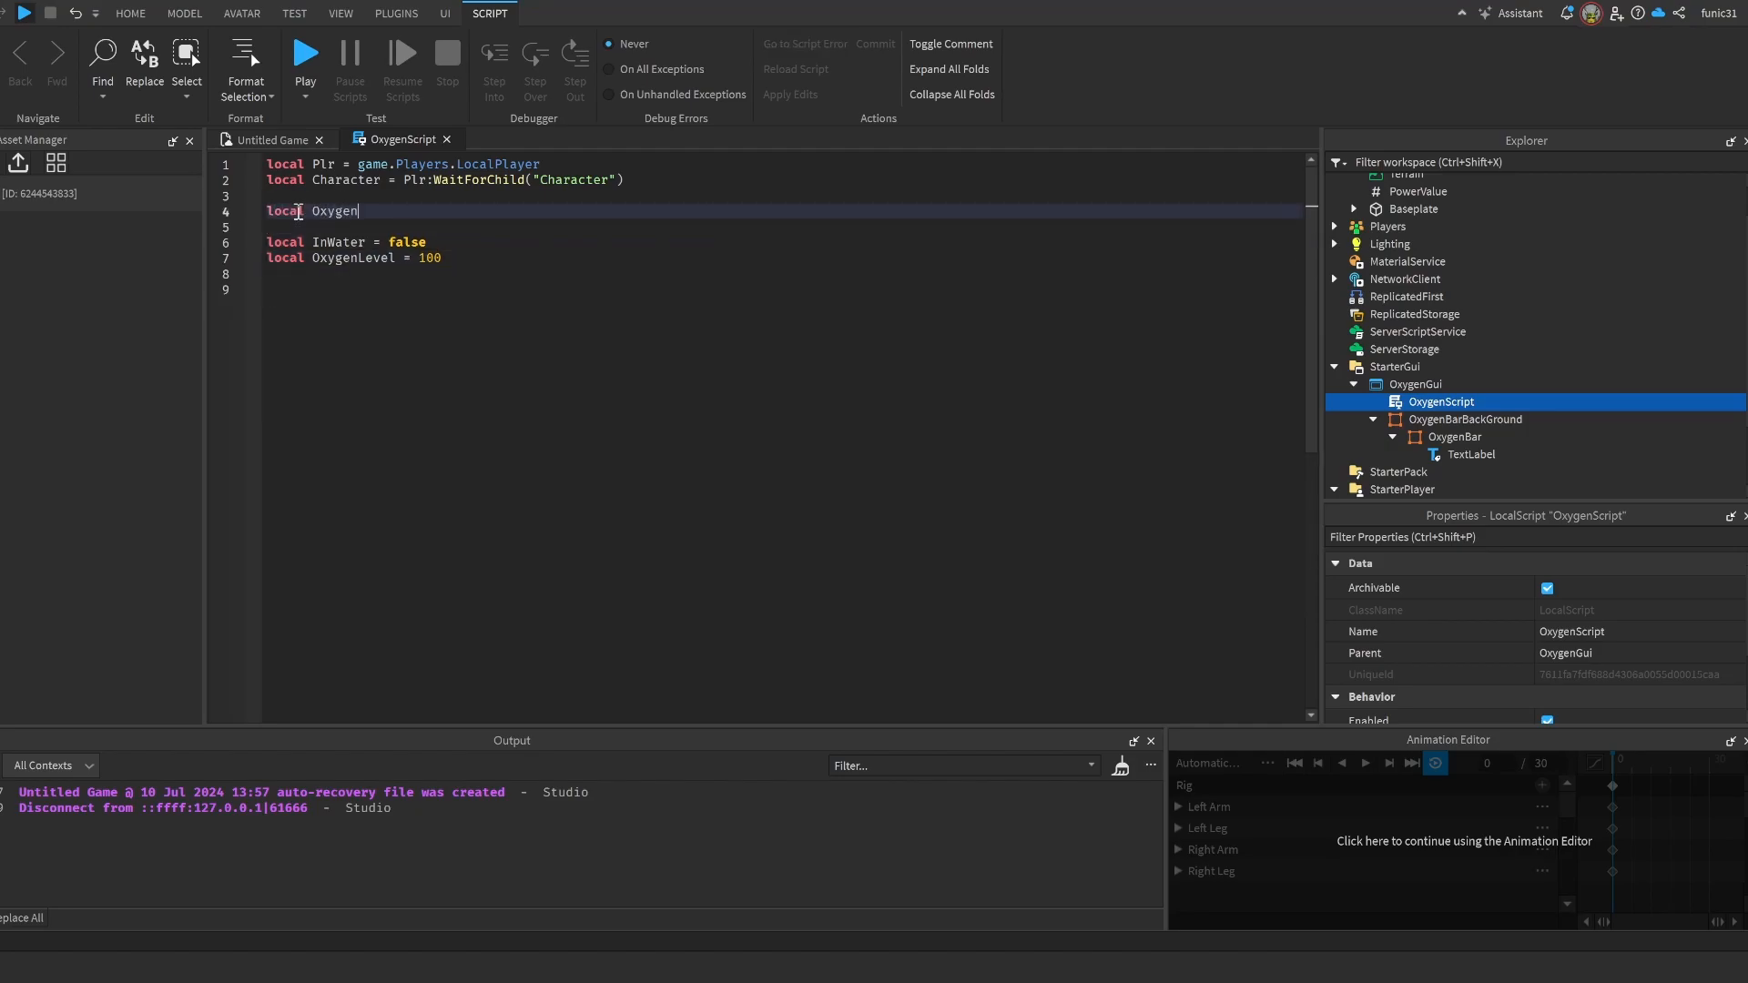
text(BarBackground = script.Parent.OxygenBarBackGround)
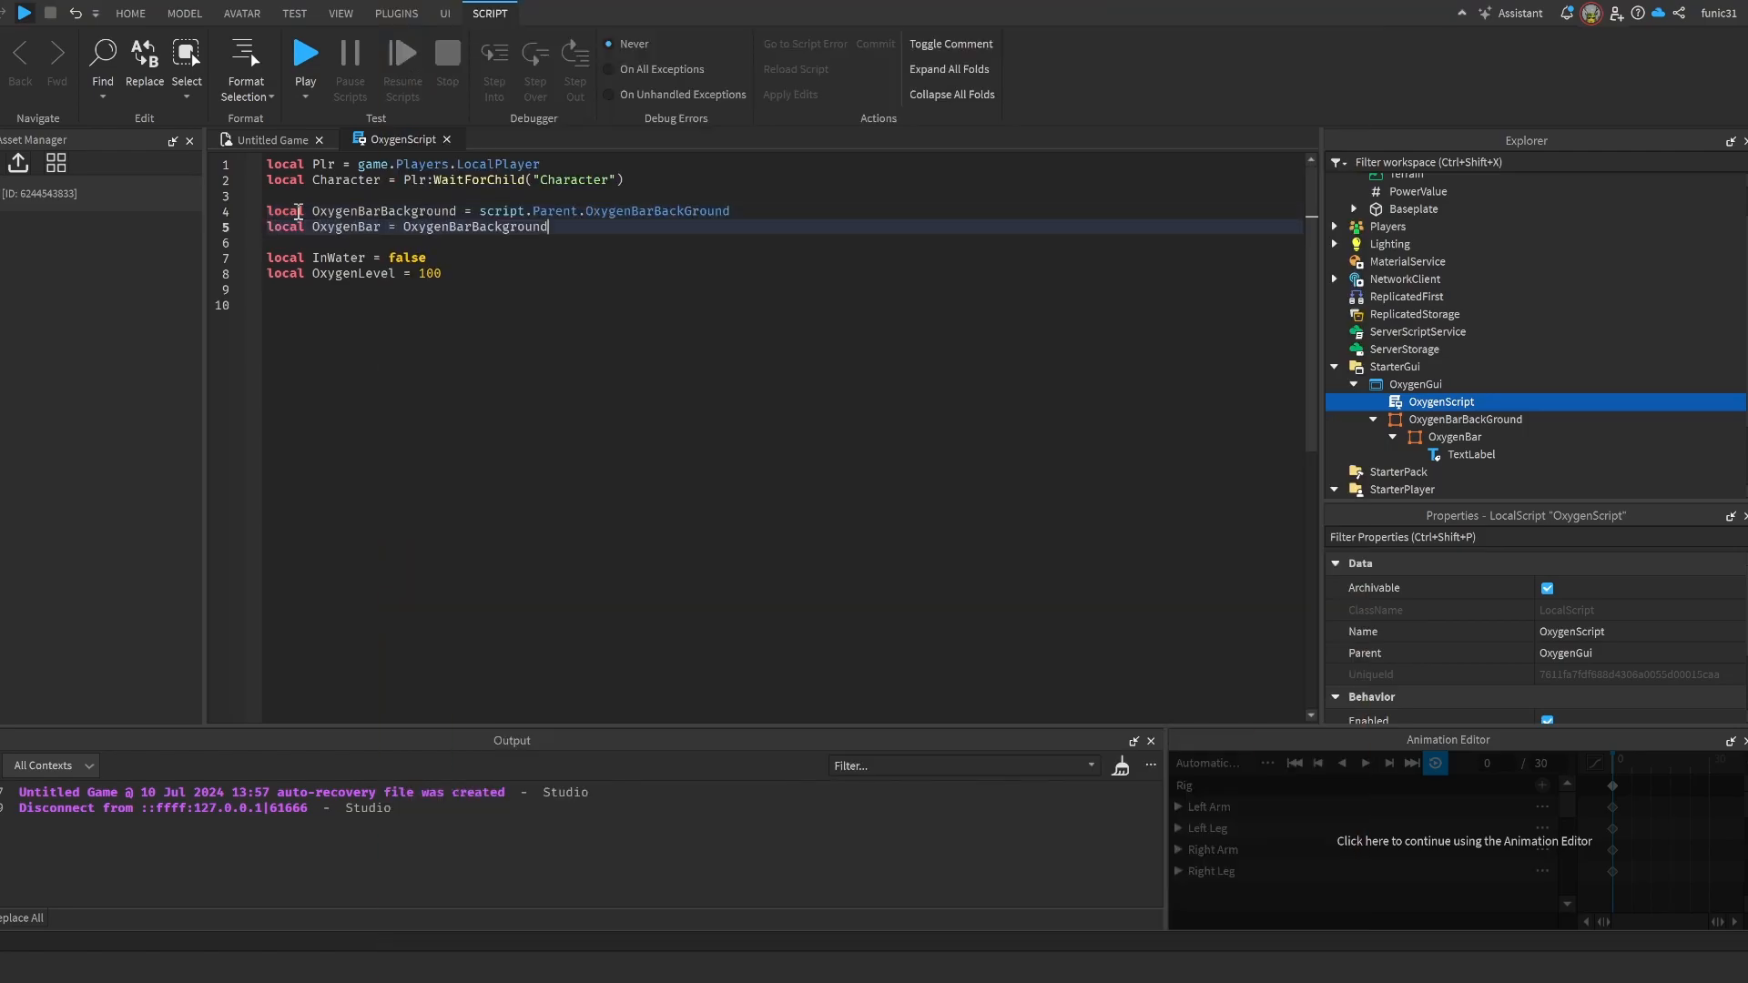
- Declare the OxygenBar reference and set OxygenBar.Visible = false initially
text(.OxygenBar)
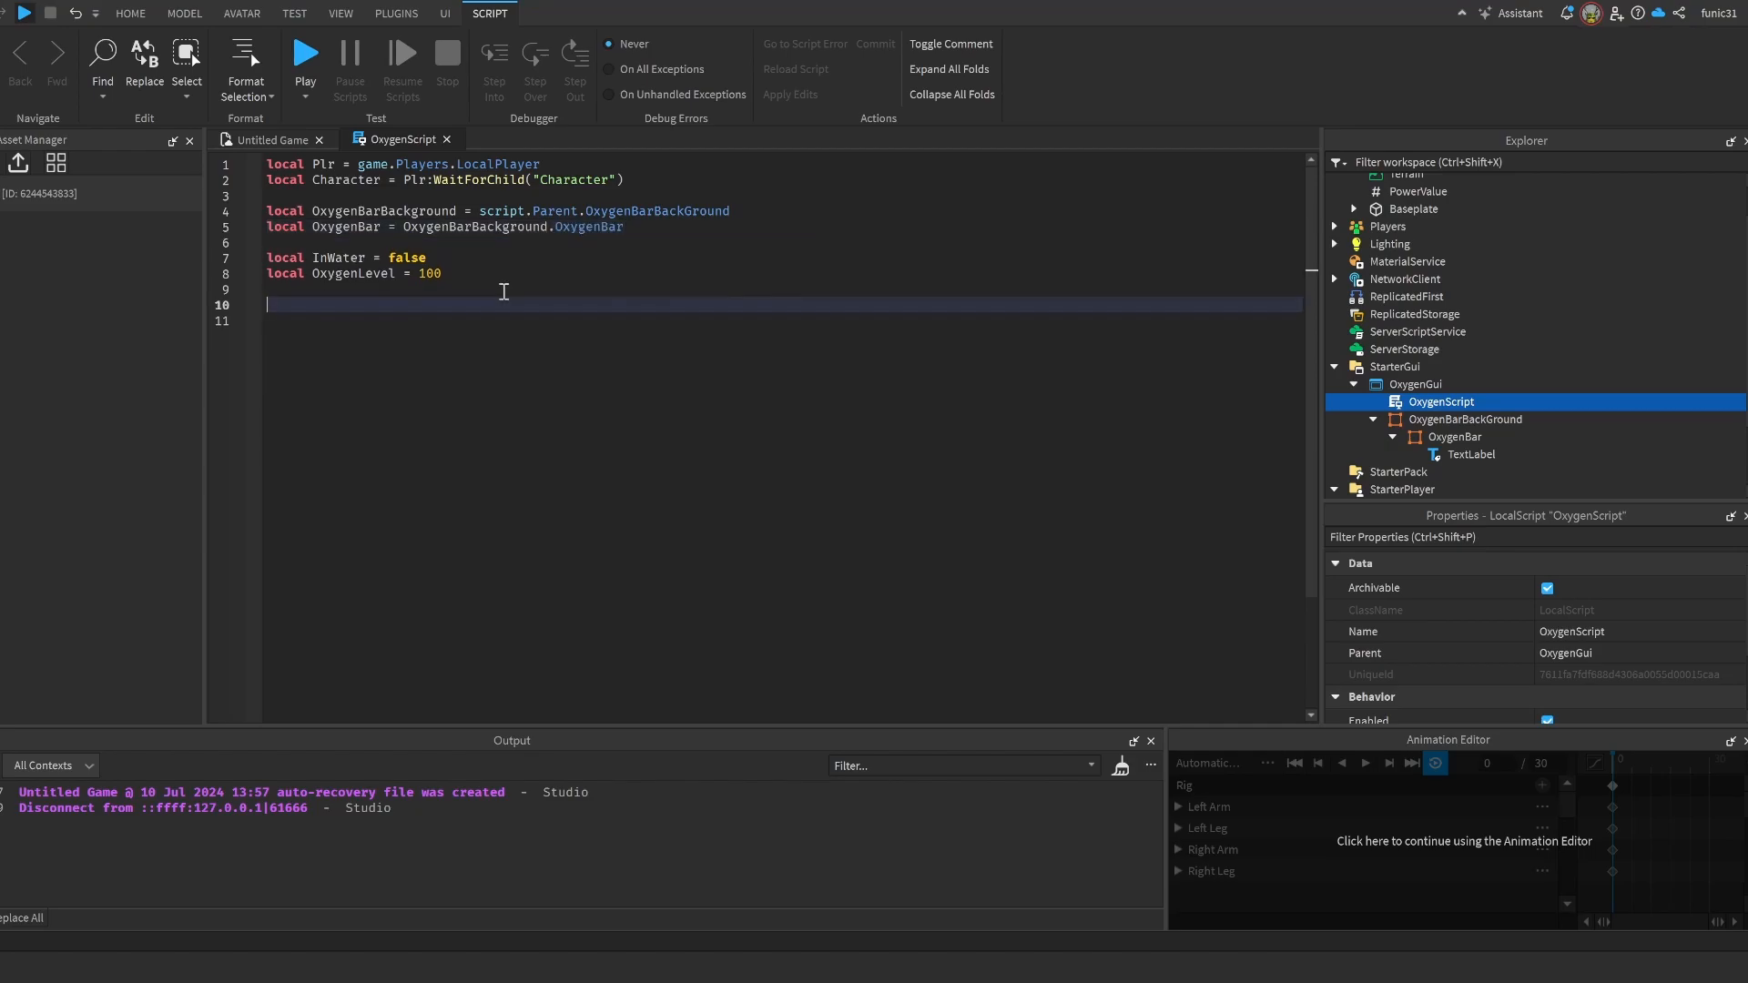
text(op)
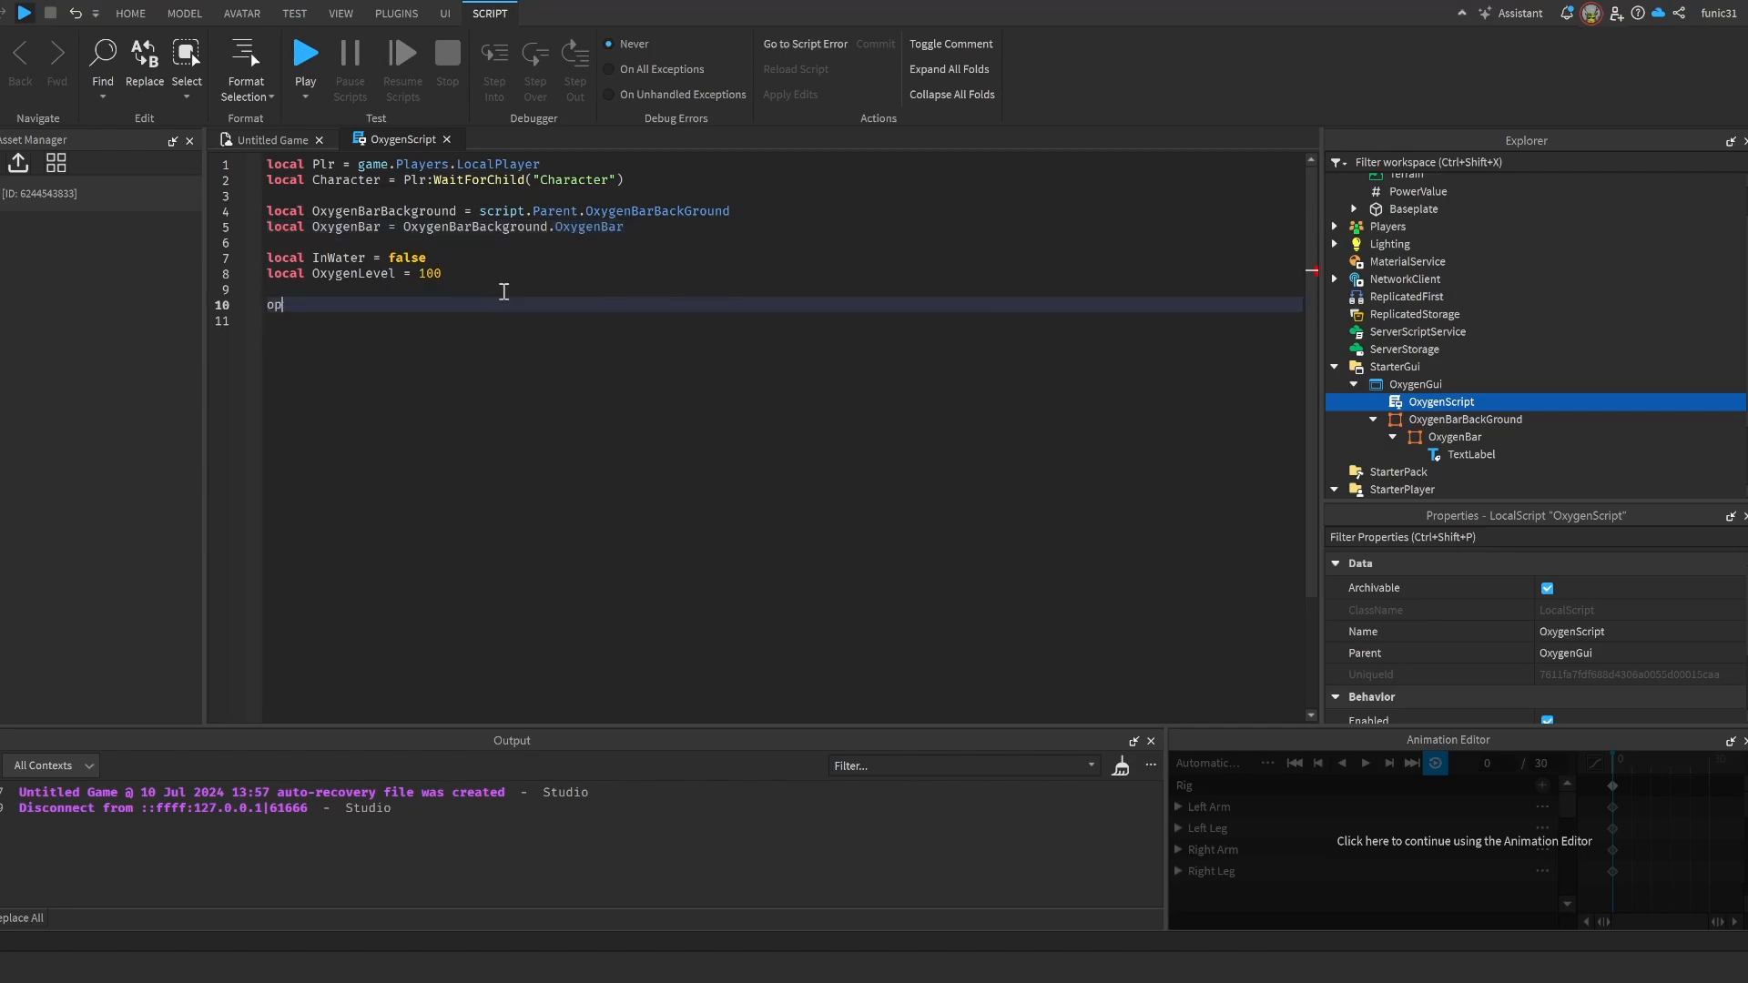
text(OxygenBar.Visible)
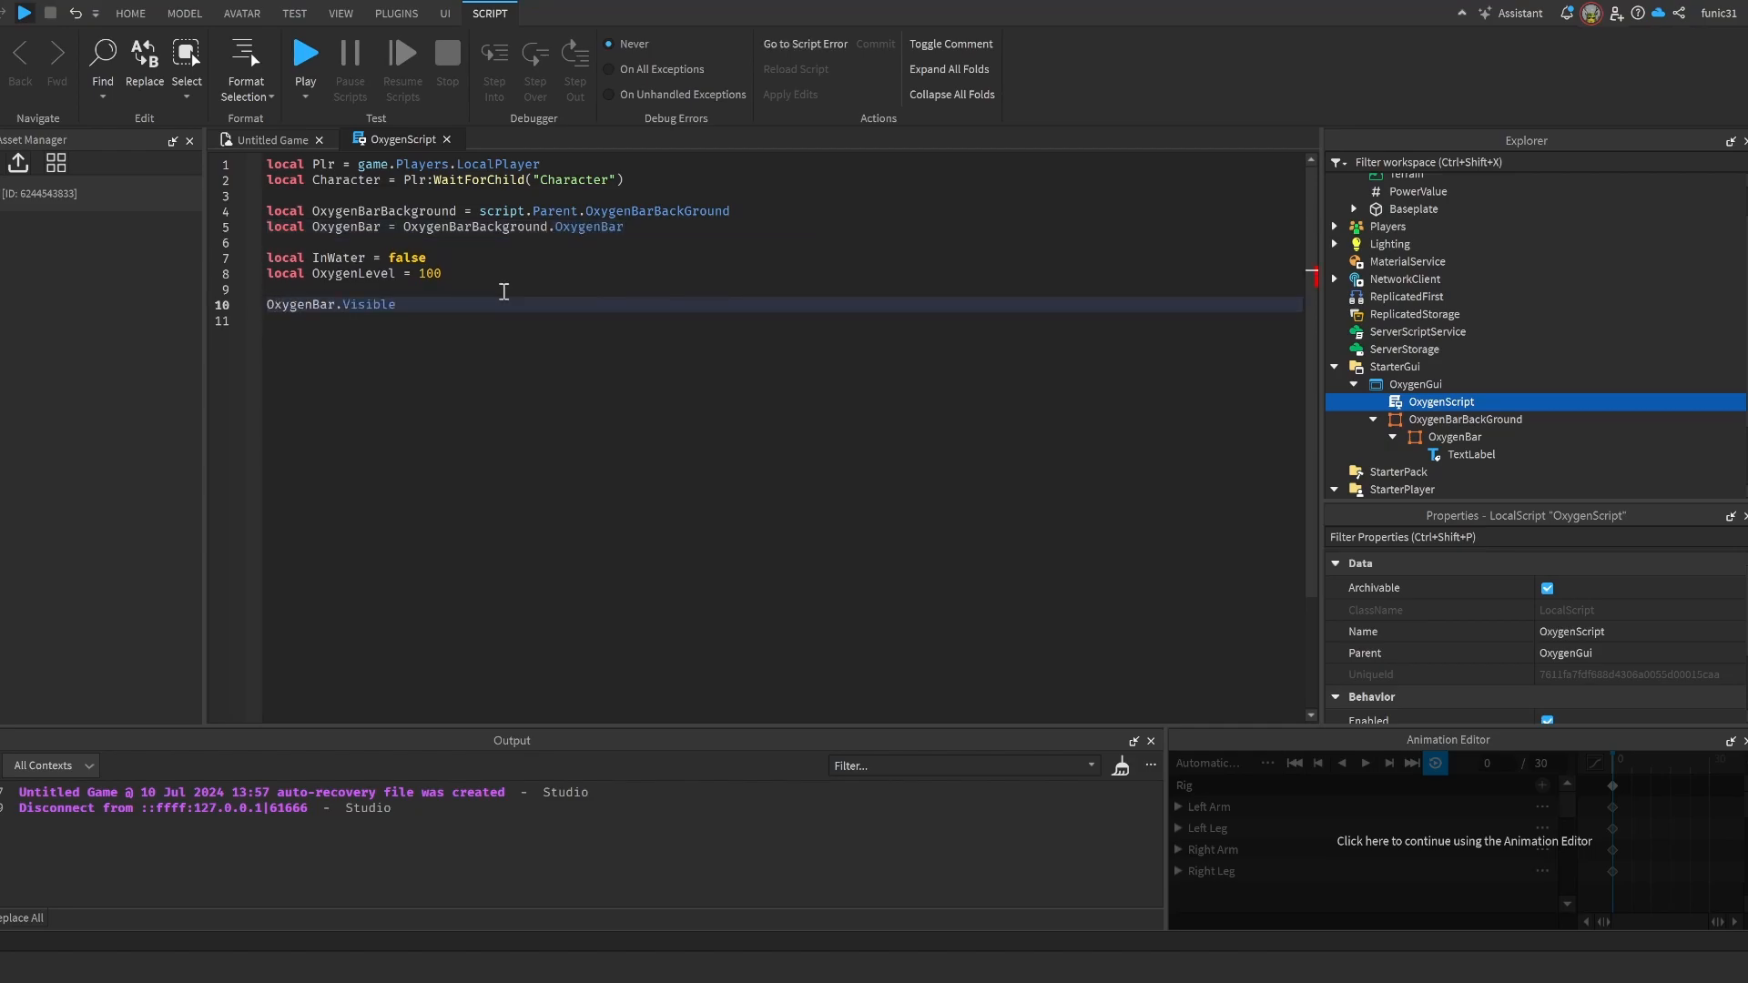
text(= false)
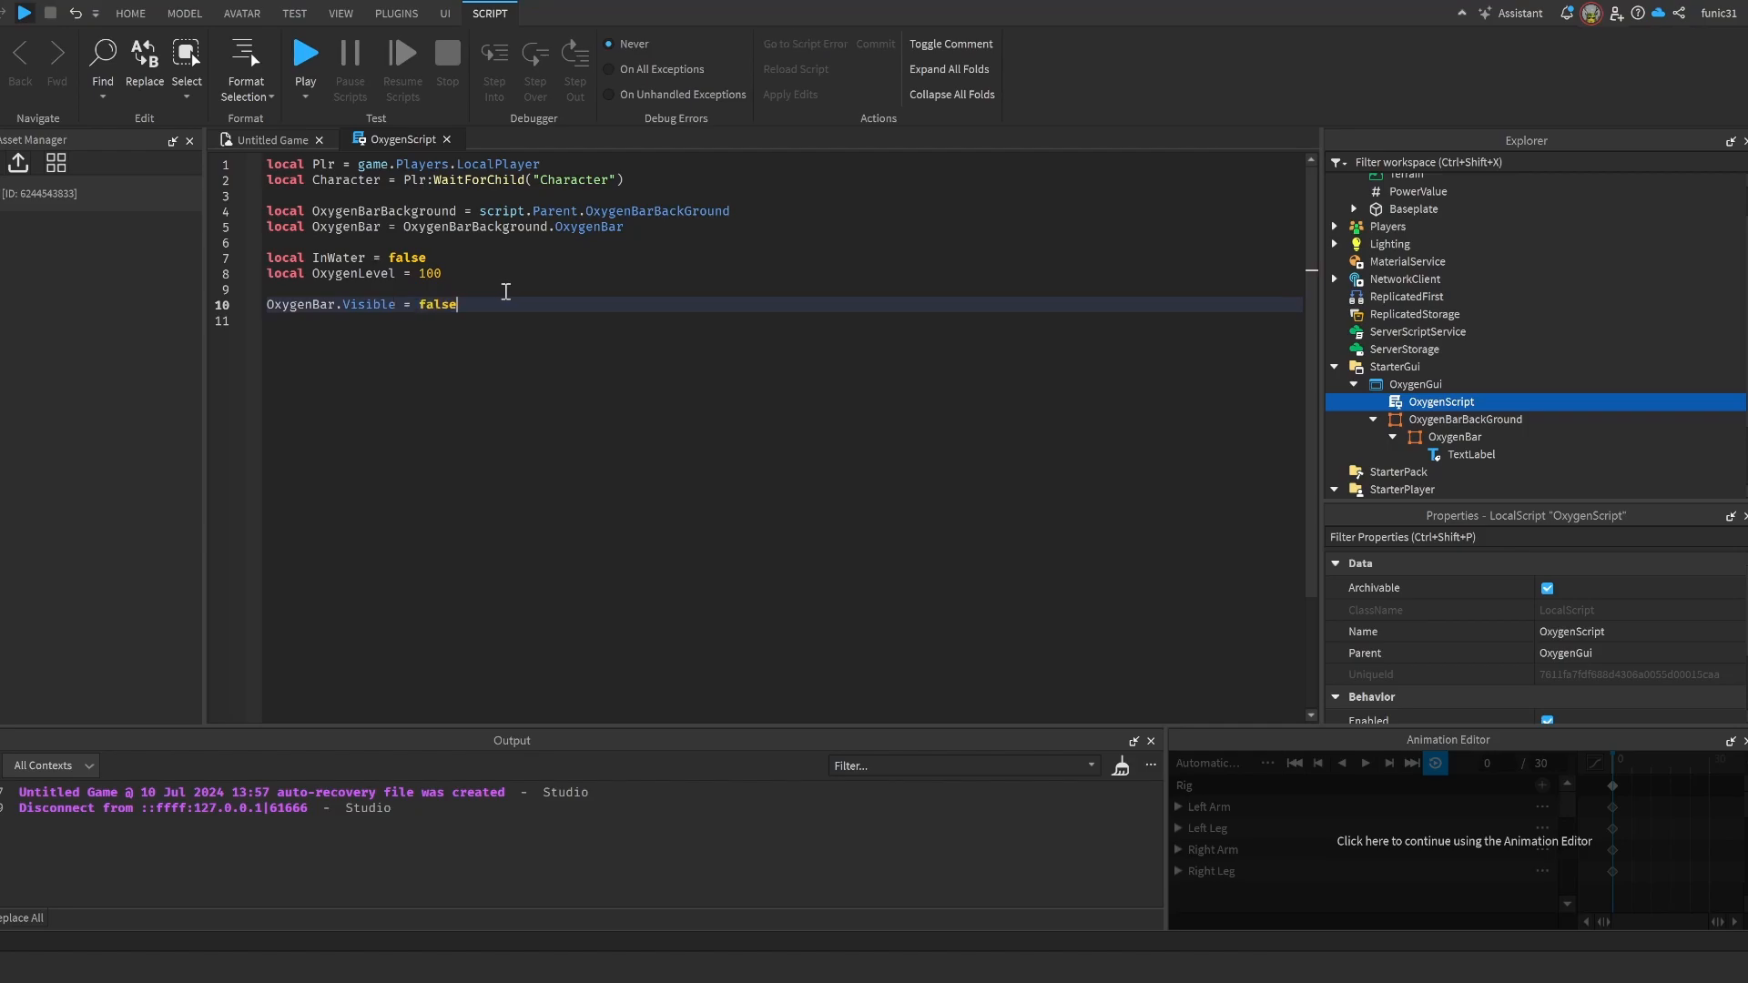
key(enter)
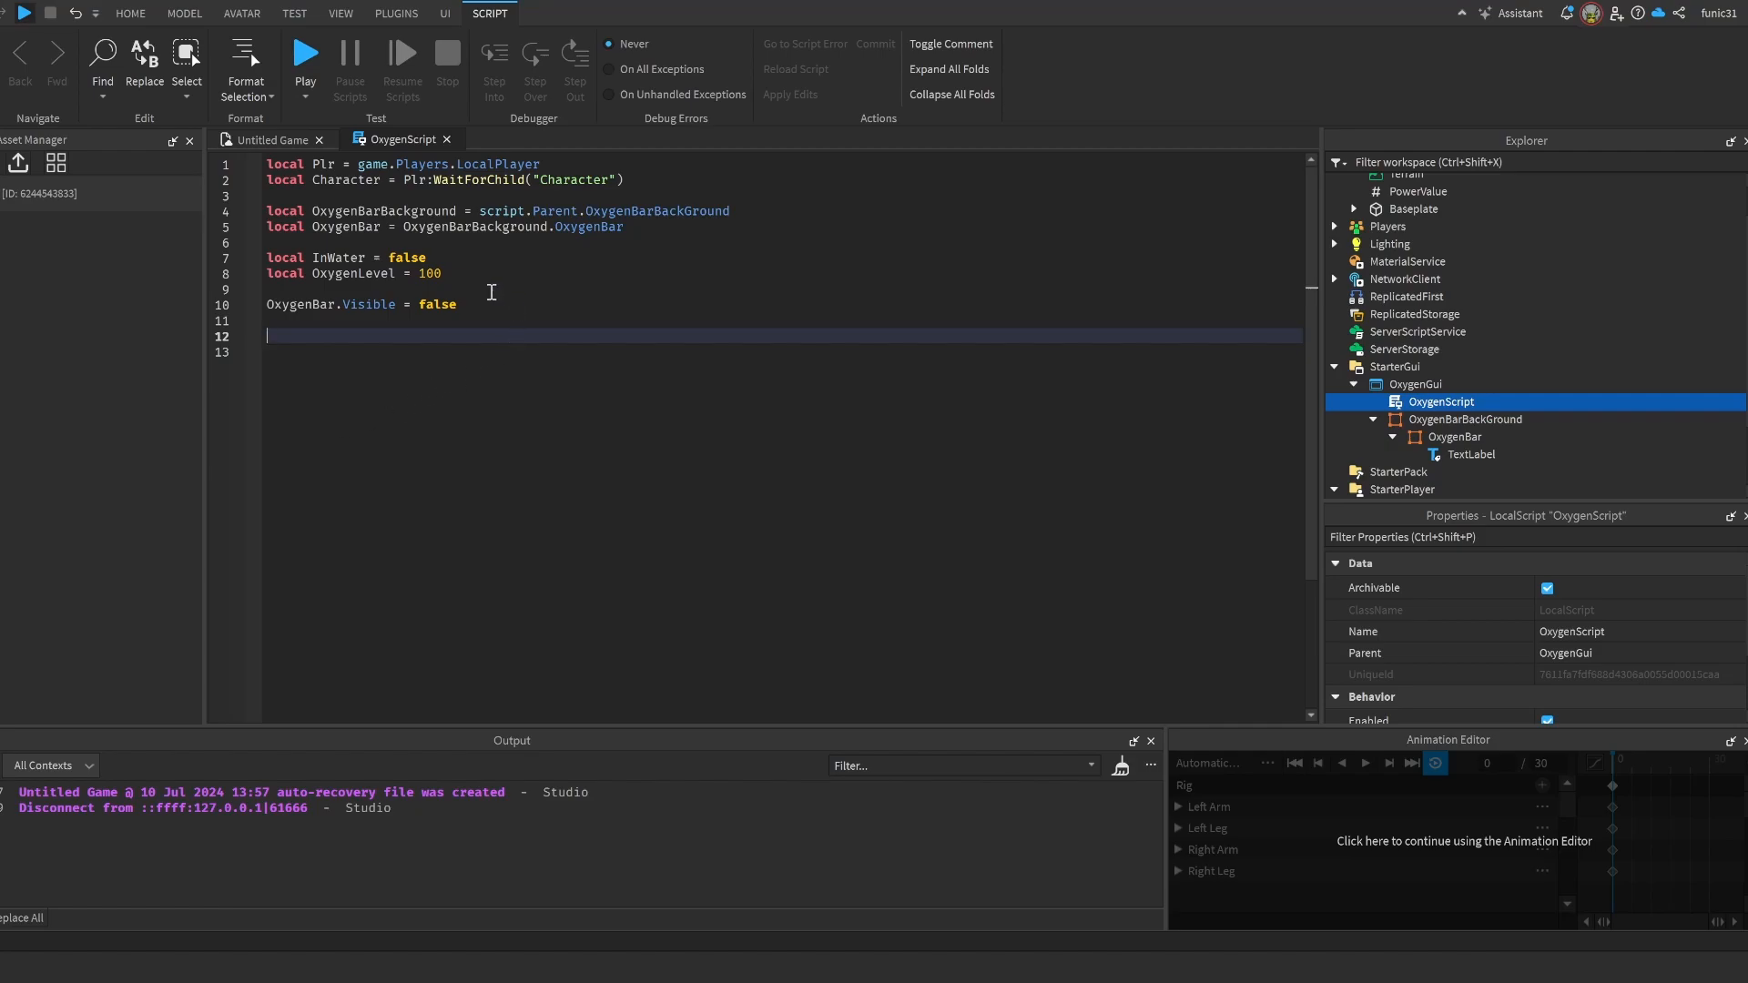
- Write a while wait(0.1) loop that drains OxygenLevel by 1 while InWater and oxygen remains
text(while w)
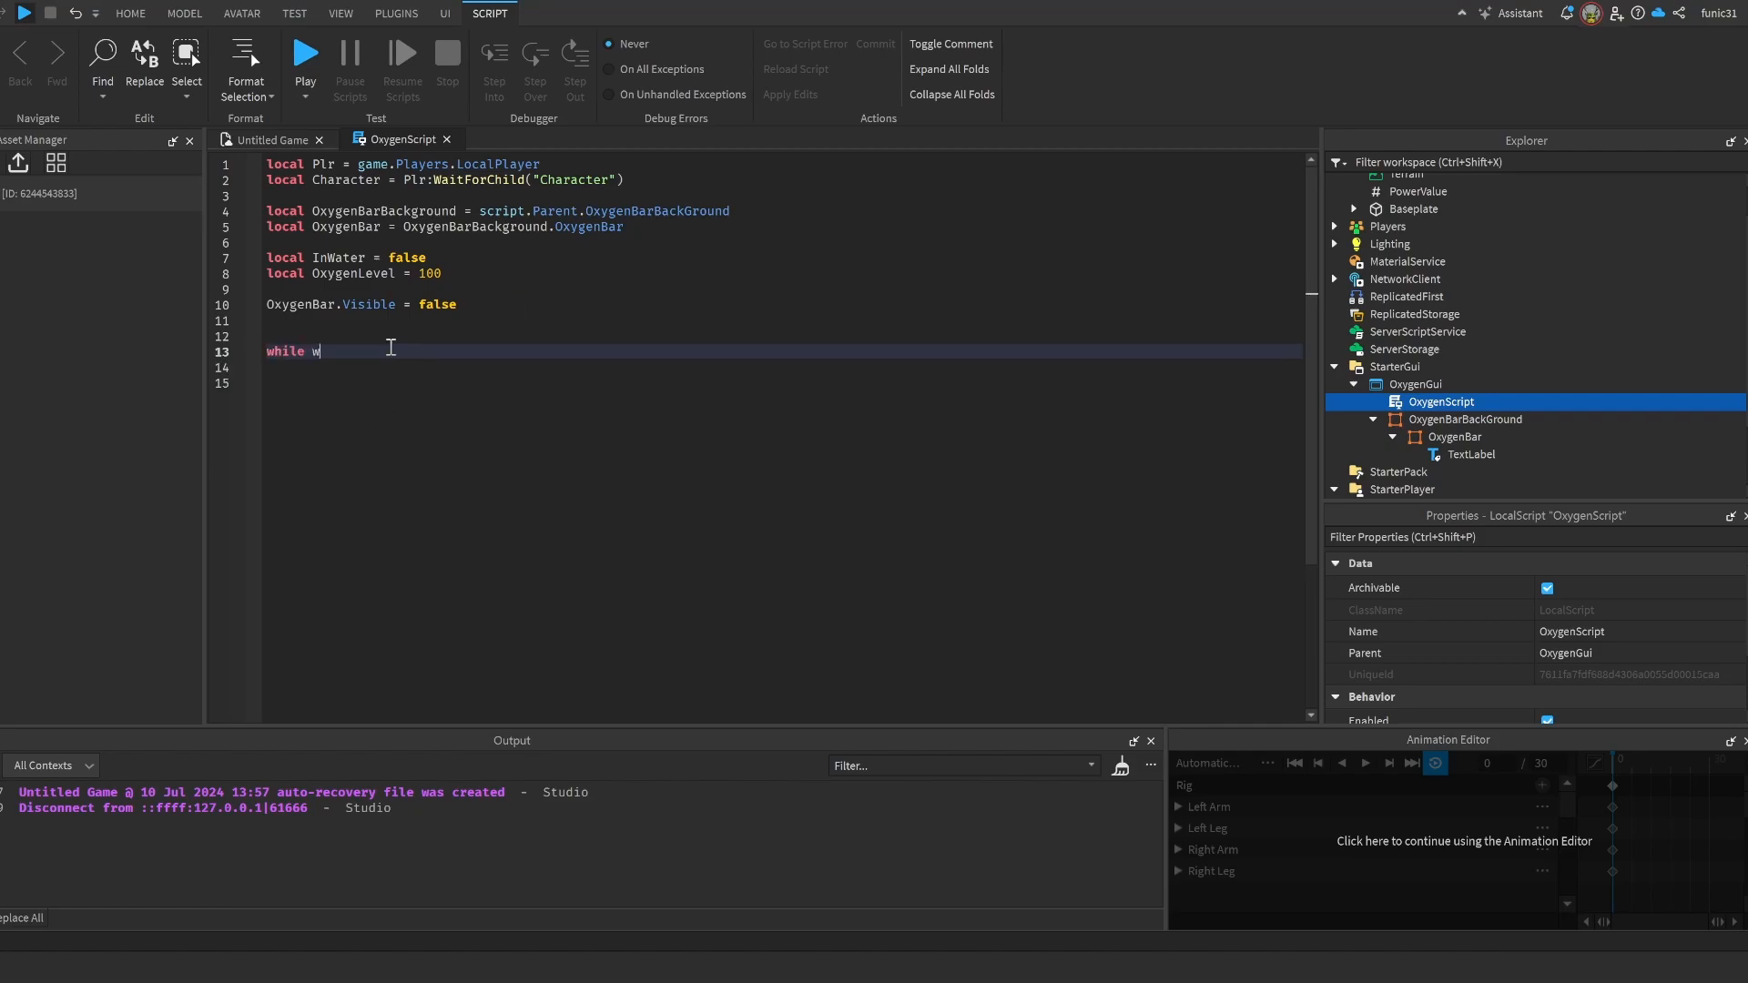
text(ait() do)
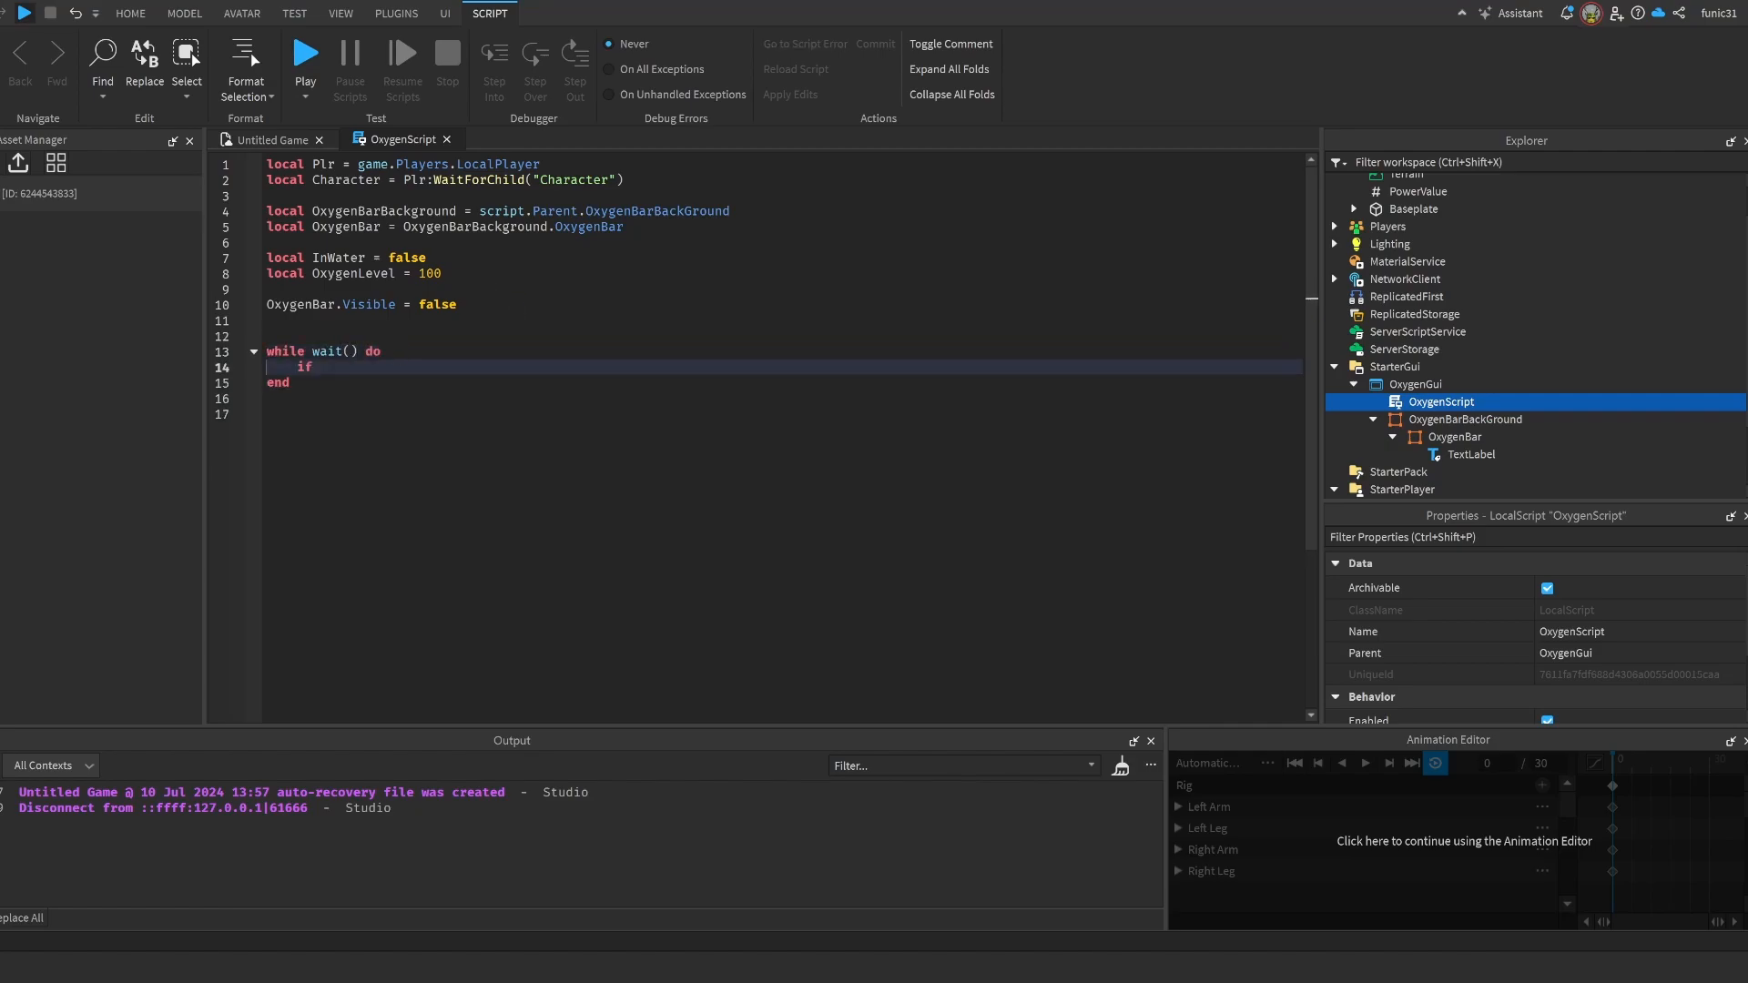
text(InWater == true then)
text(OxygenBar.Visible = true)
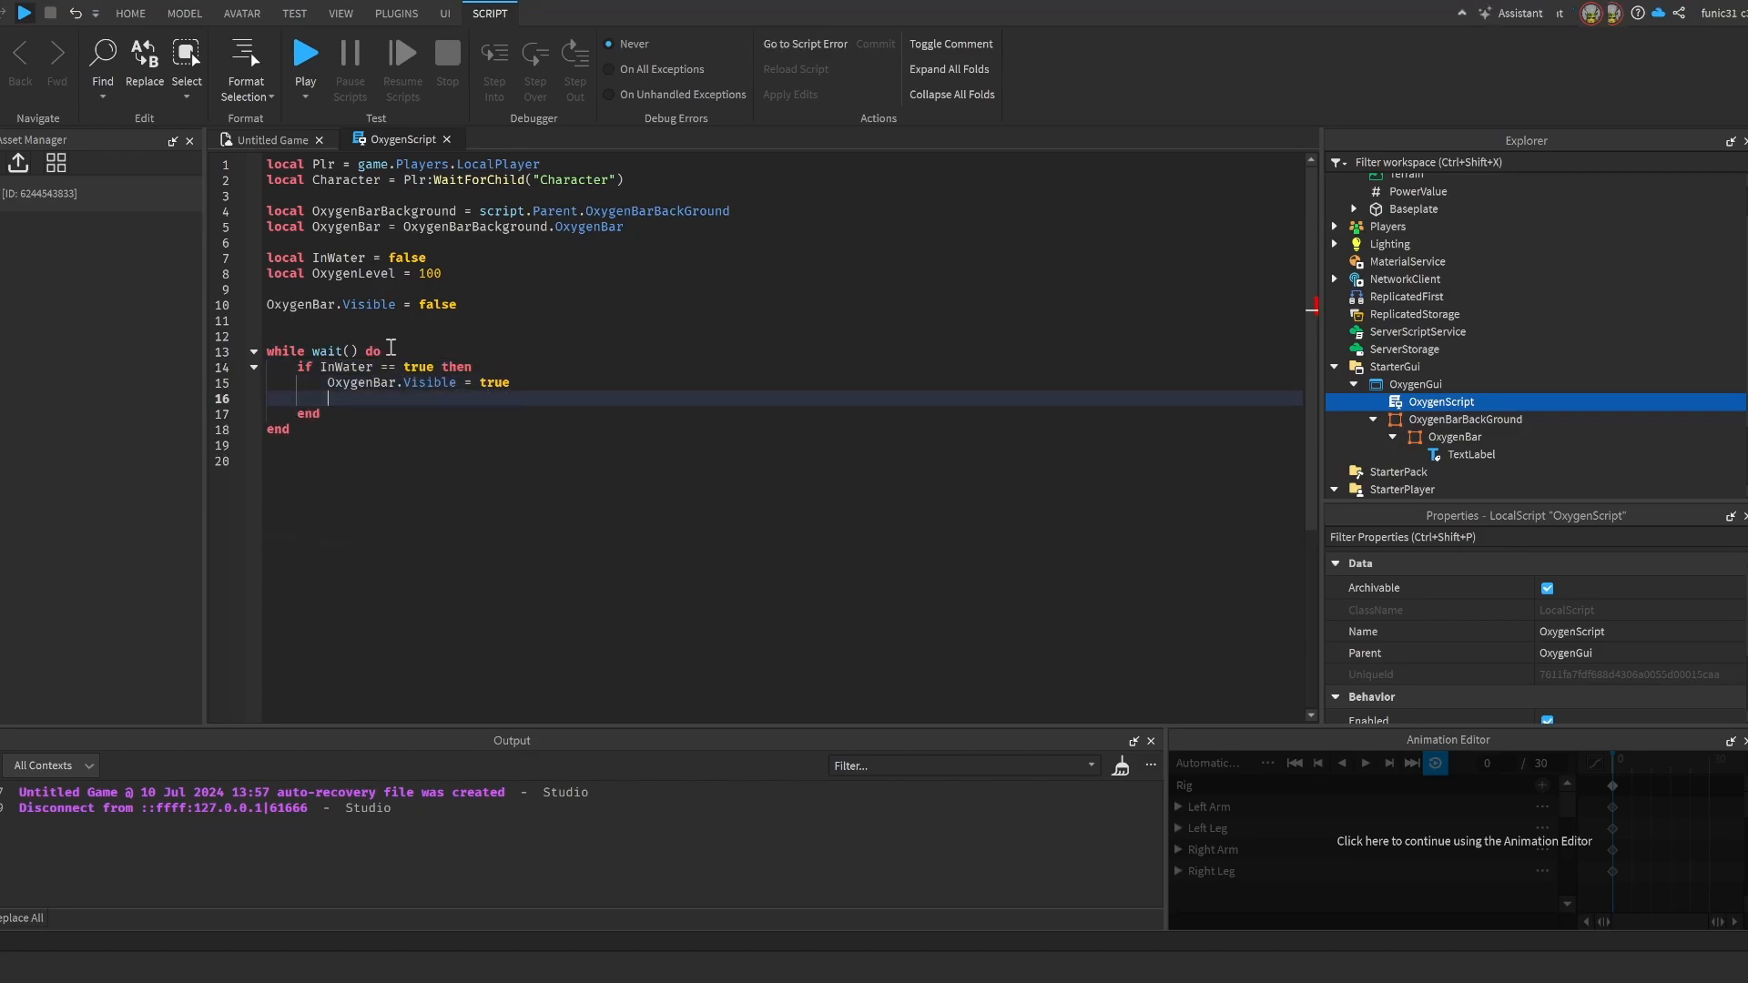
text(if OxygenLevel > 0)
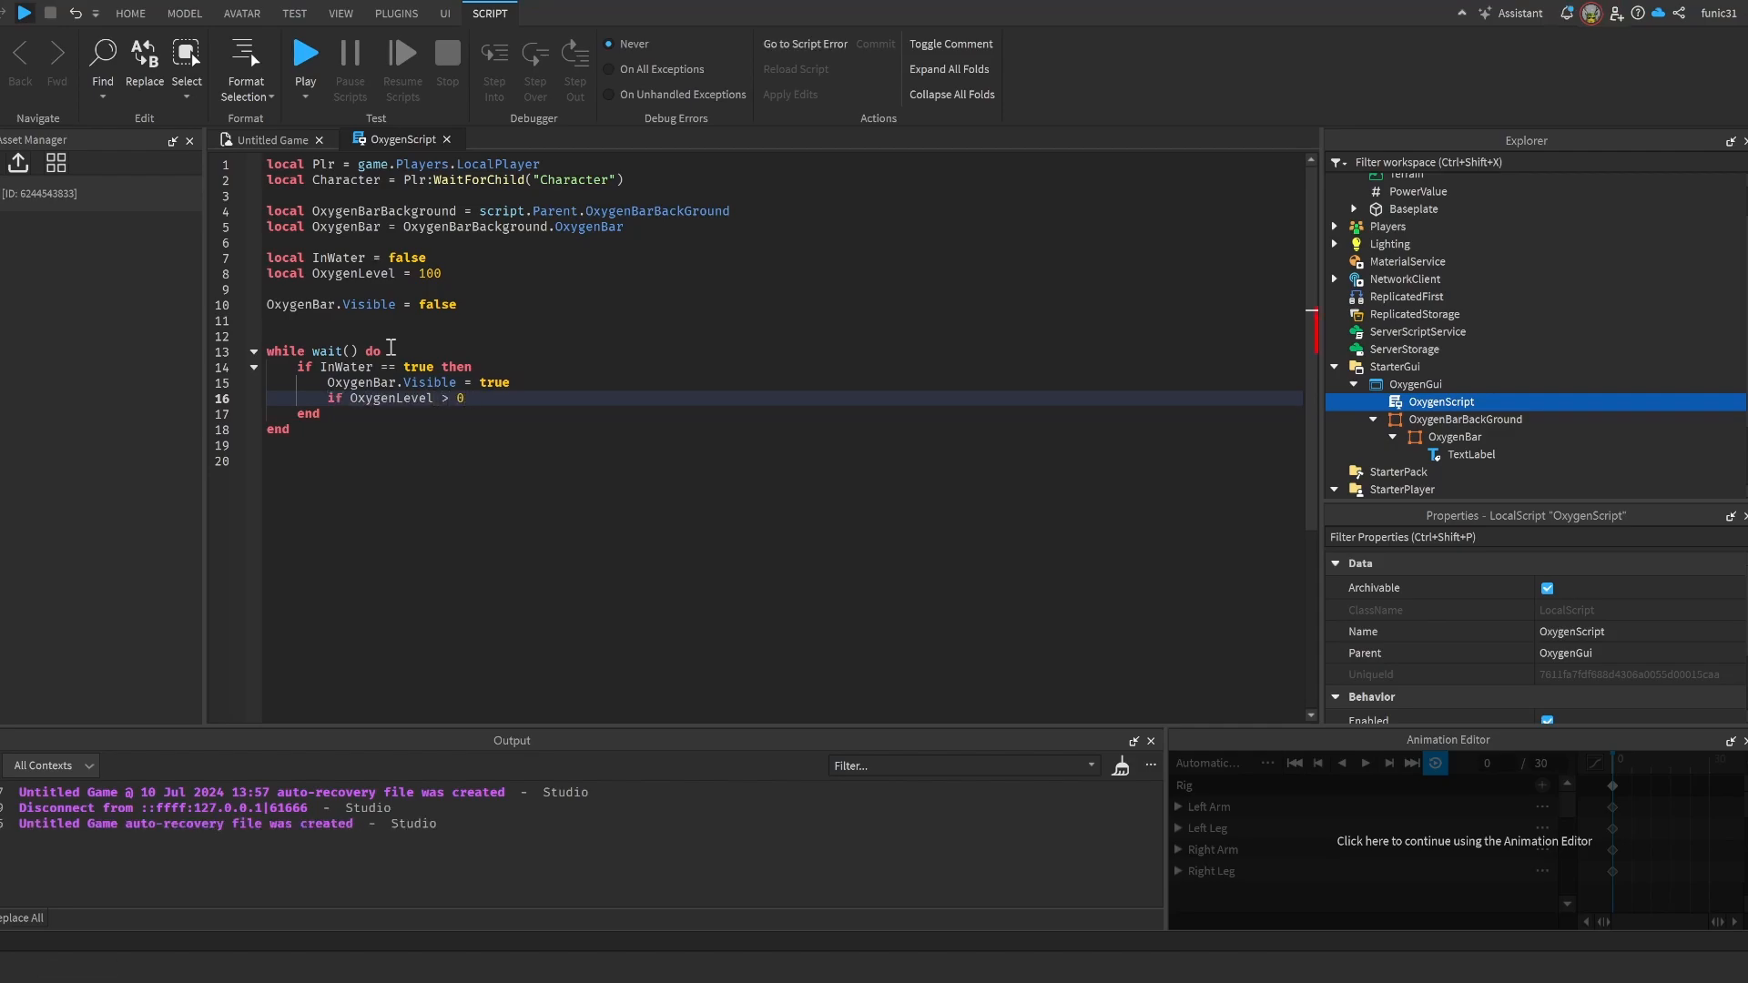
text(then)
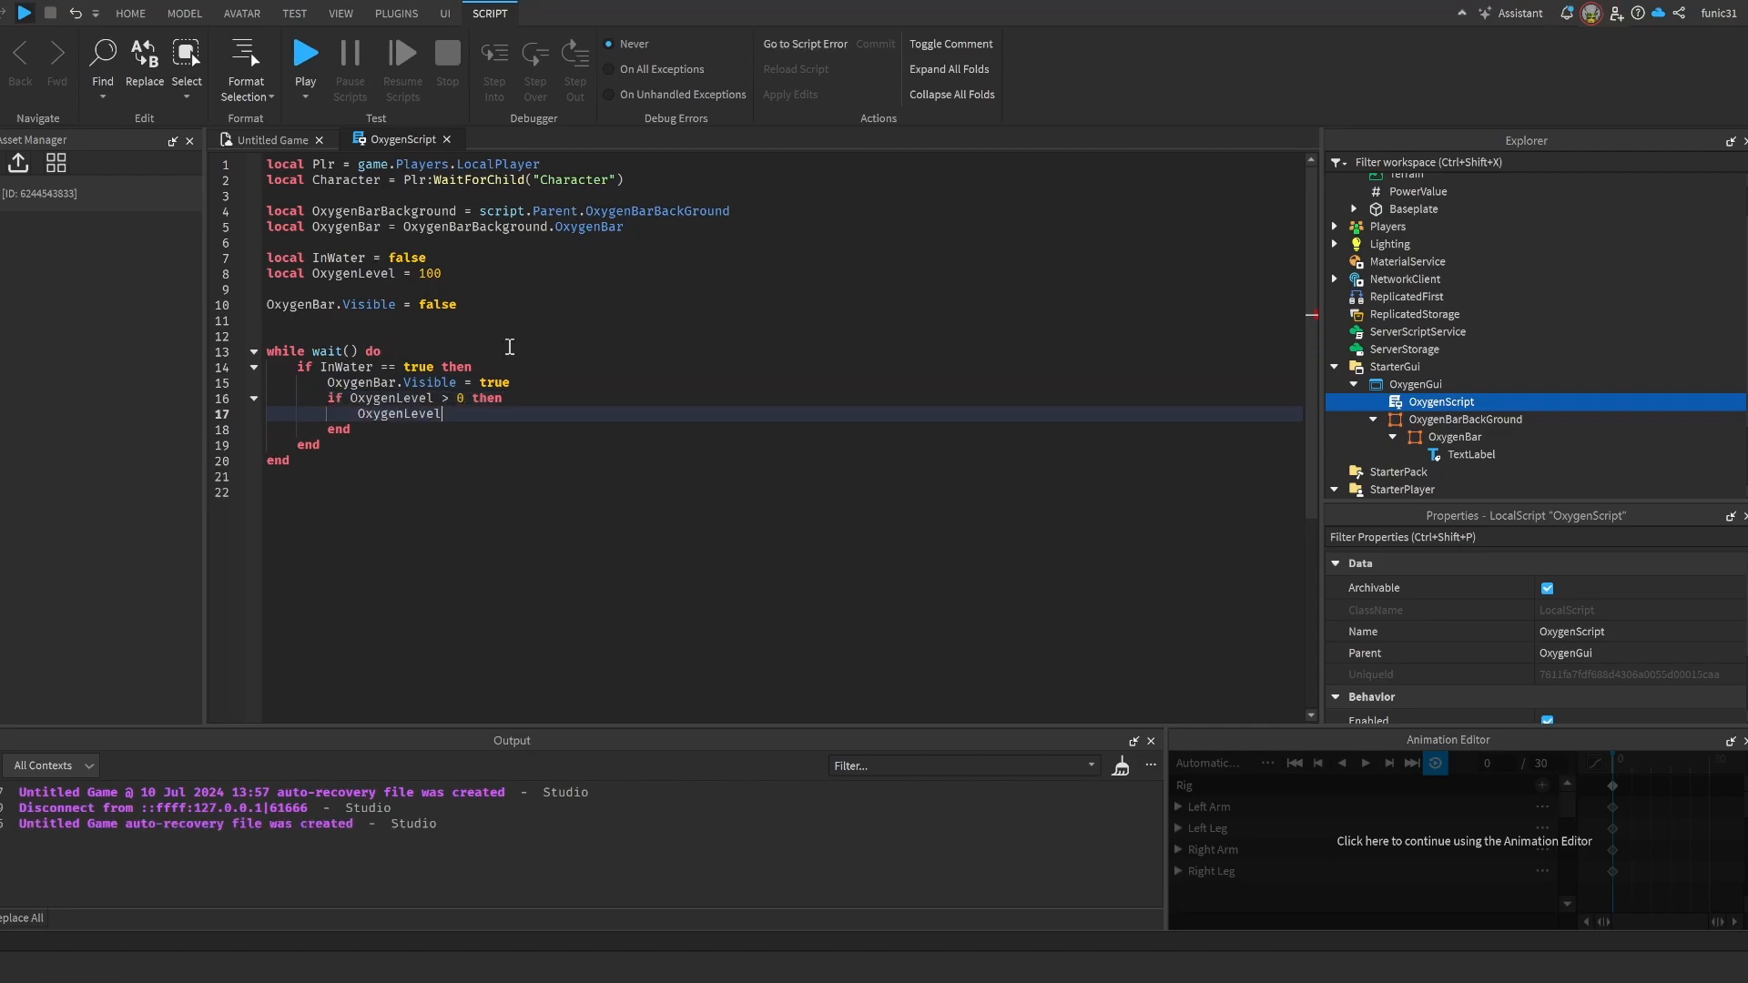
text(-= 1)
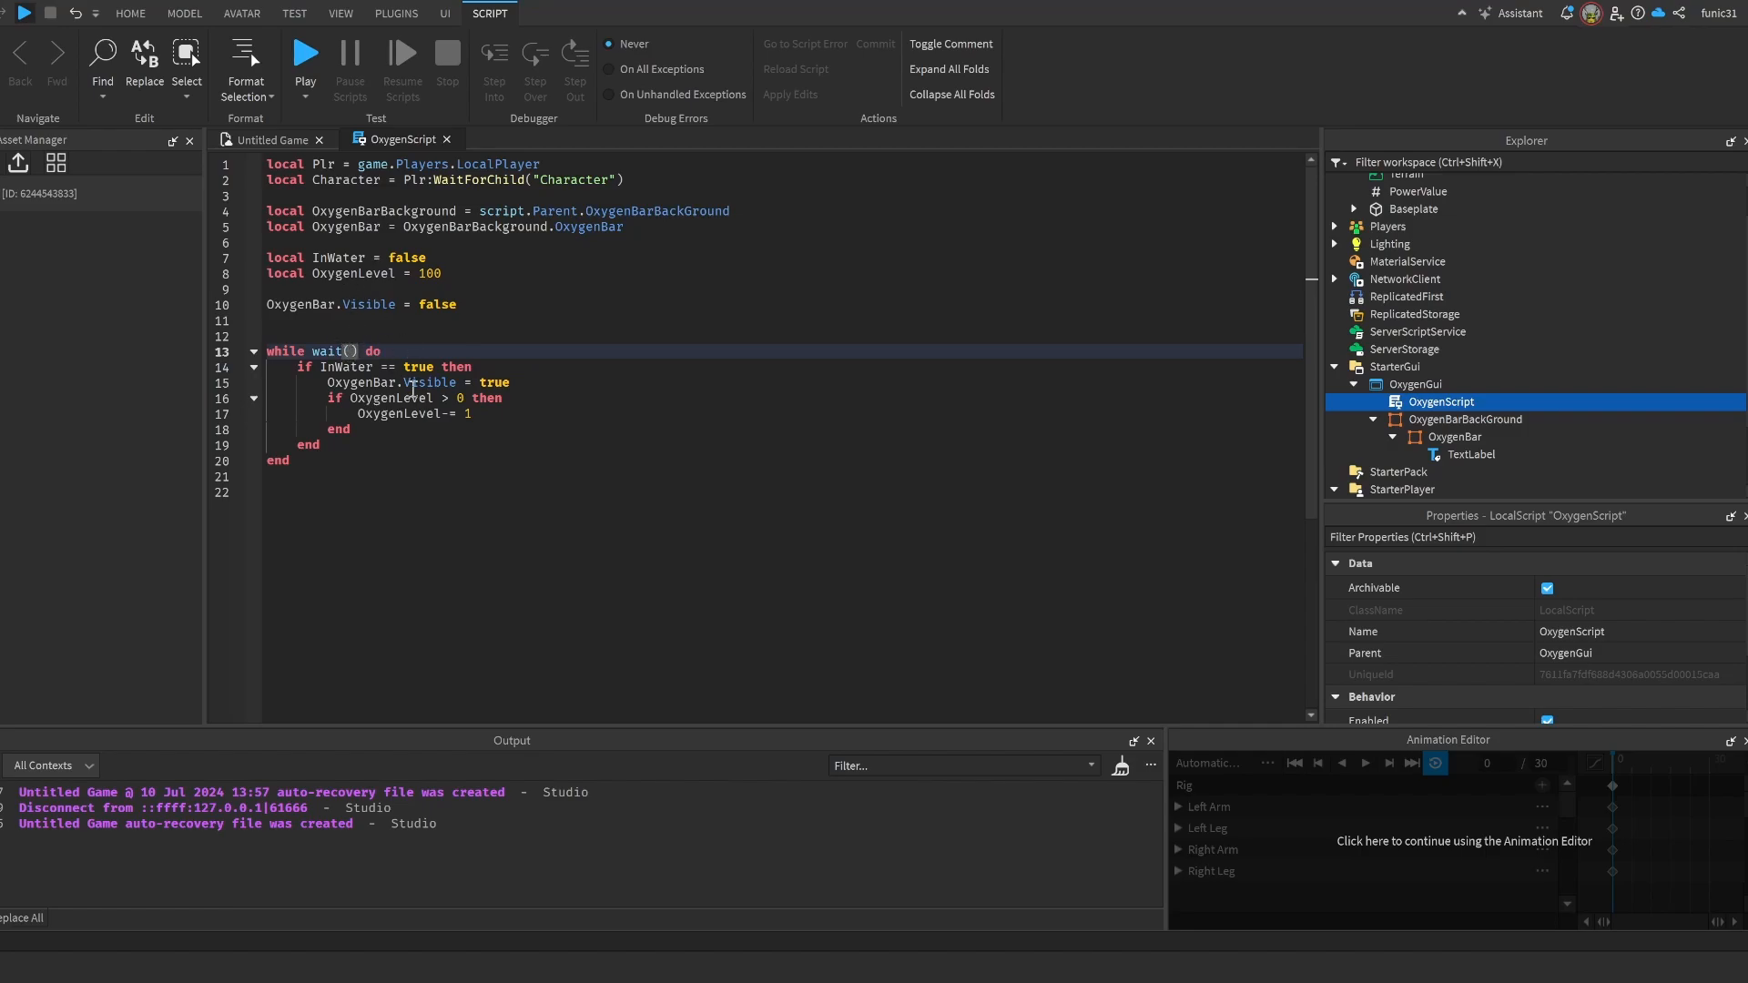
text(0.1)
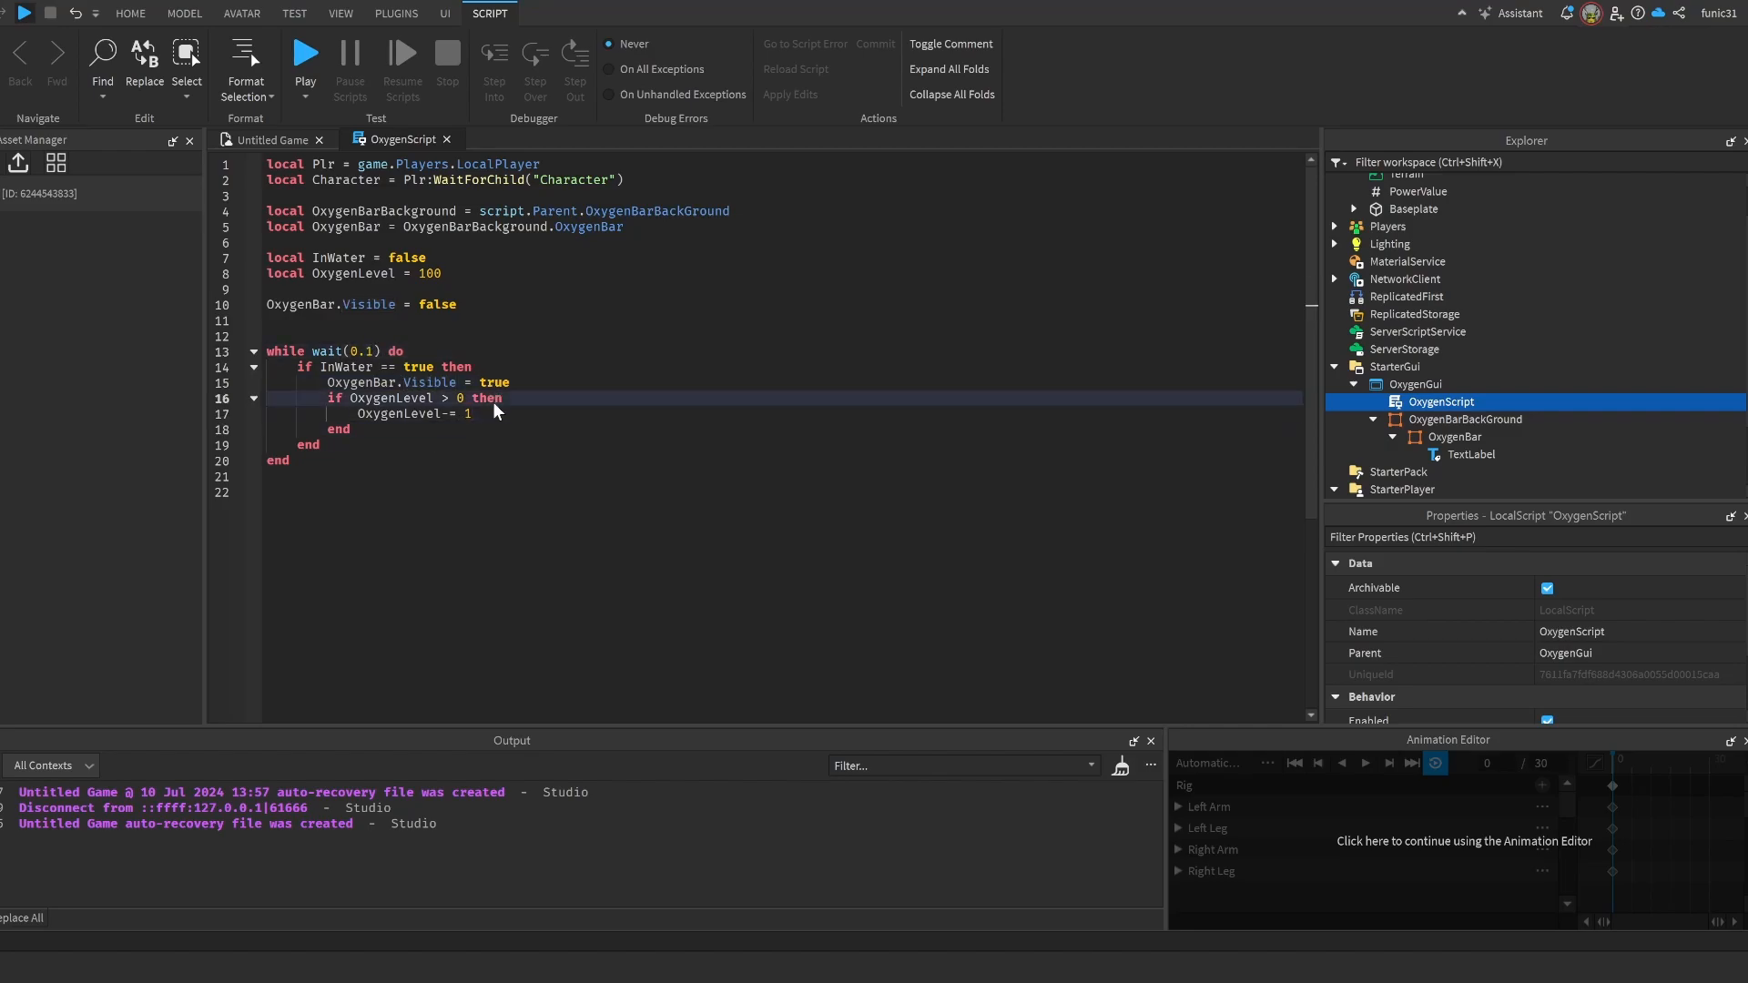
- Add a local Humanoid reference and an else branch reducing Humanoid.Health by 10 when oxygen is empty
text(else)
click(783, 195)
text(lcoal)
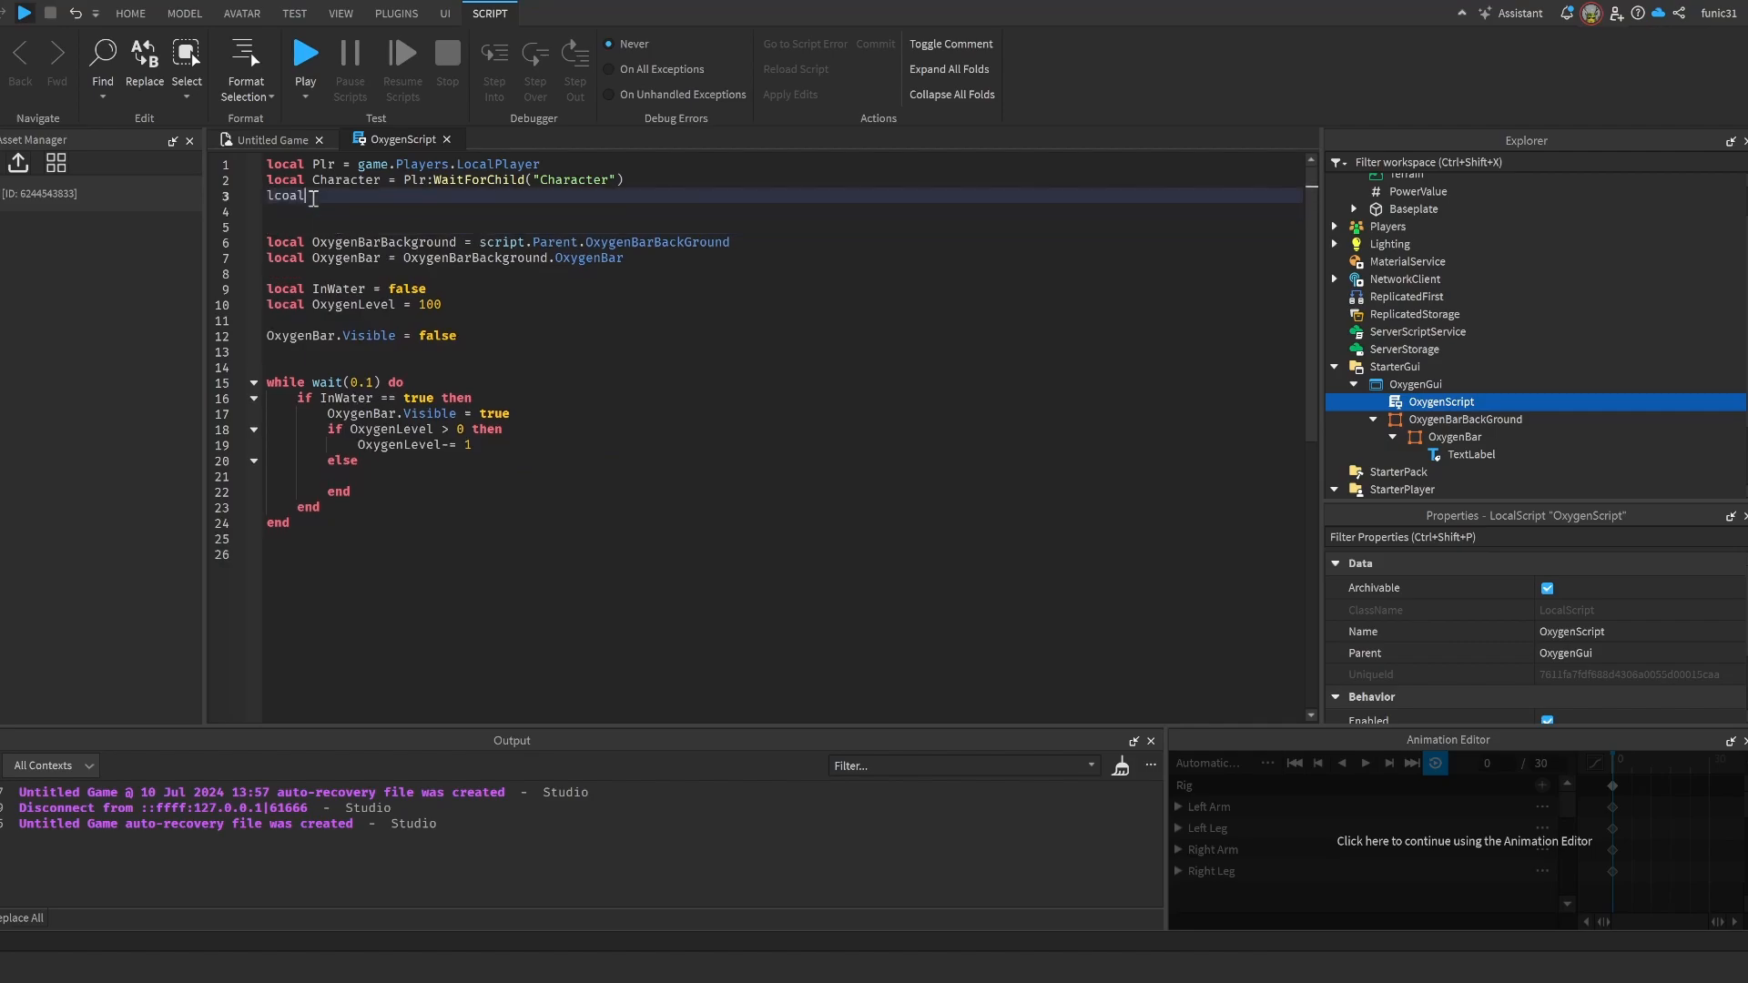
text(Humanoid)
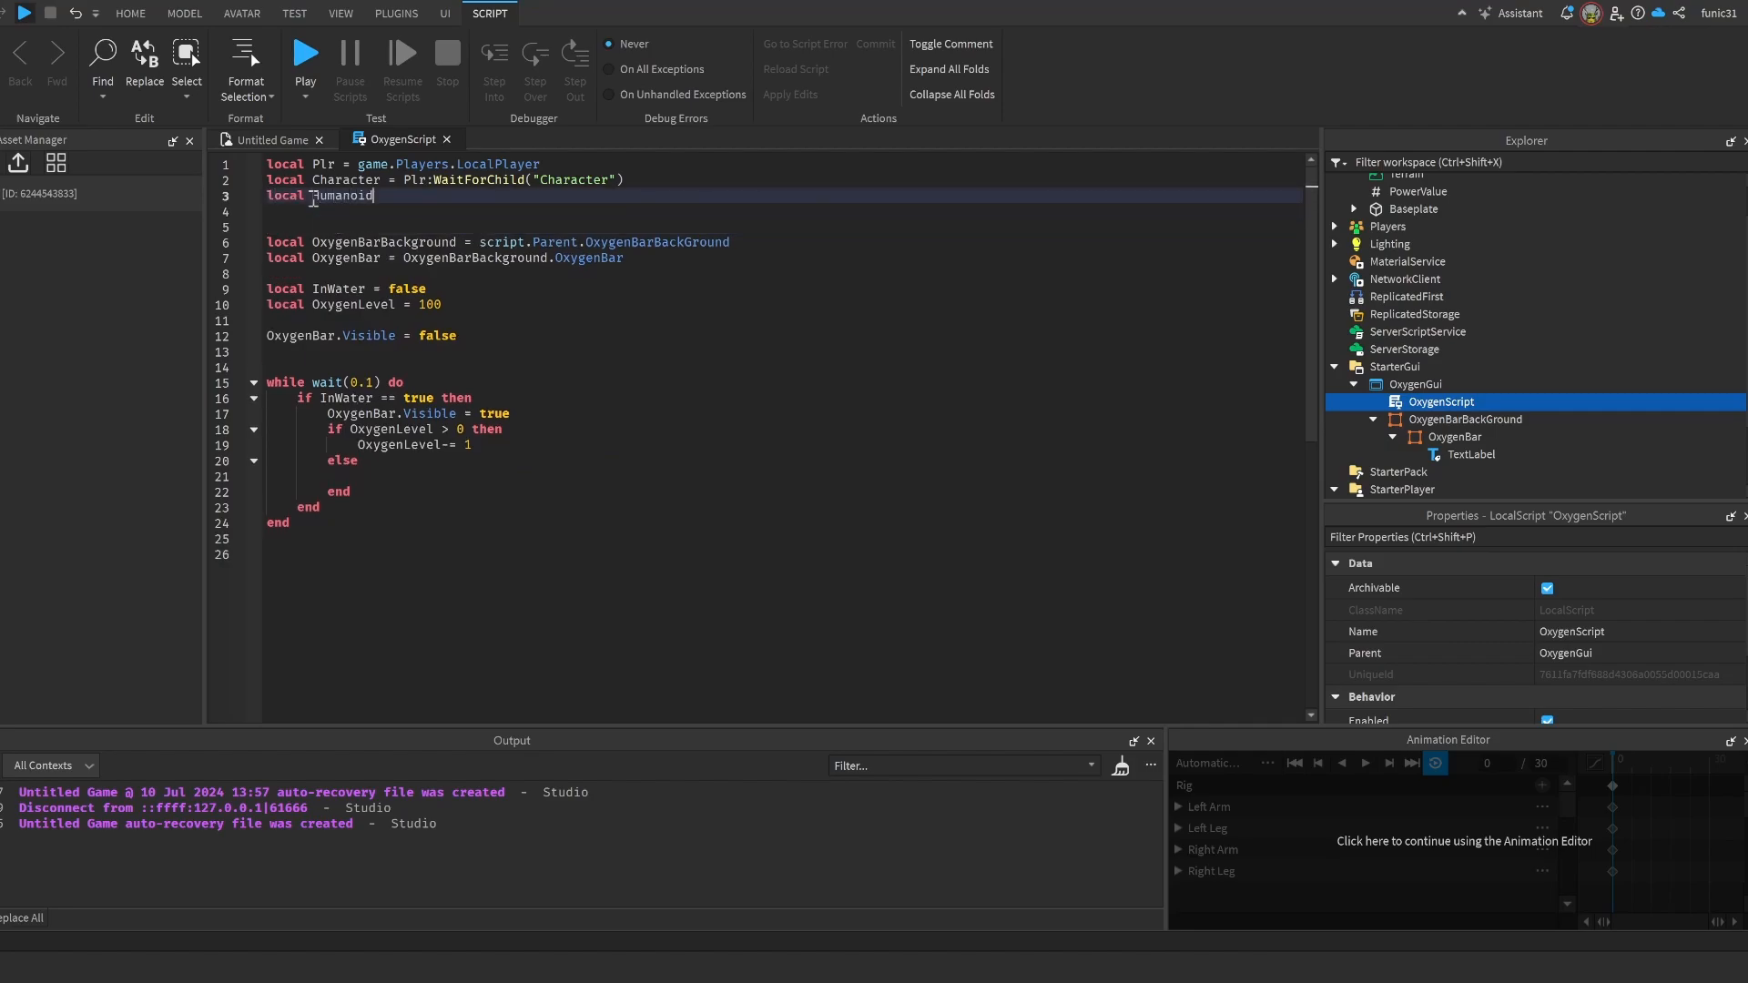
text(= Character.Humanoid)
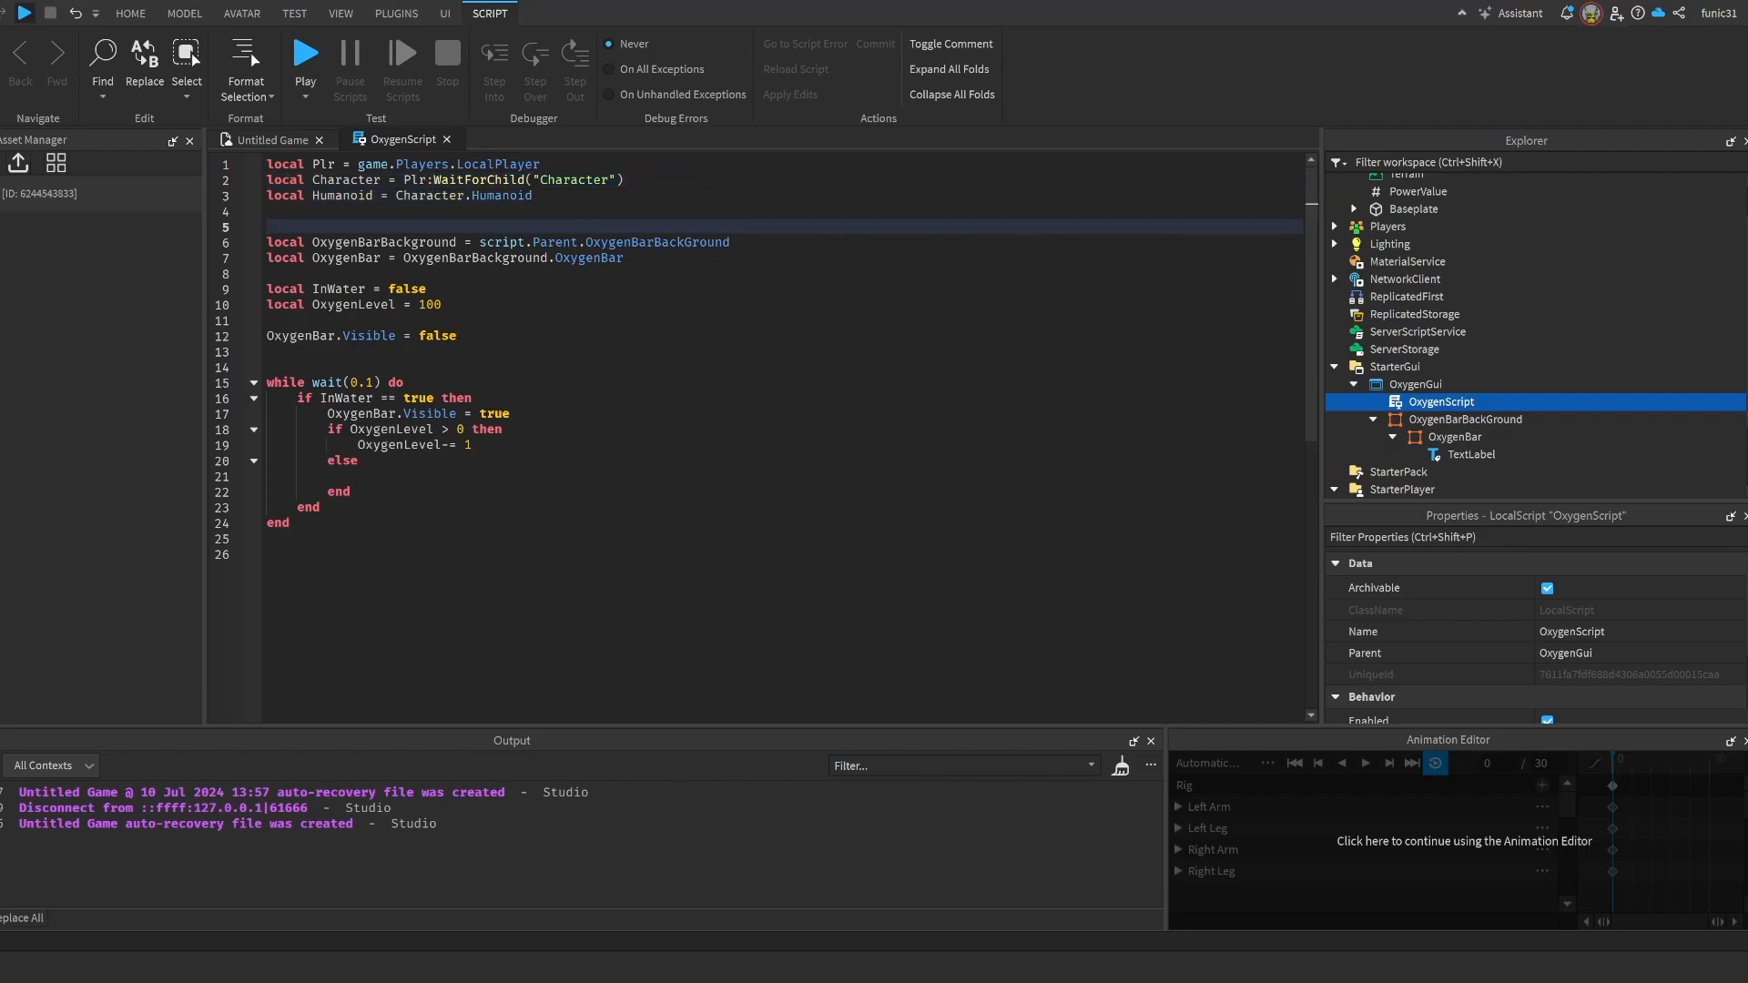
click(459, 475)
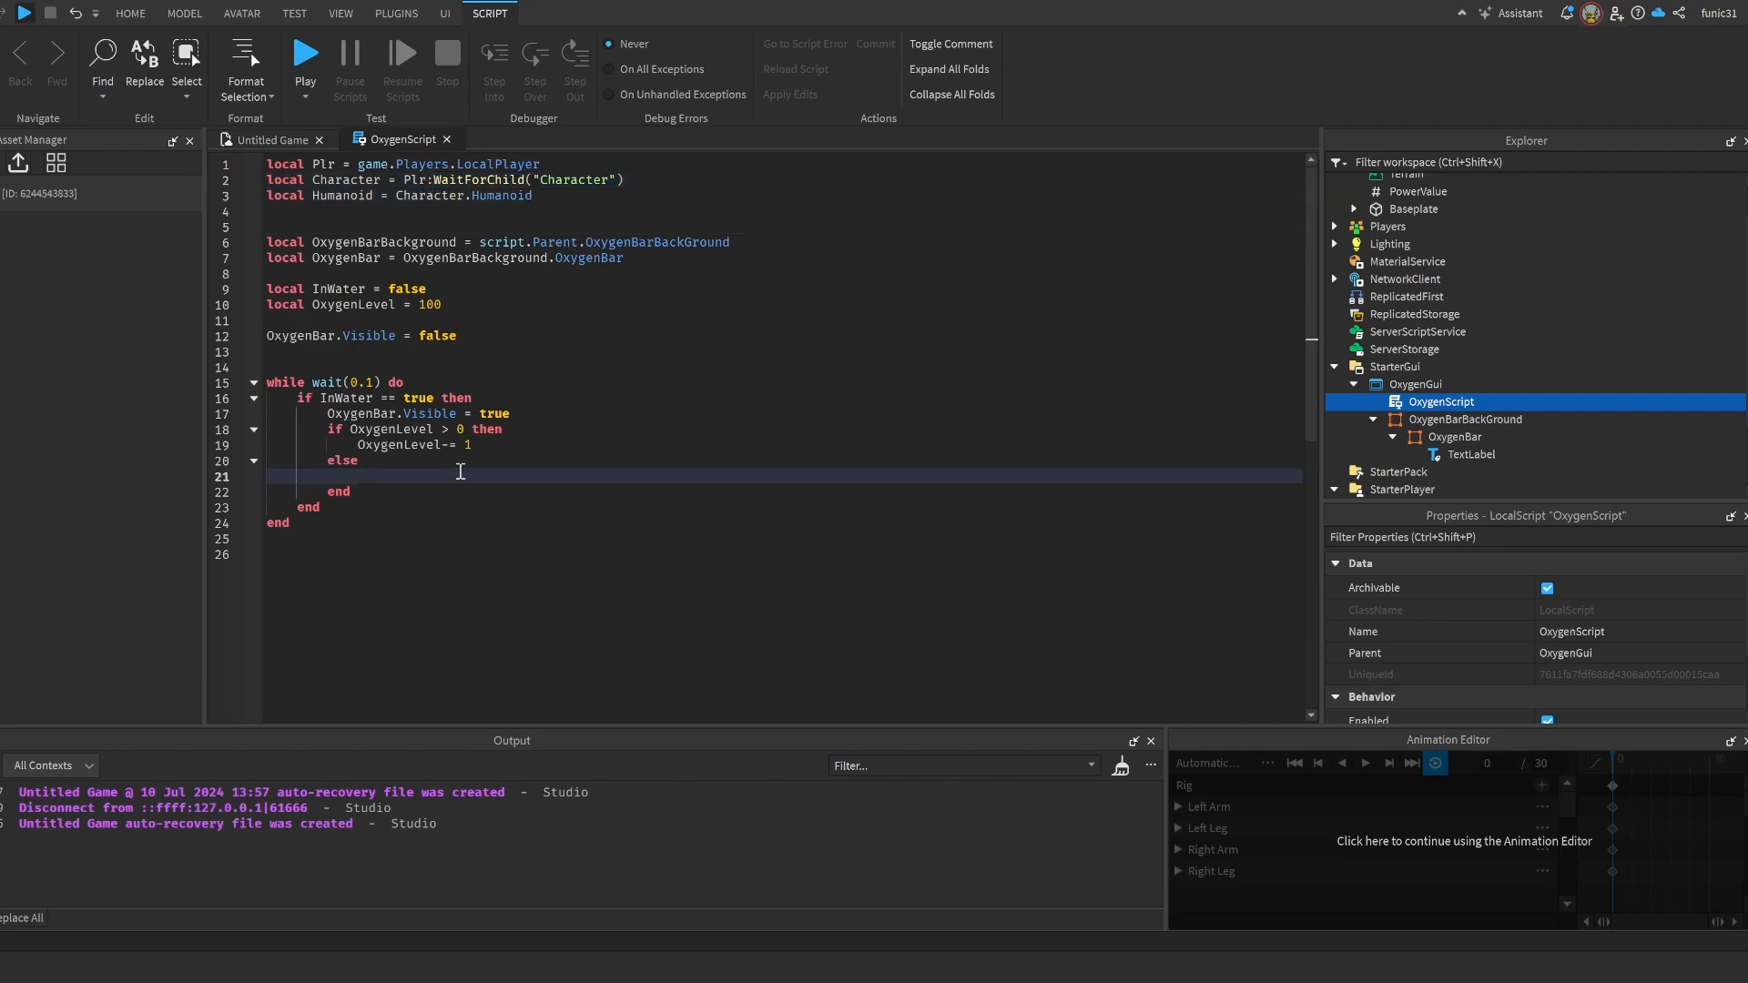
text(Humanoid.Heal)
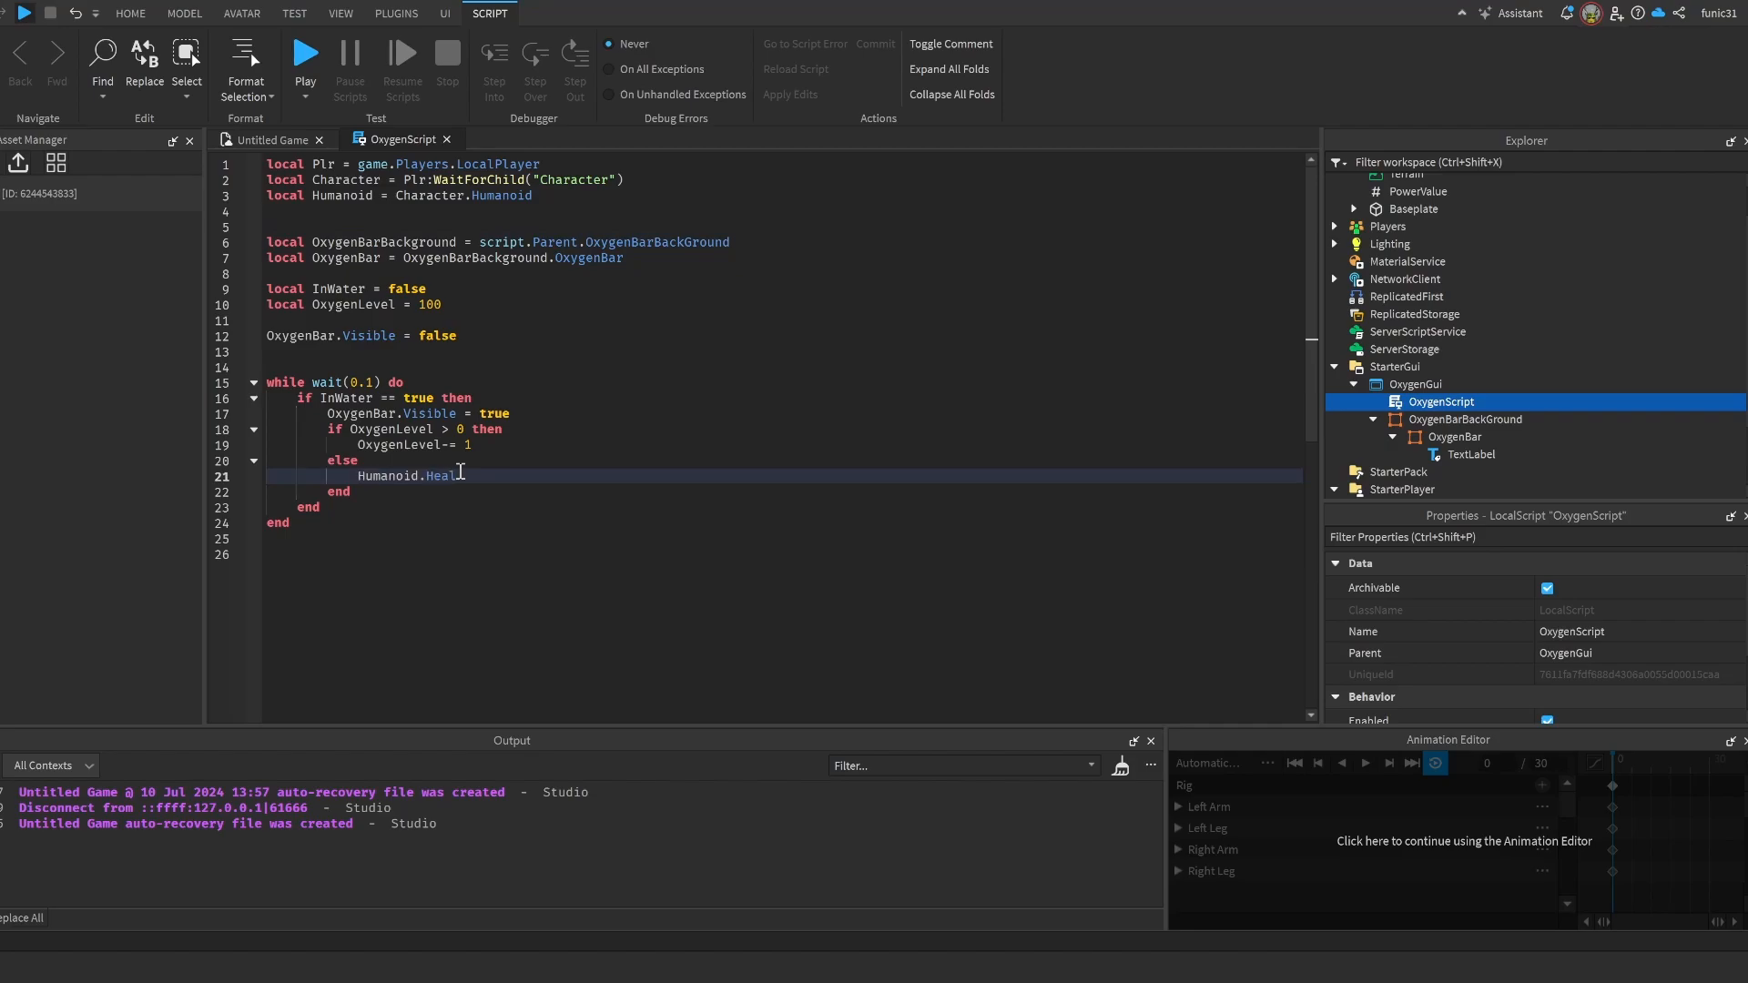
text(-=)
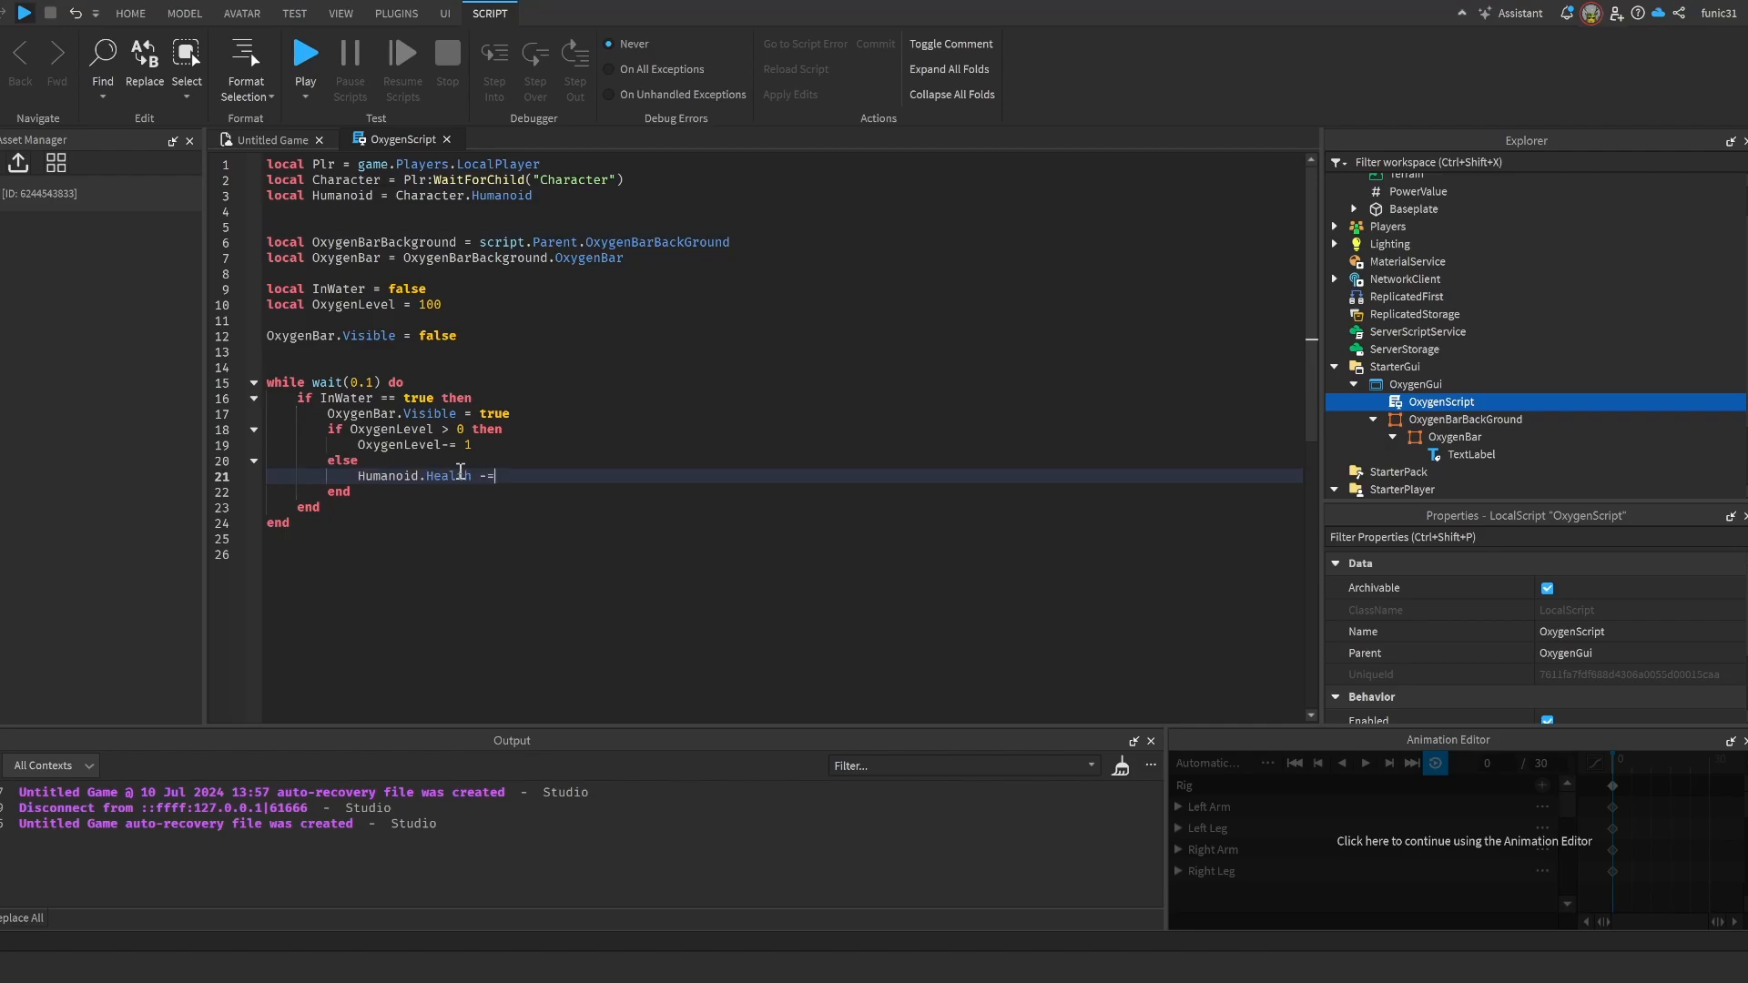
text(10)
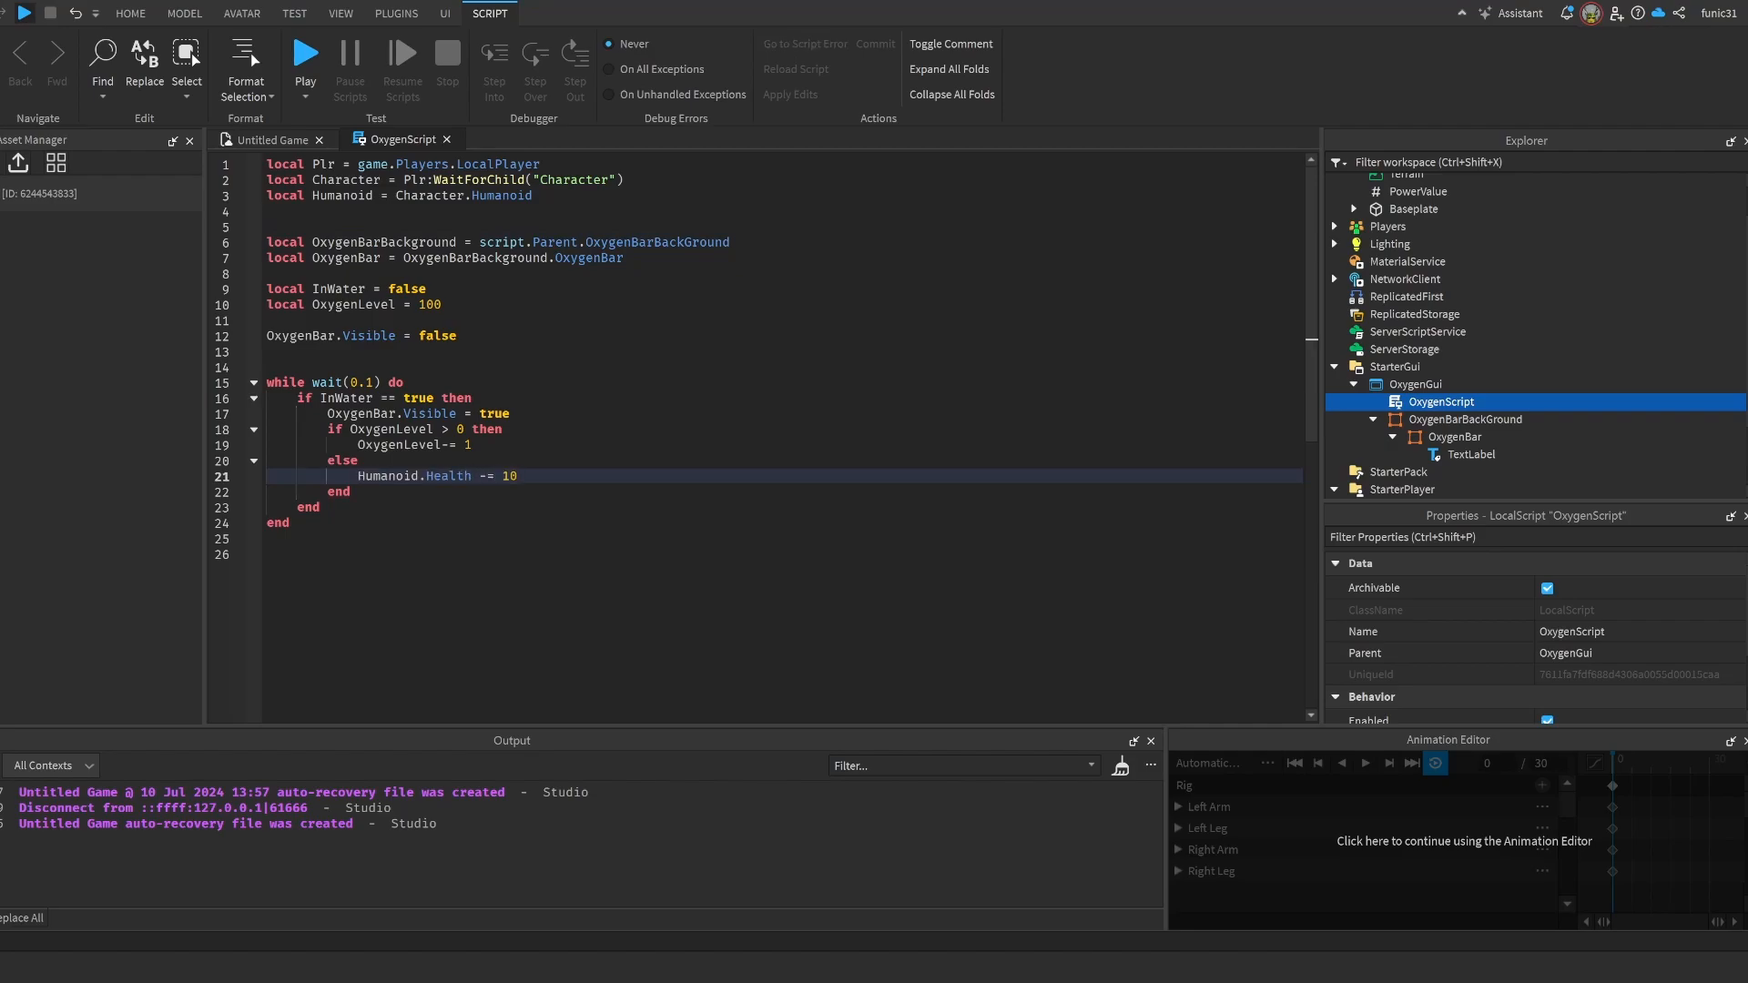
- Add the outer else branch hiding OxygenBar and refilling OxygenLevel by 1 up to 100
text(else)
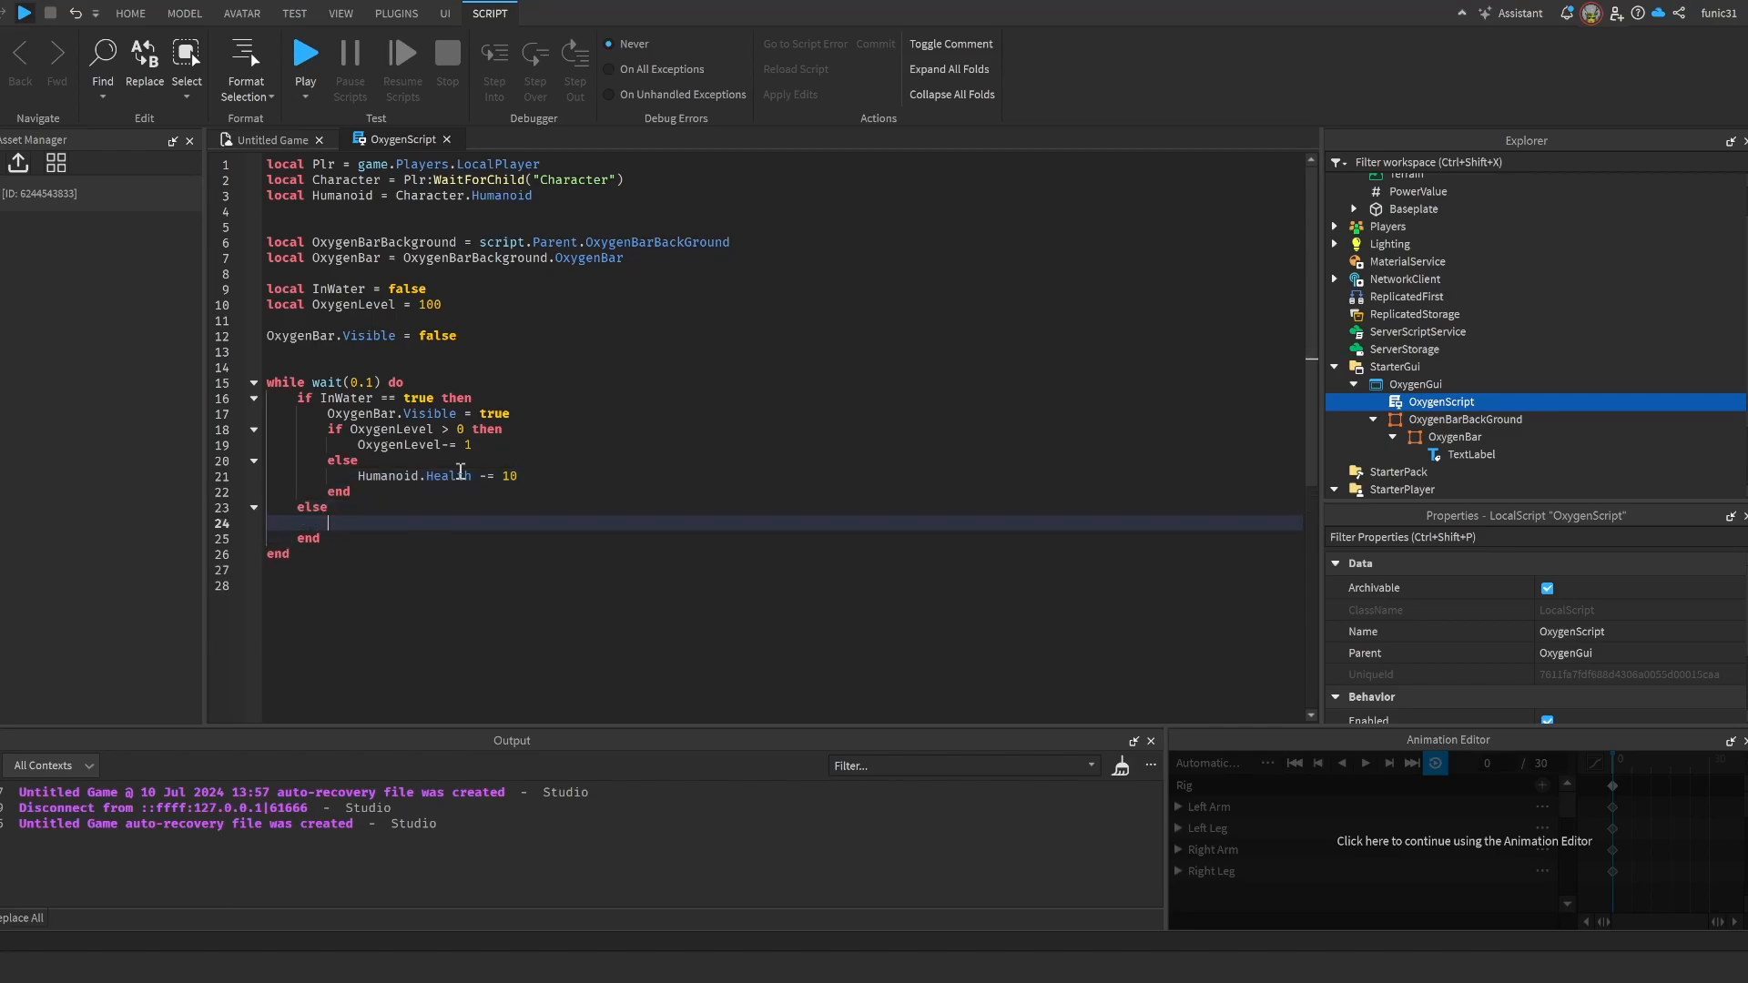
text(OxygenBar.Visible = false)
text(if OxygenLevel <)
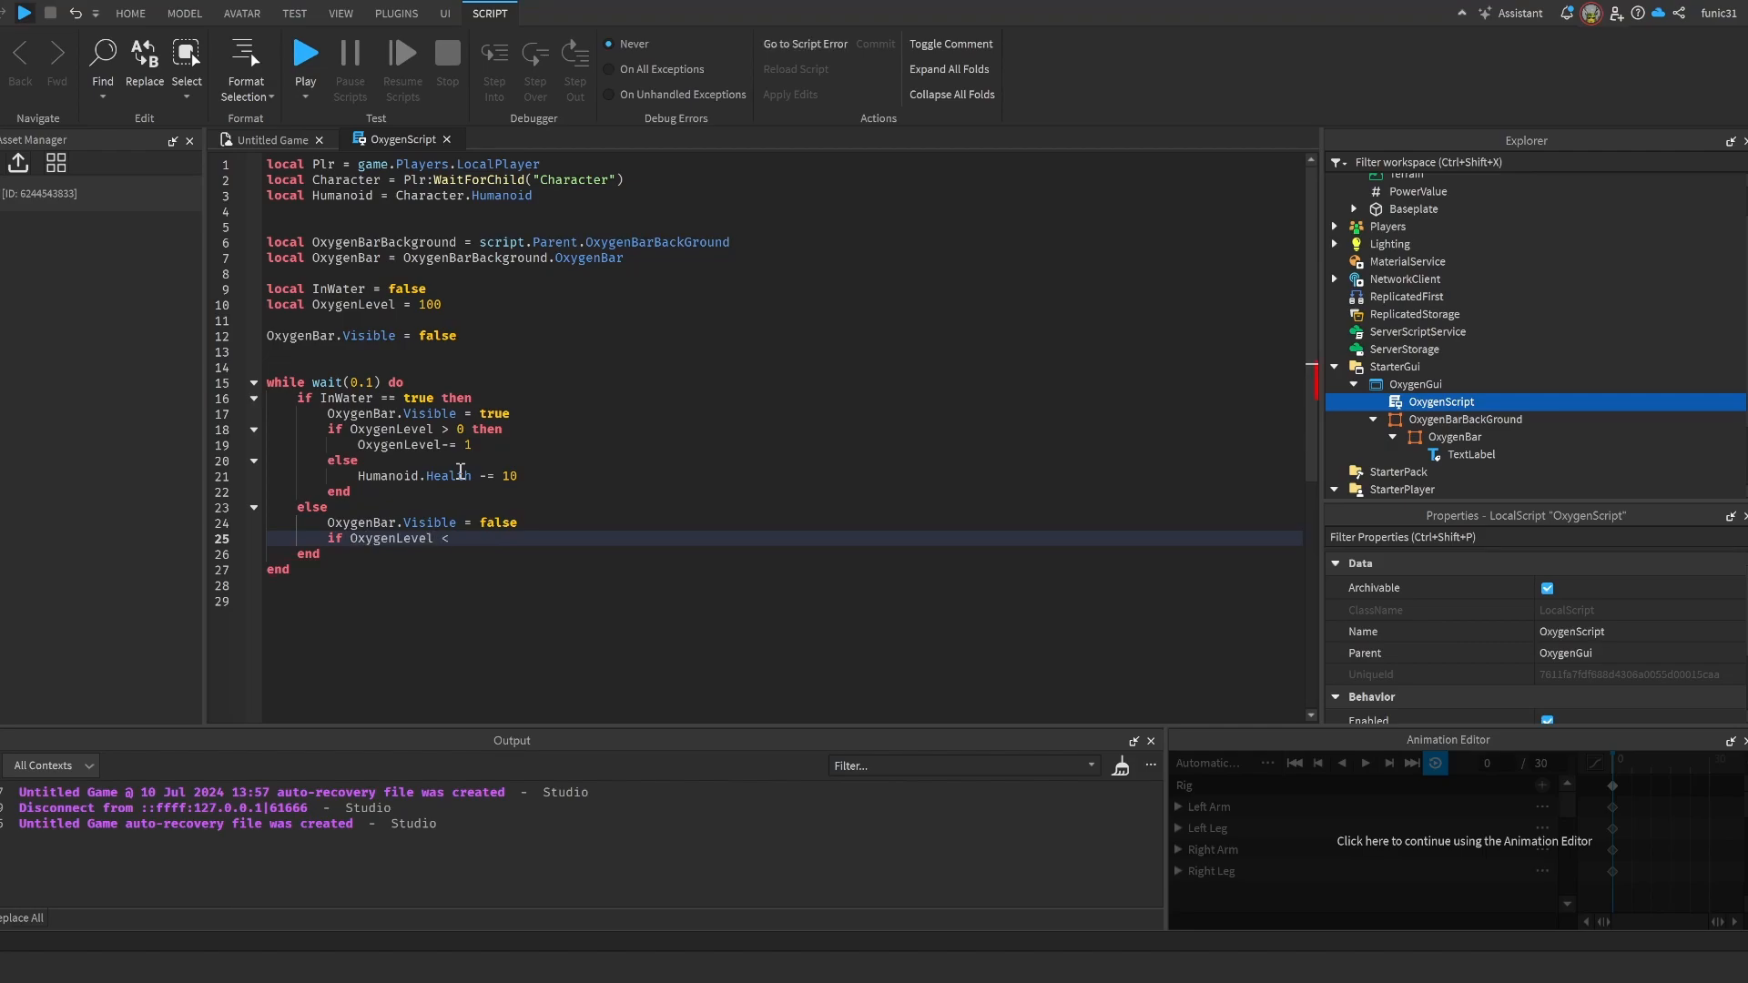
text(100 then)
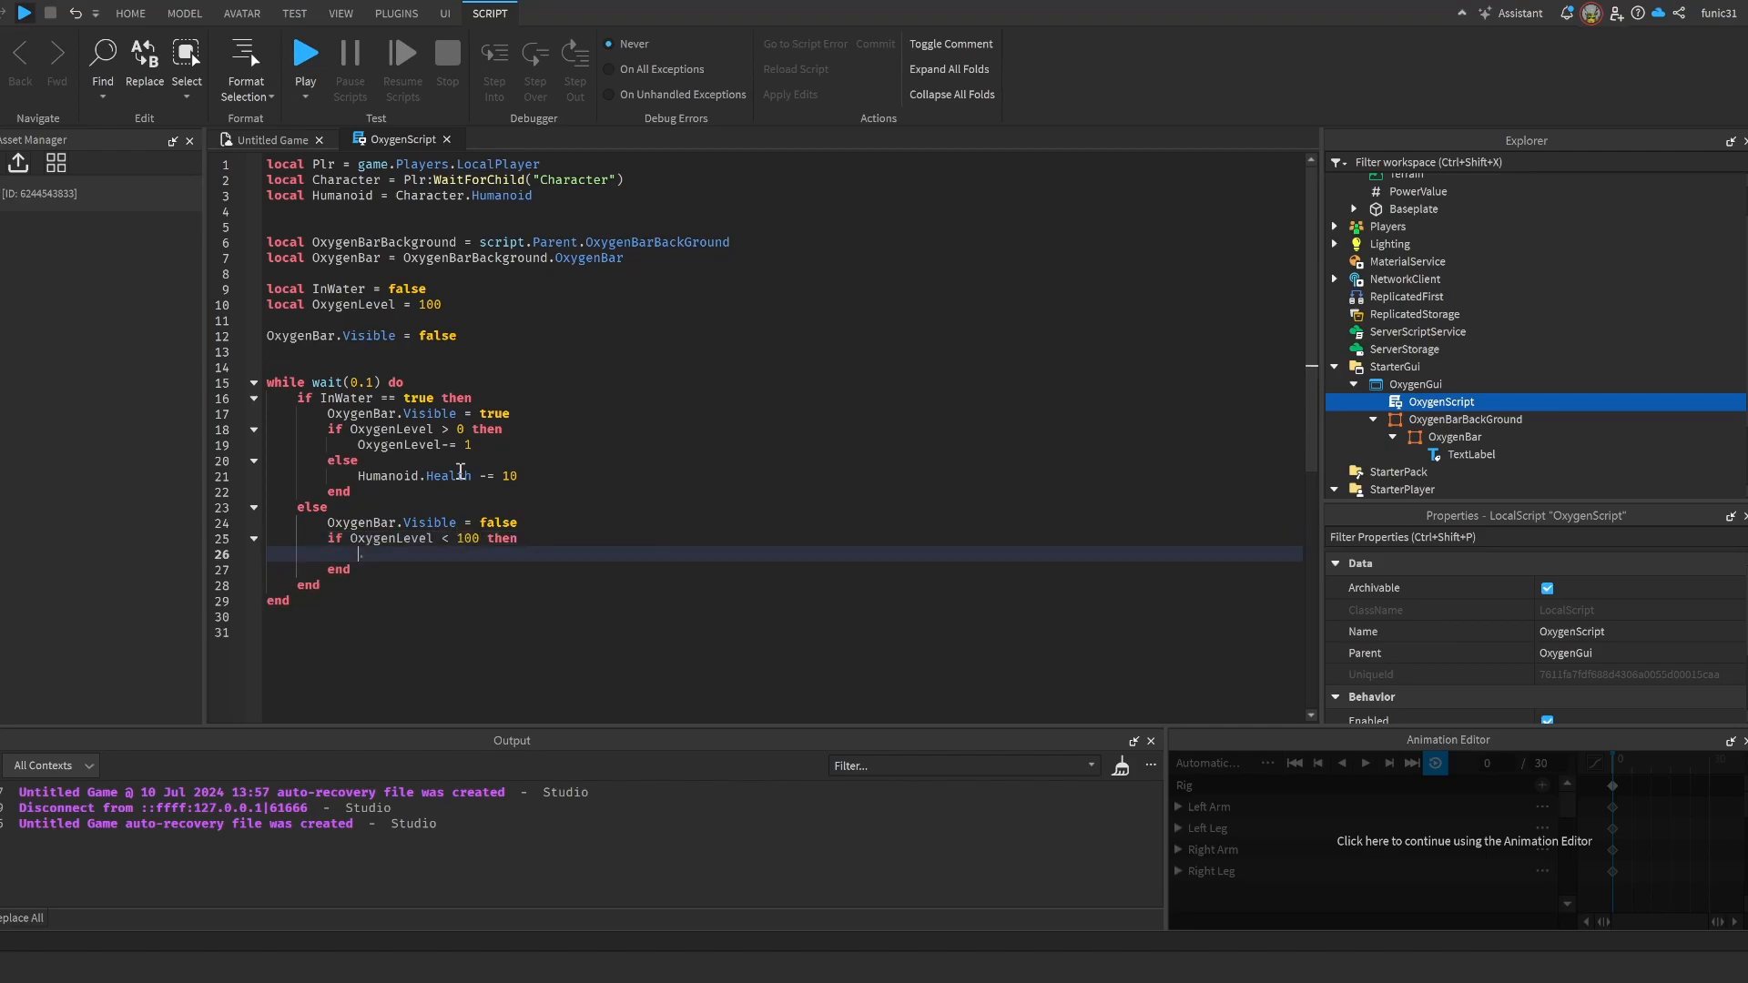
text(OxygenLevel +=)
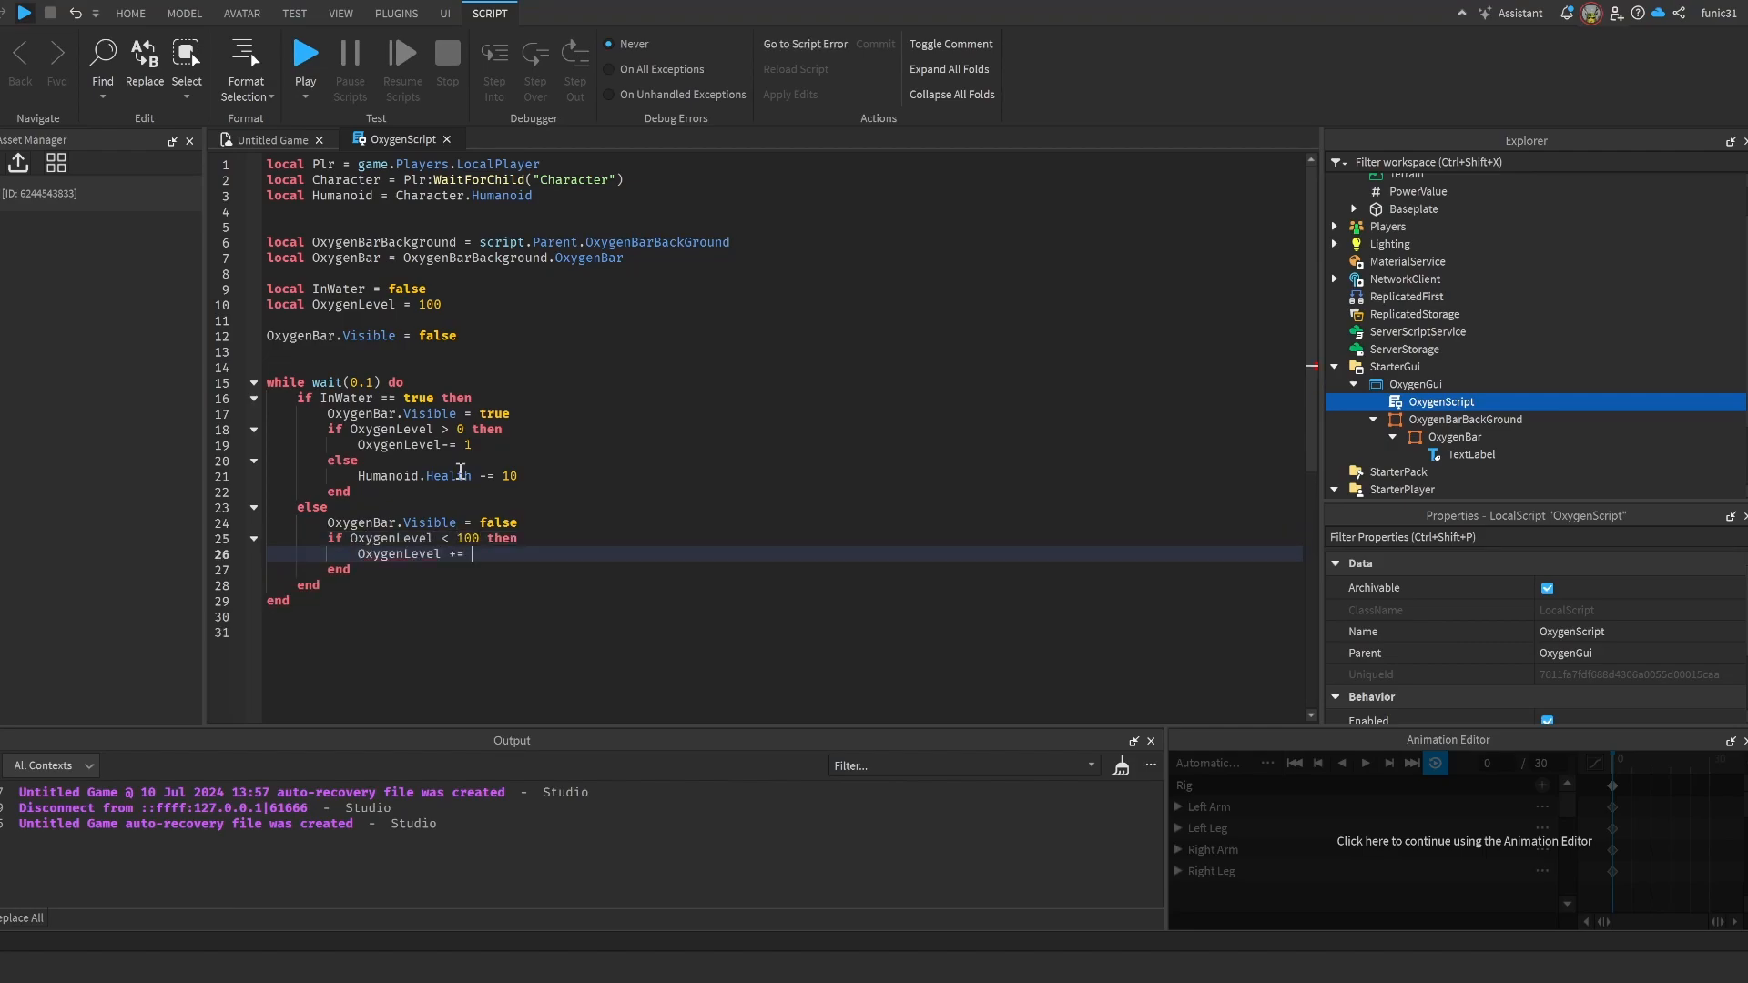
text(1)
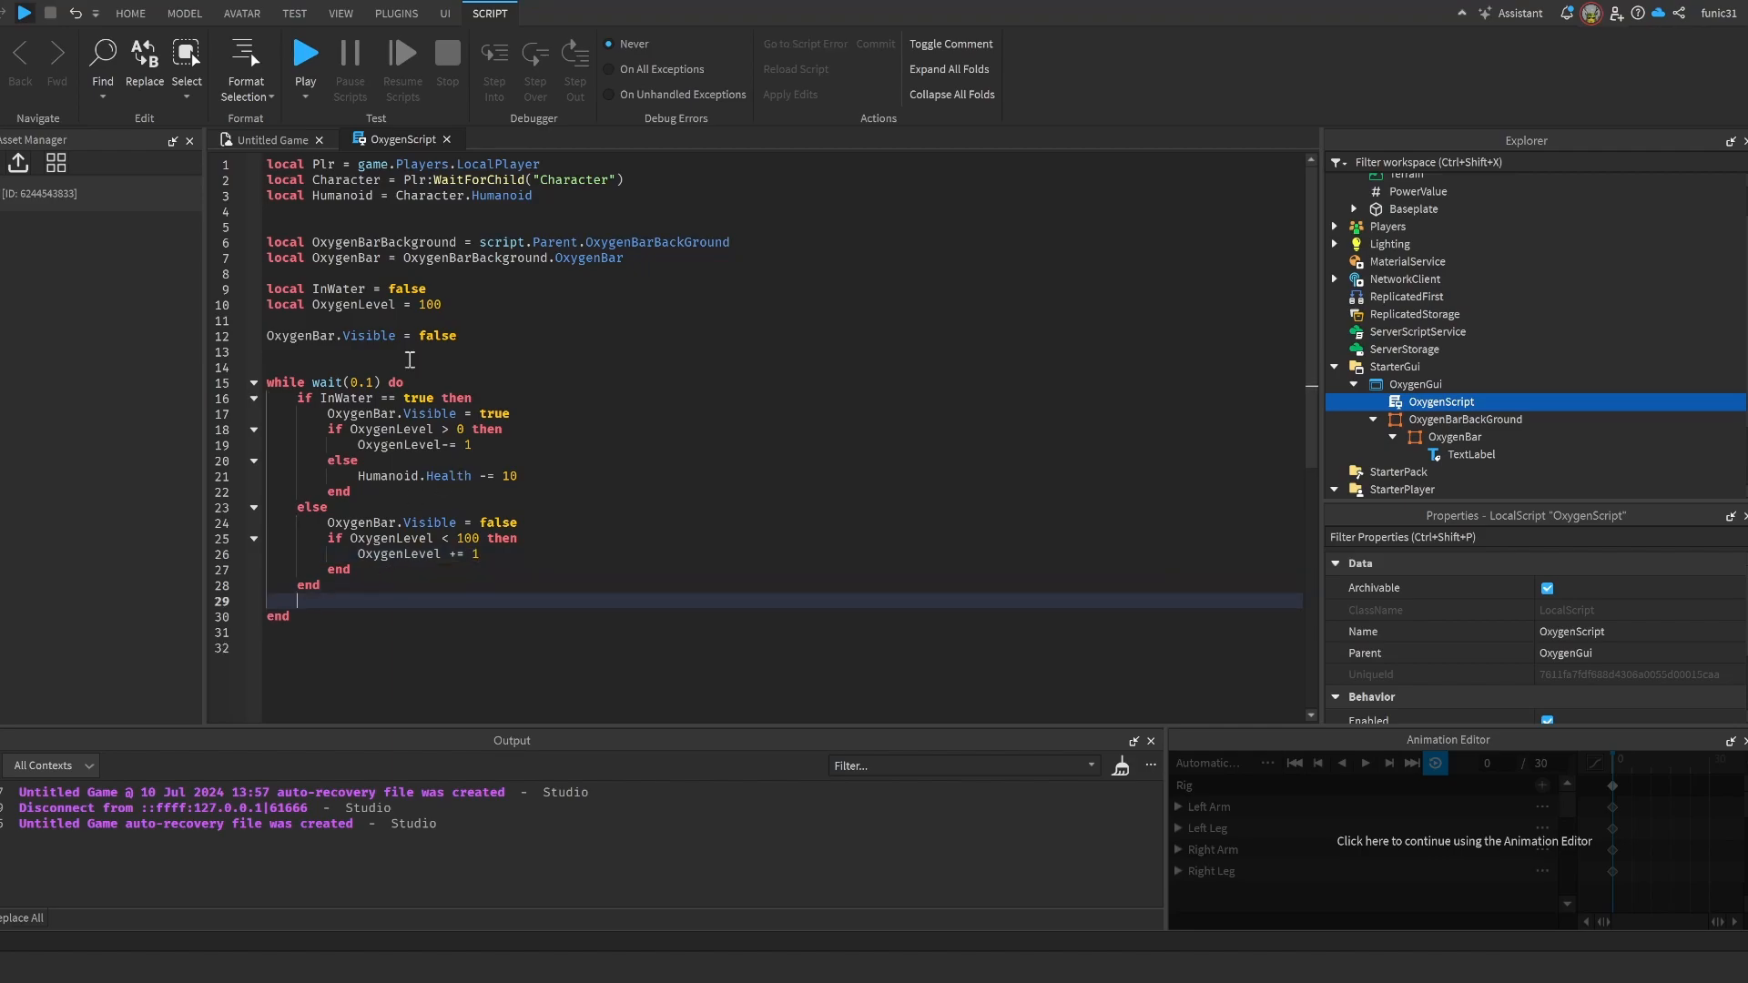
mouse_move(630, 457)
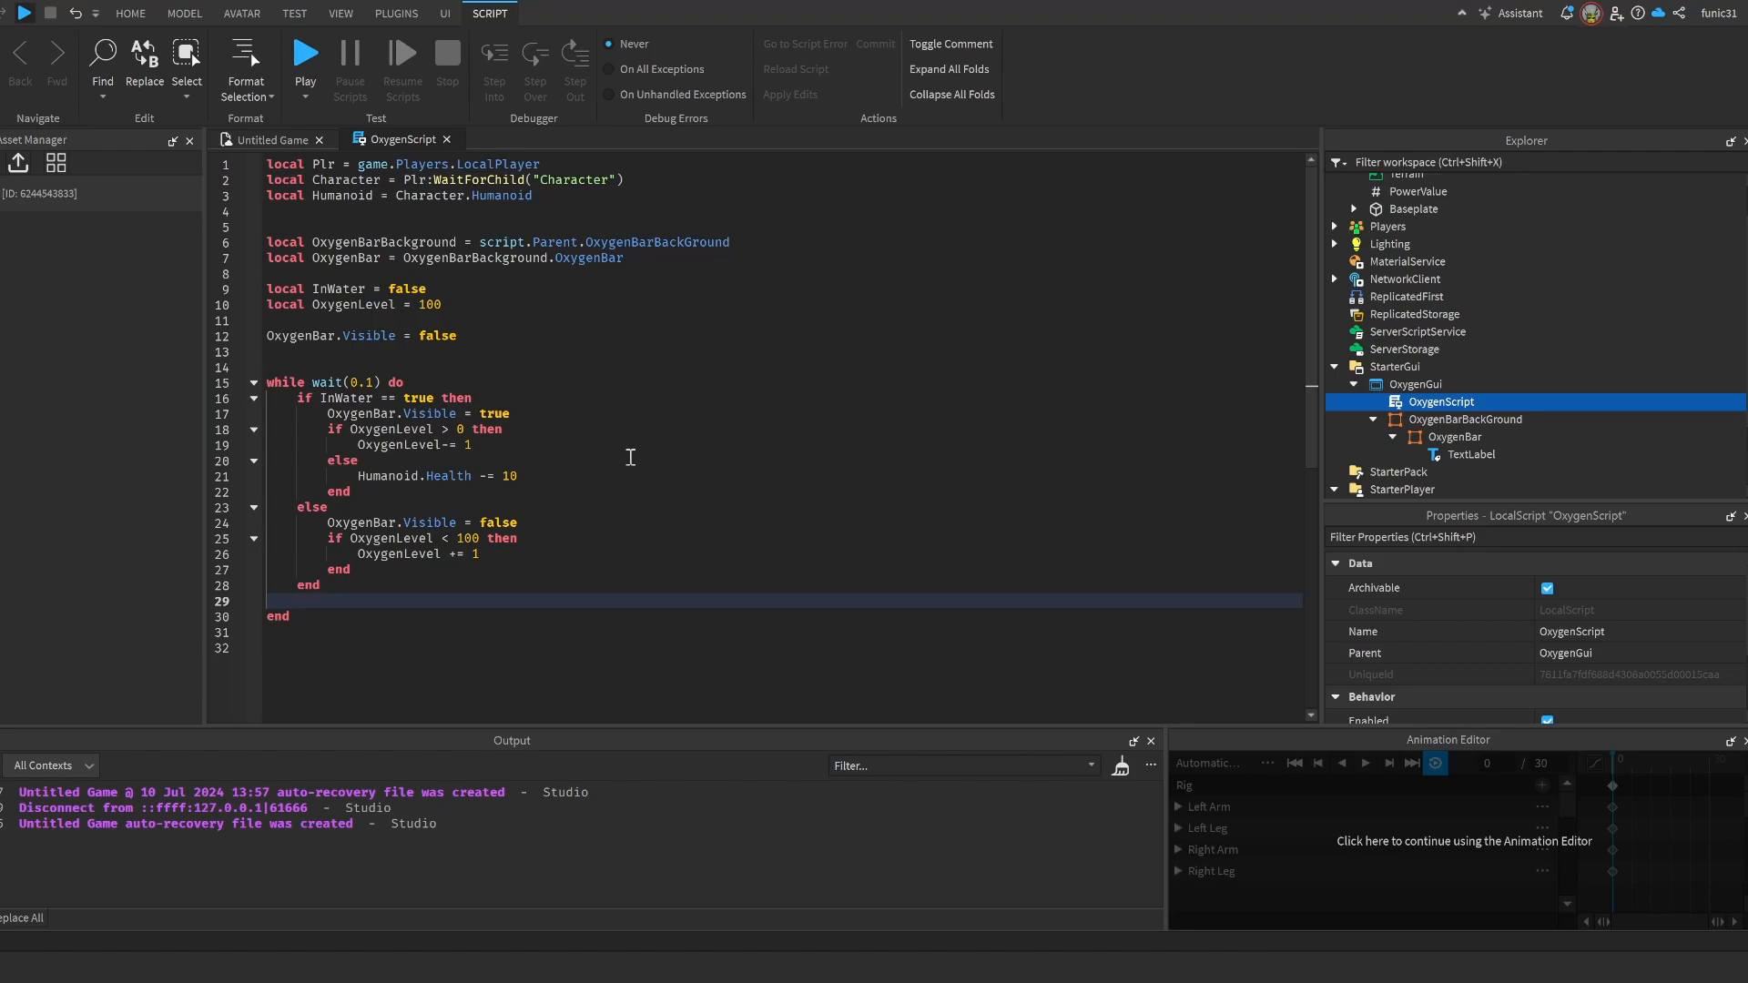
- Write OxygenBar:TweenSize with a UDim2 built from OxygenLevel
text(OxygenBar:Tw)
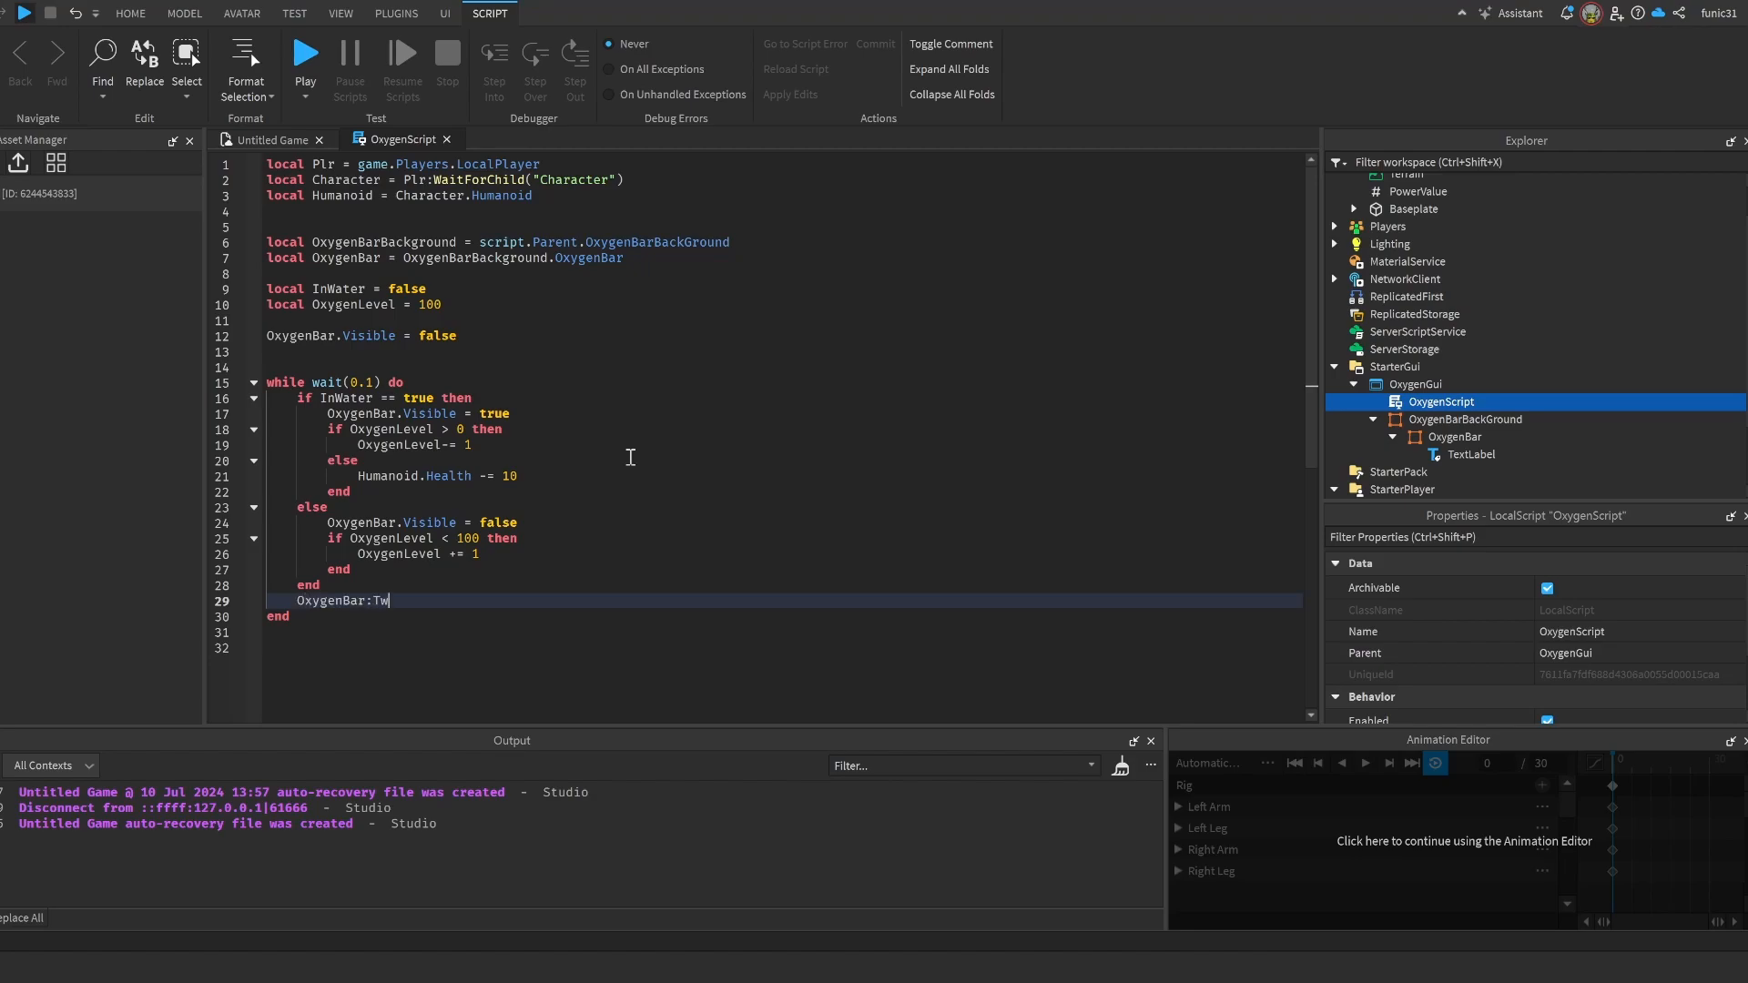
text(eenSize(UDim2.new()
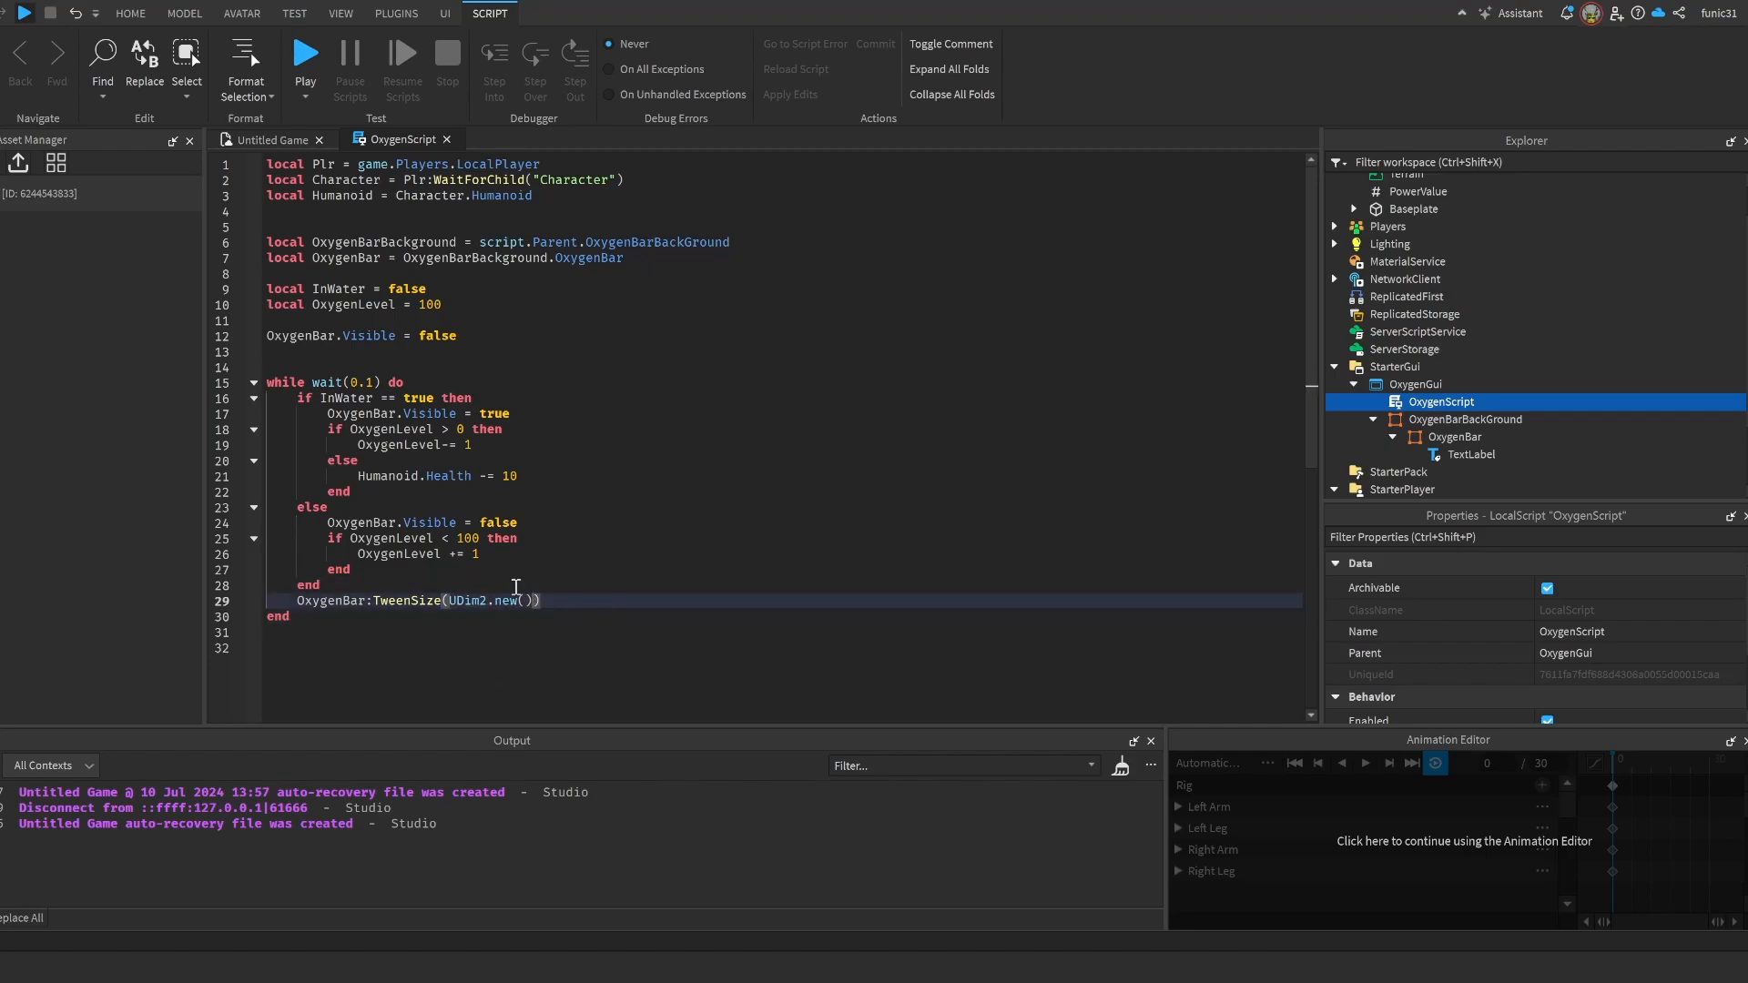
text(1)
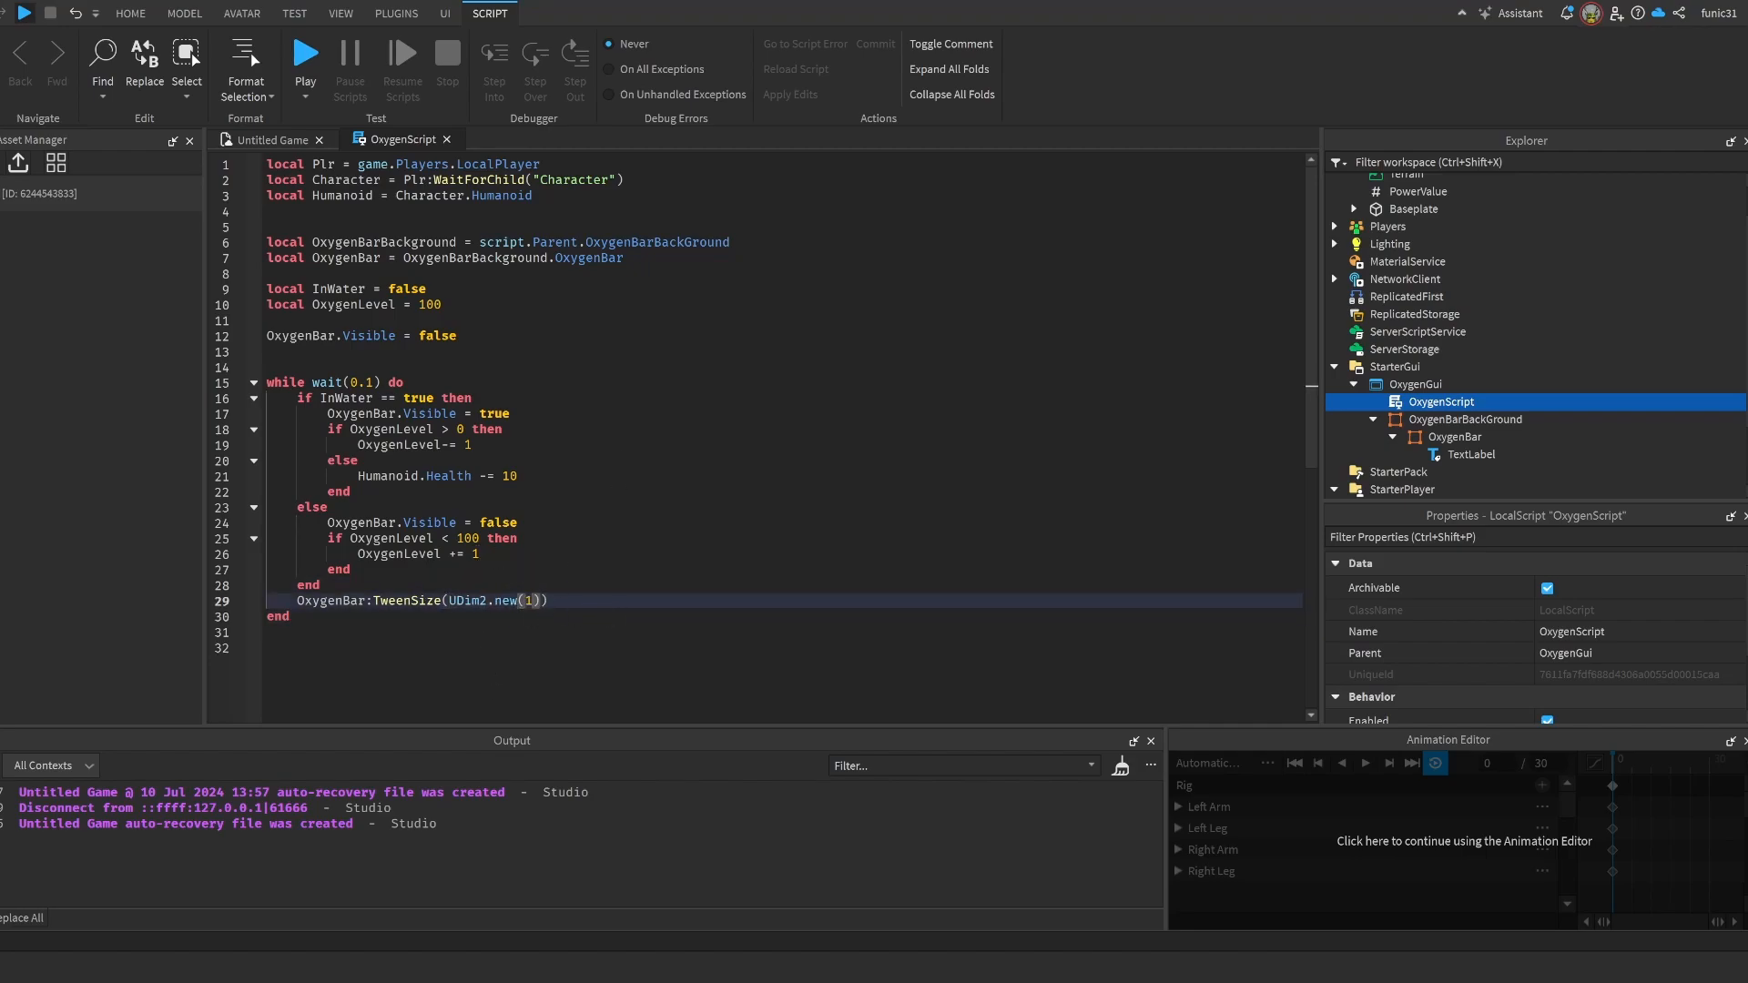
text(,)
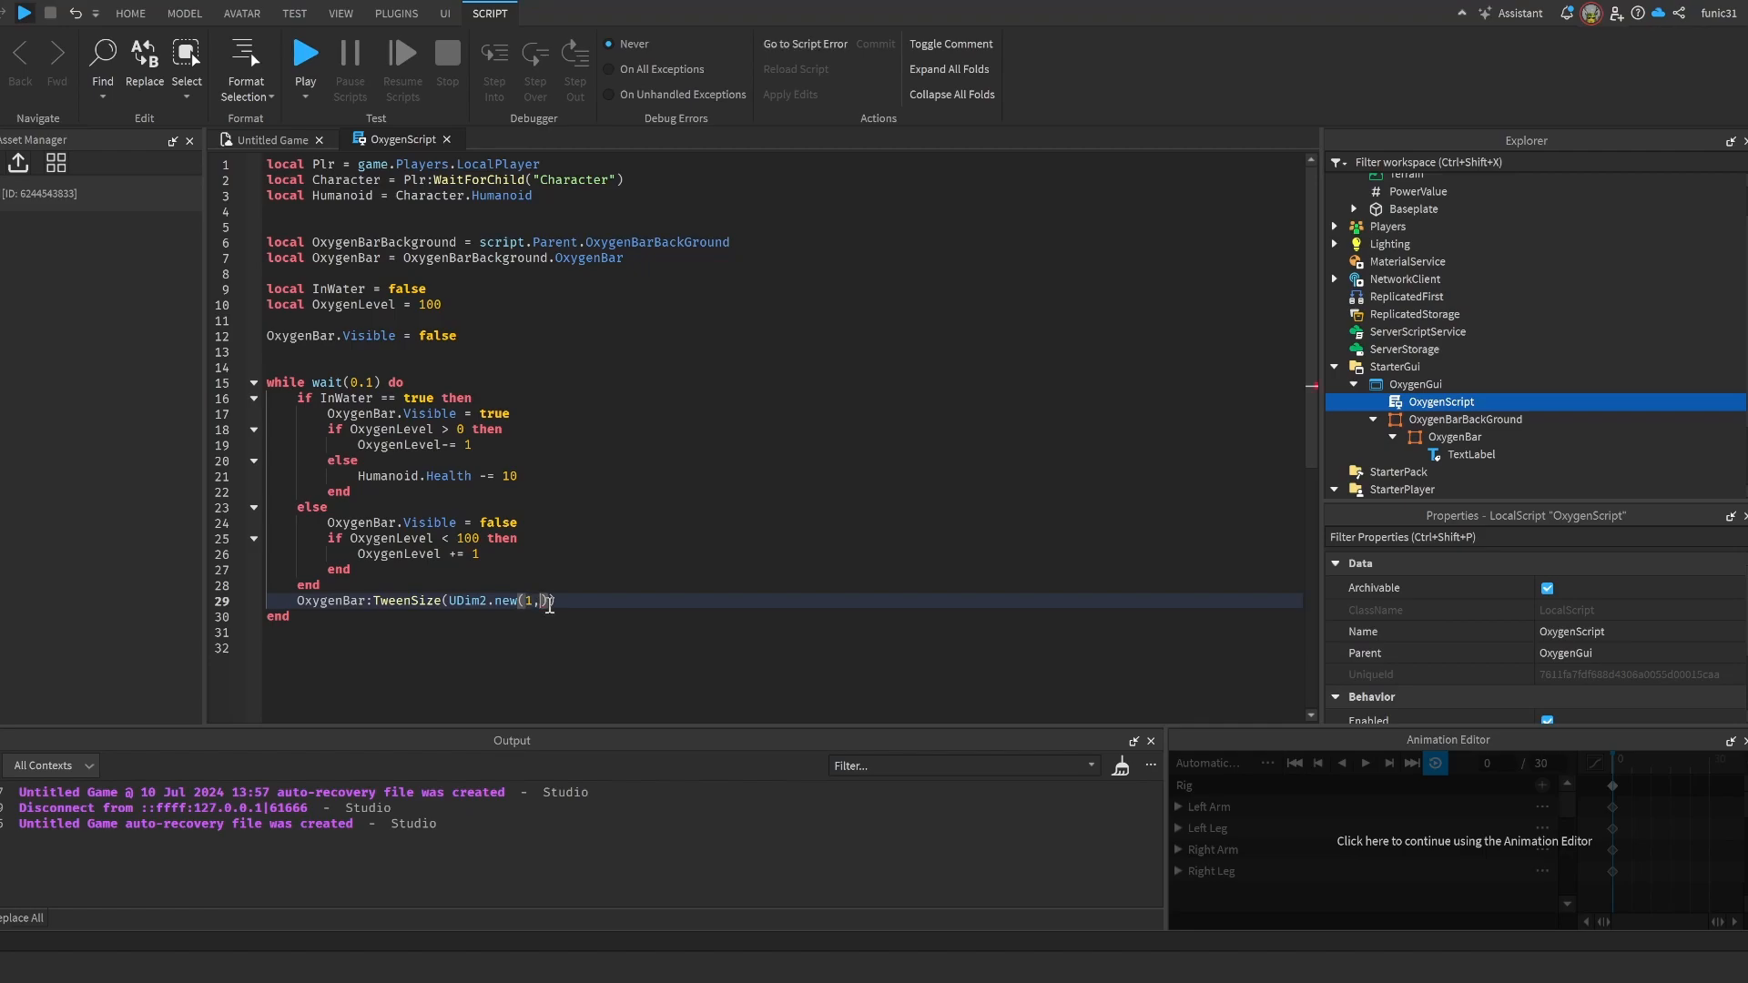
text(0)
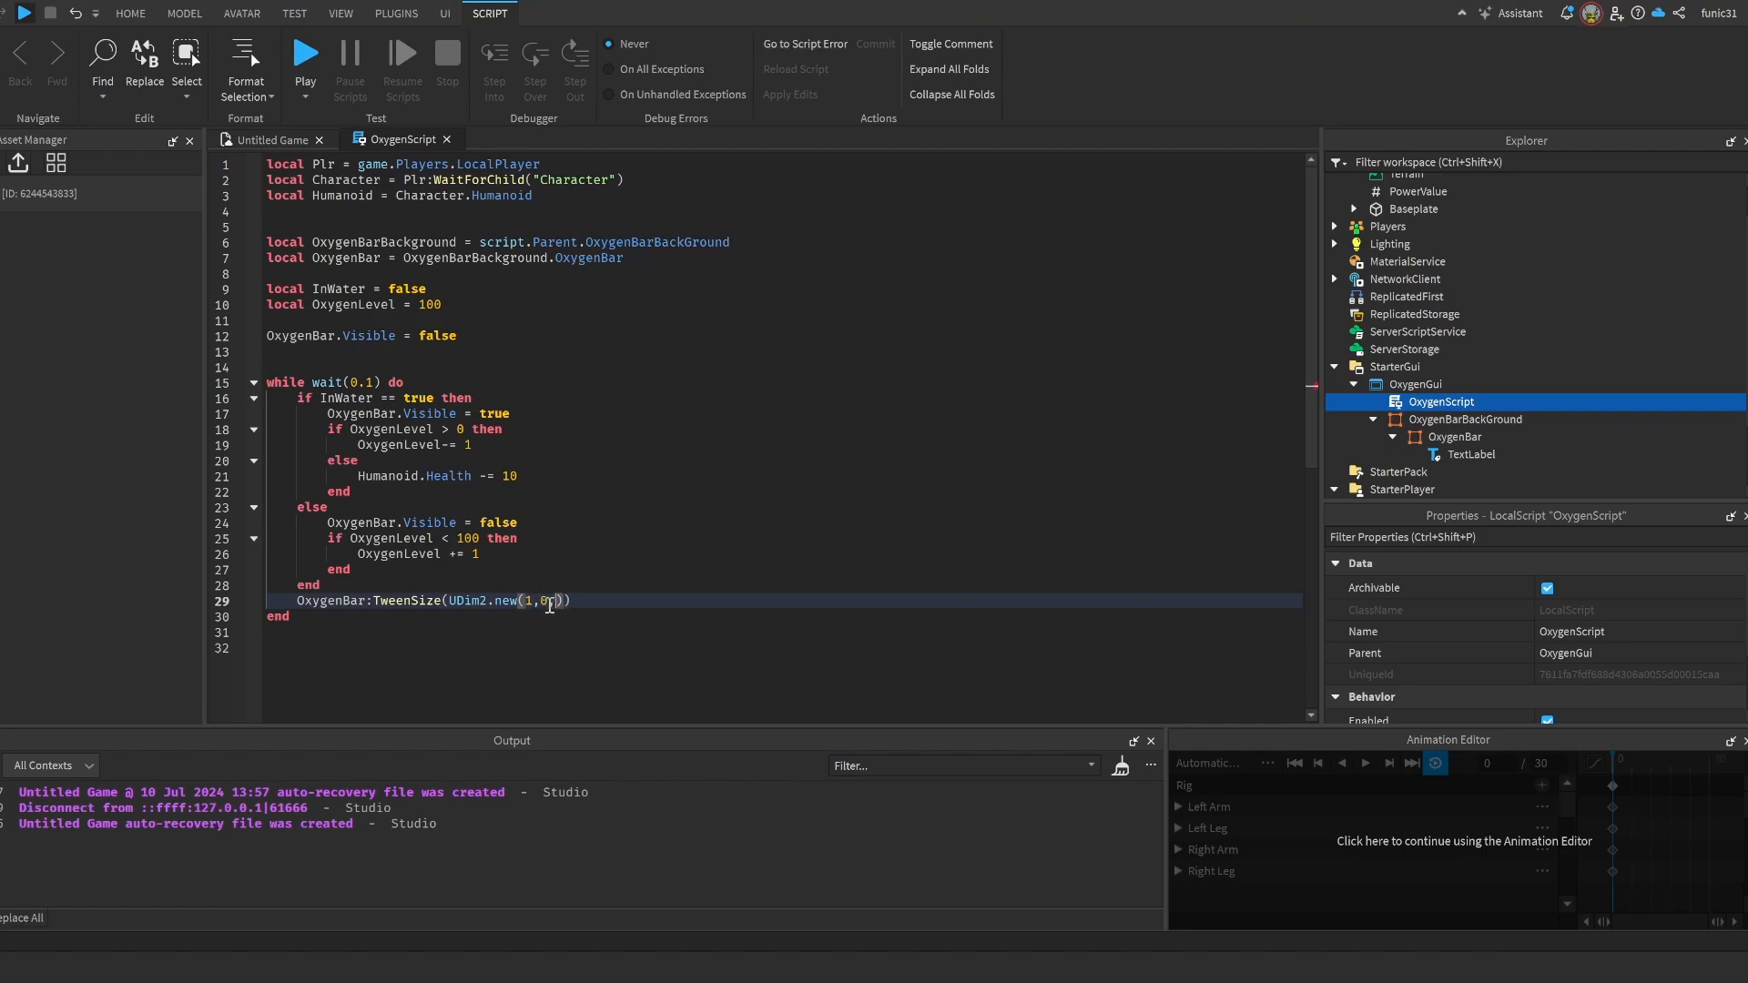
text(OxygenLevel,)
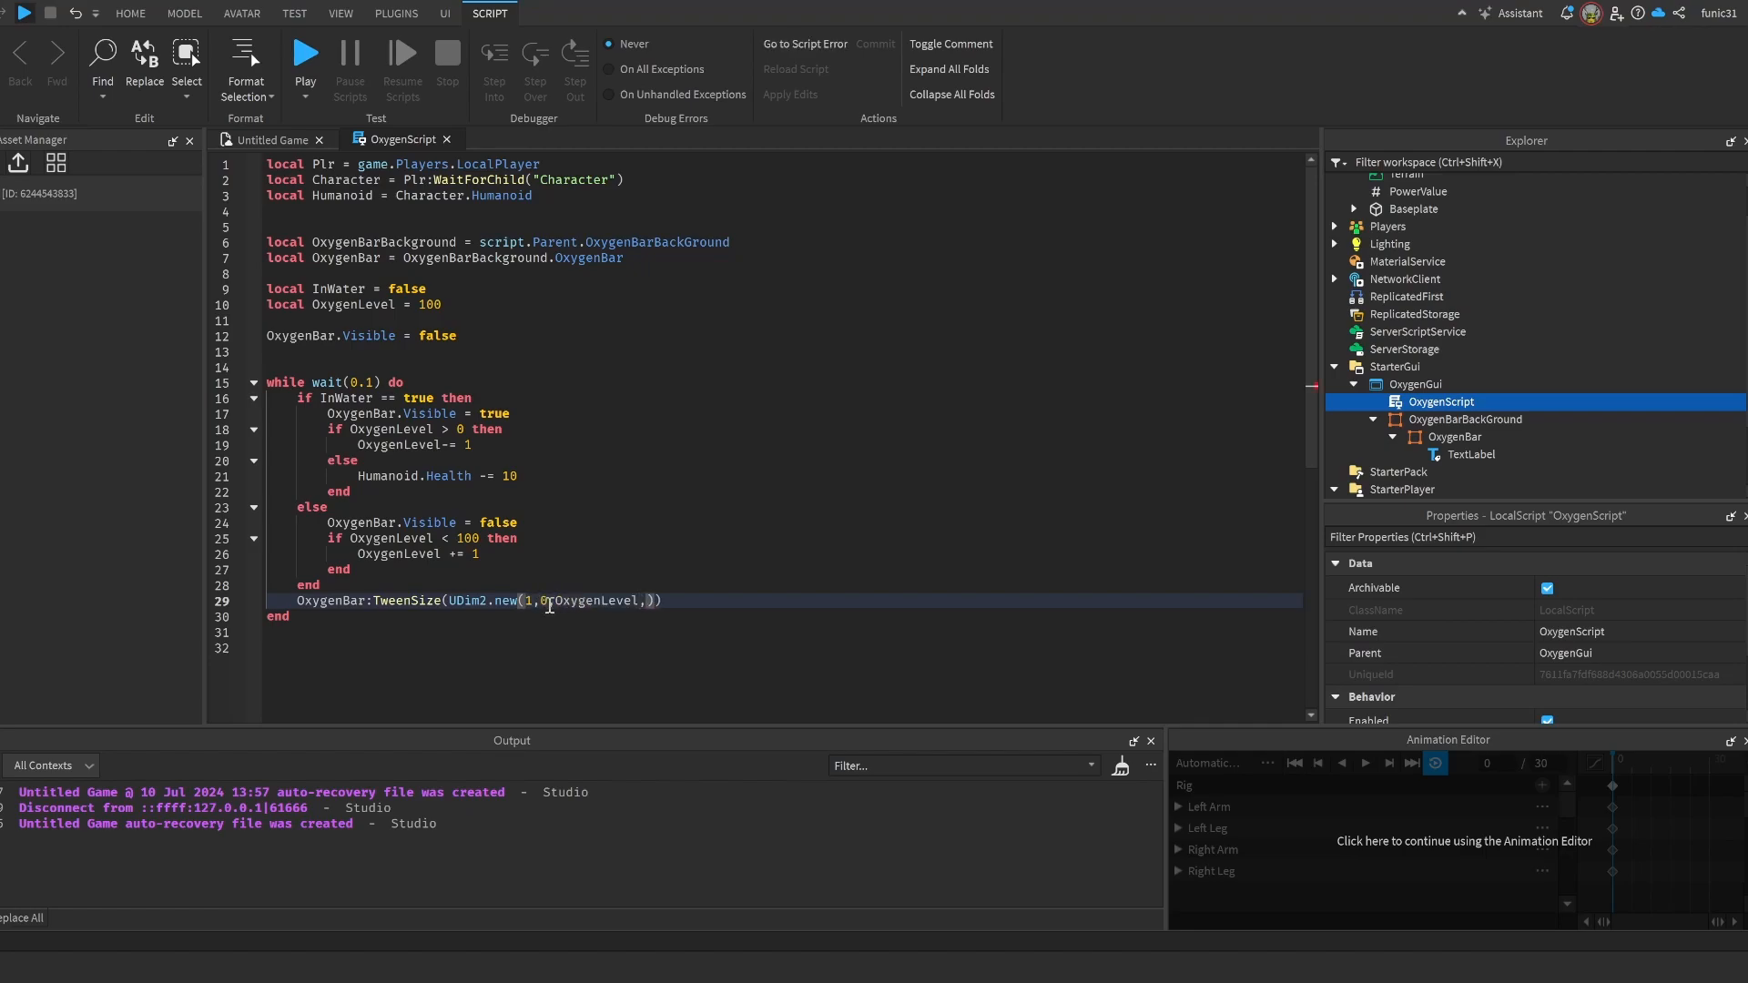
text(0),Enum.)
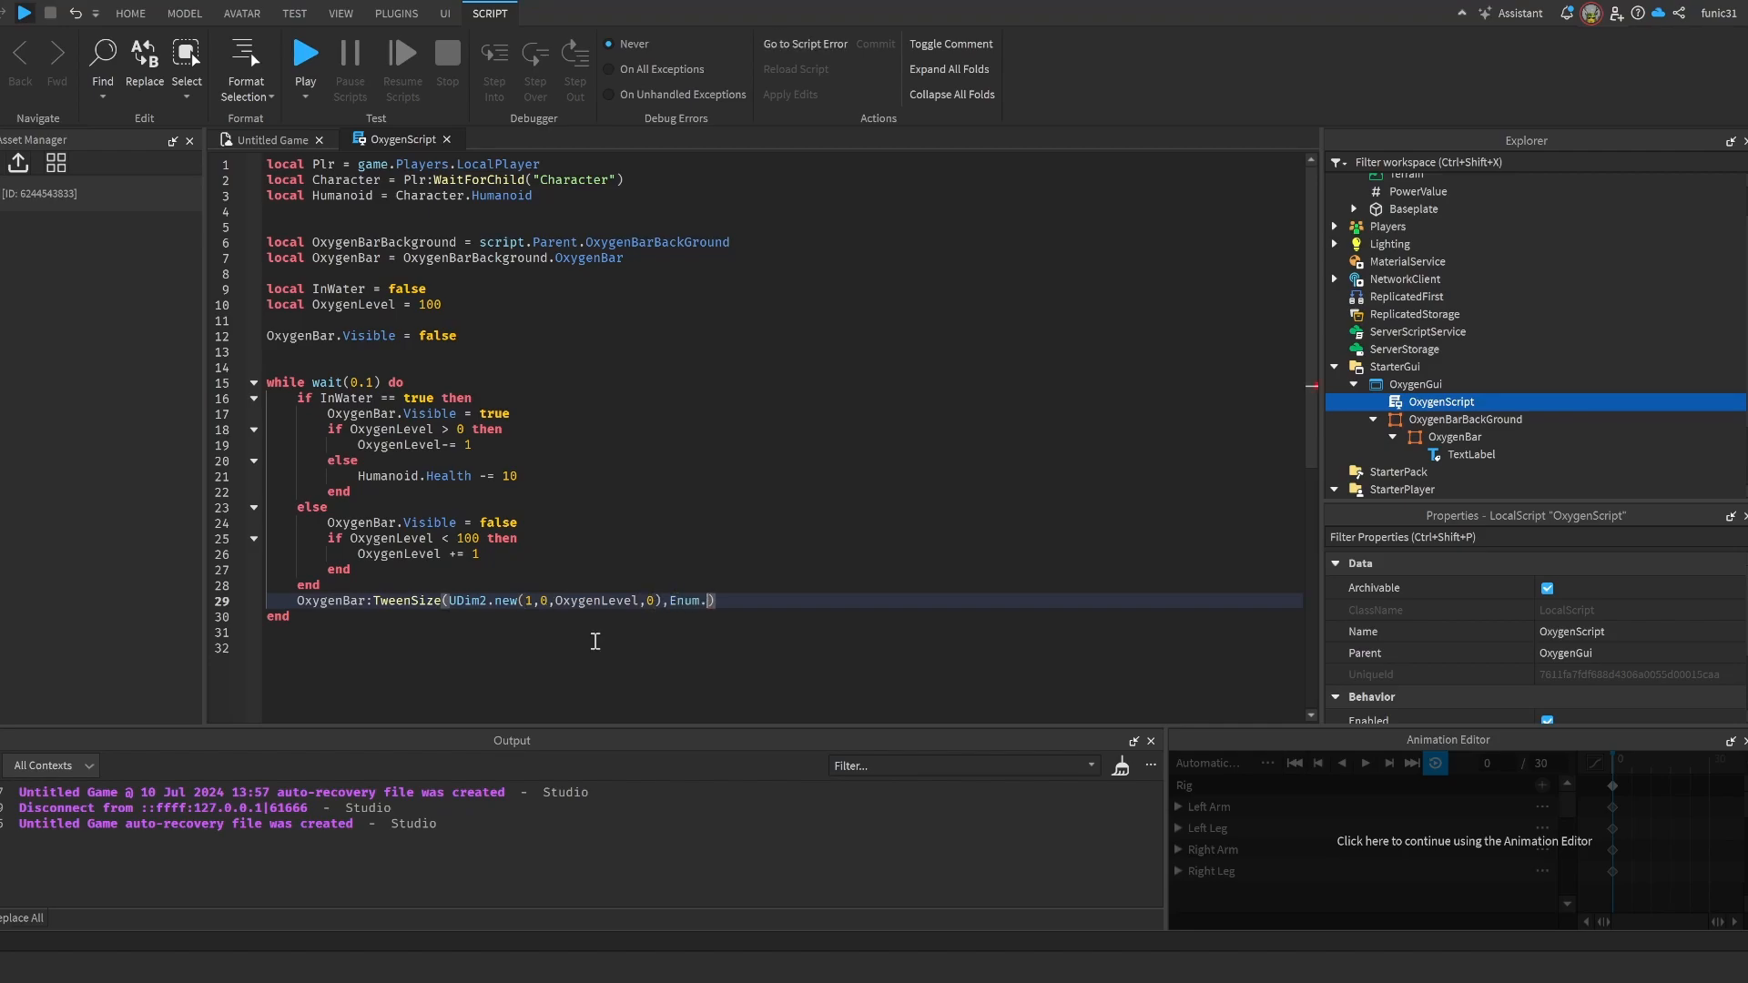
- Finish the tween with EasingDirection.Out, EasingStyle.Linear, 0.1 seconds and scale OxygenLevel/100
text(EasingDirection.Out)
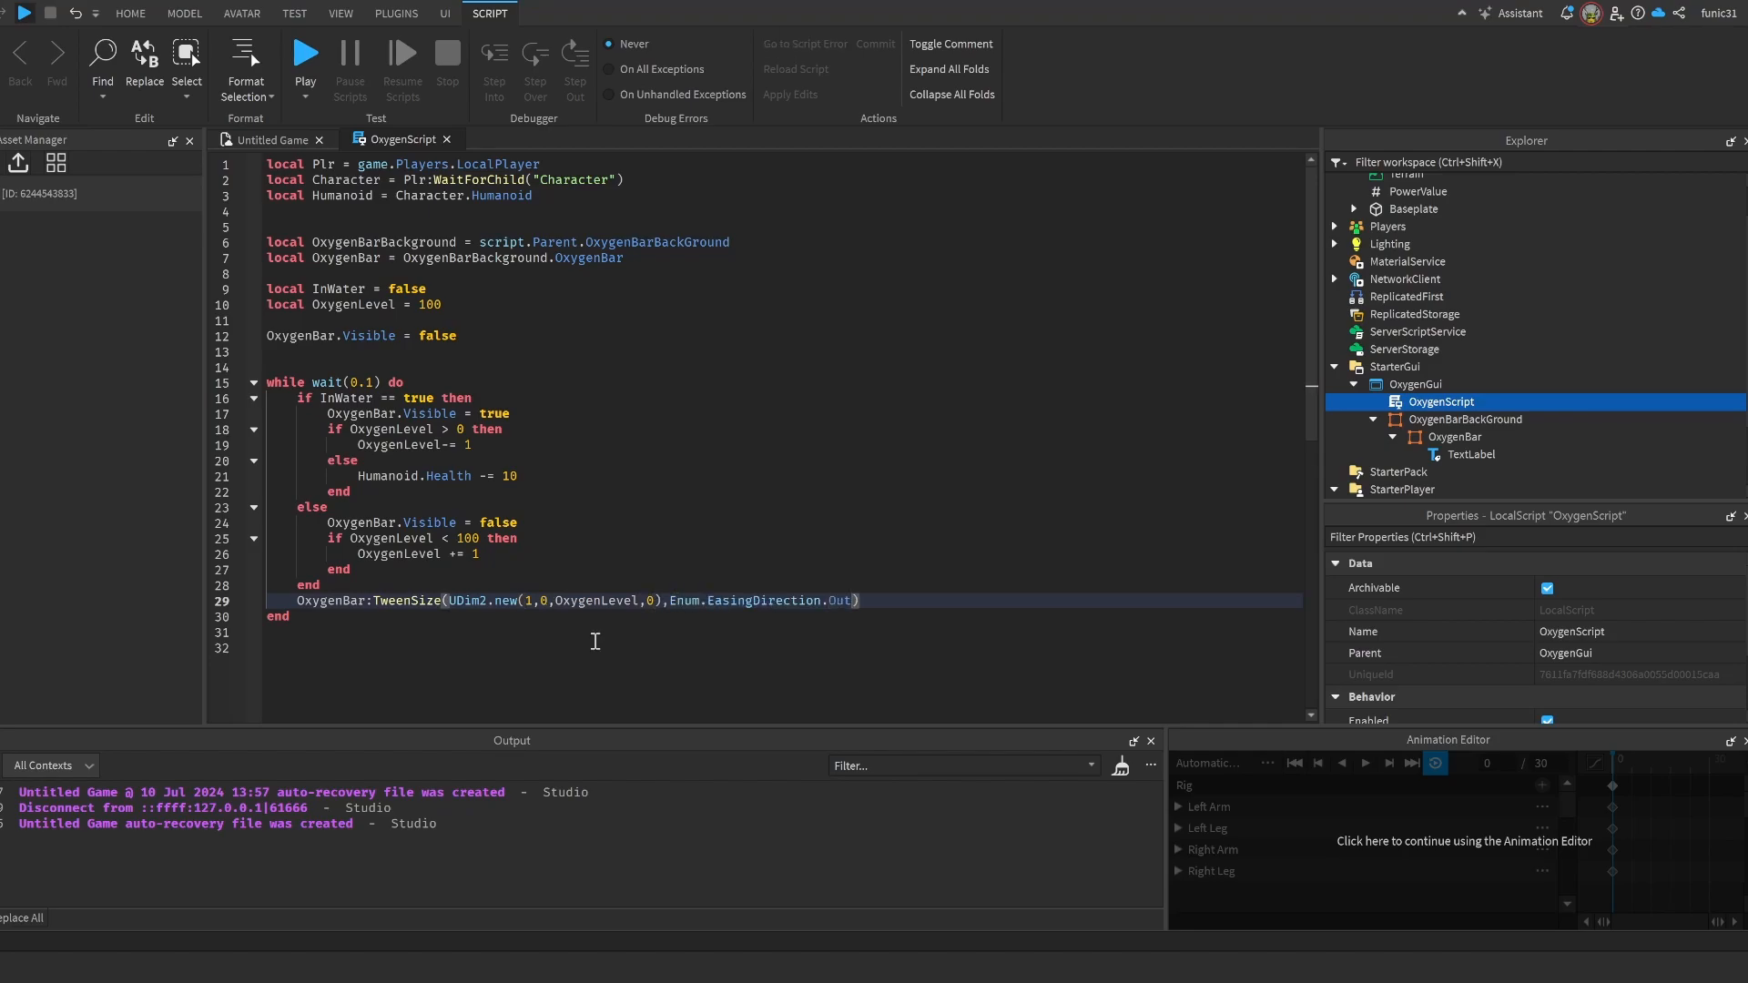
text(,Enum.EasingStyle)
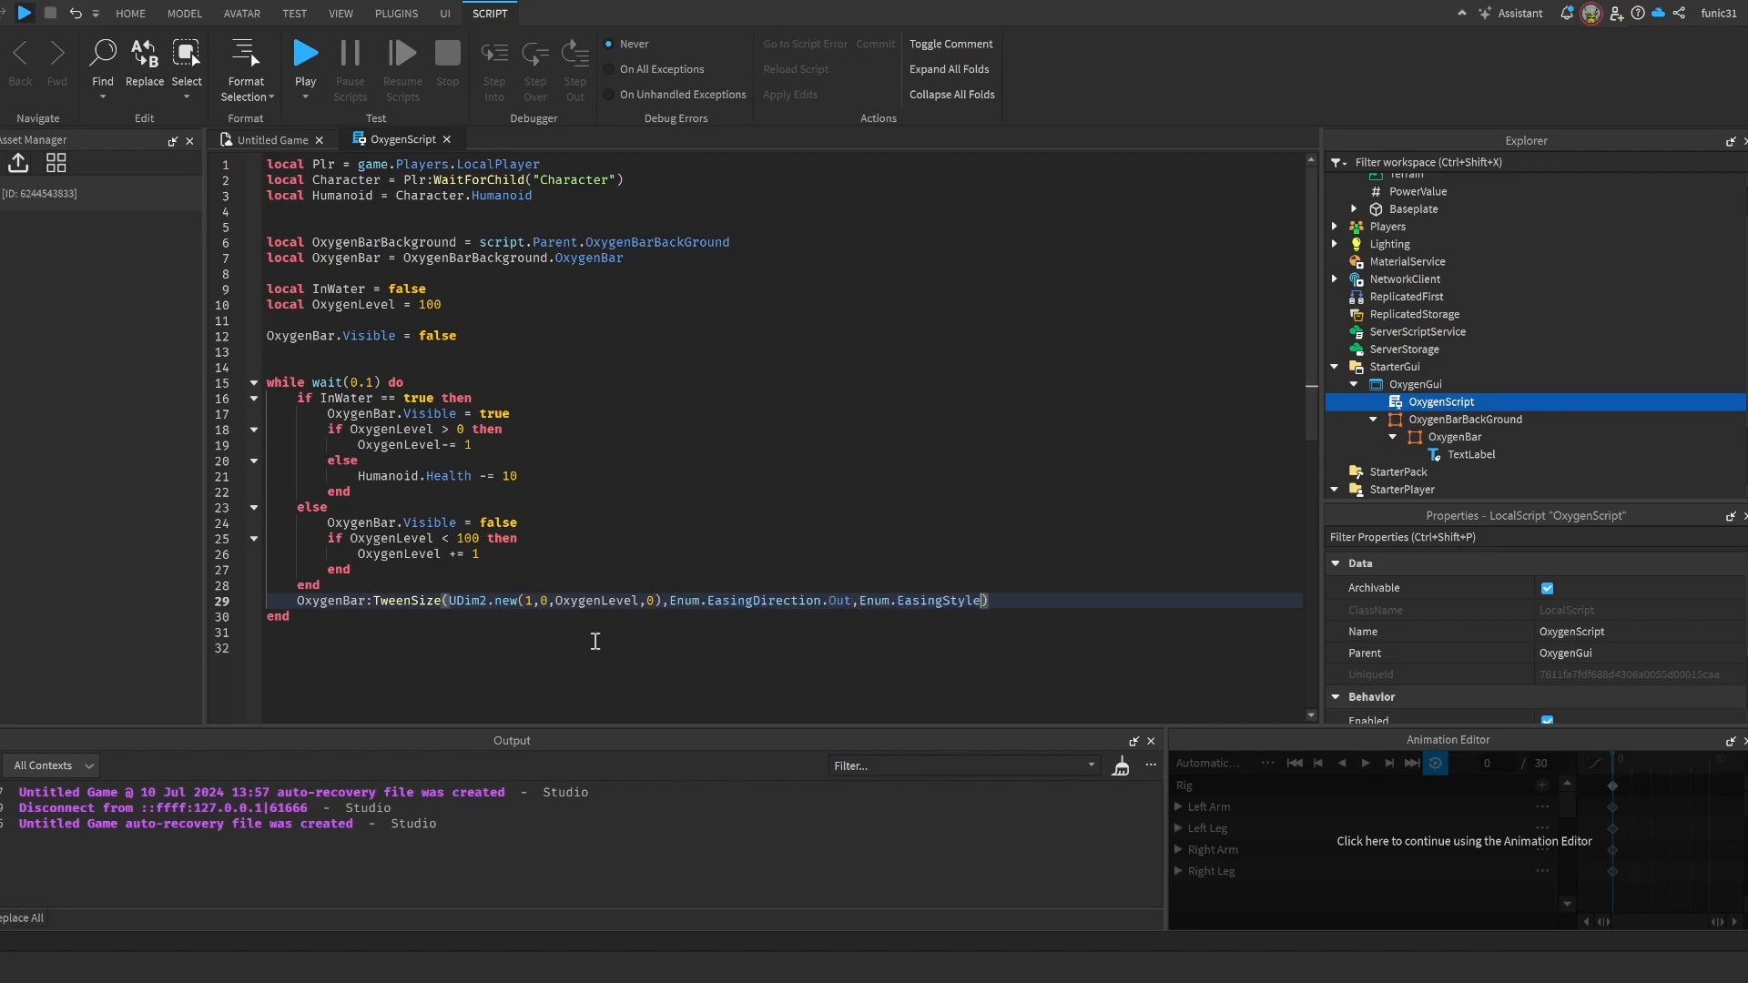
text(.Linear)
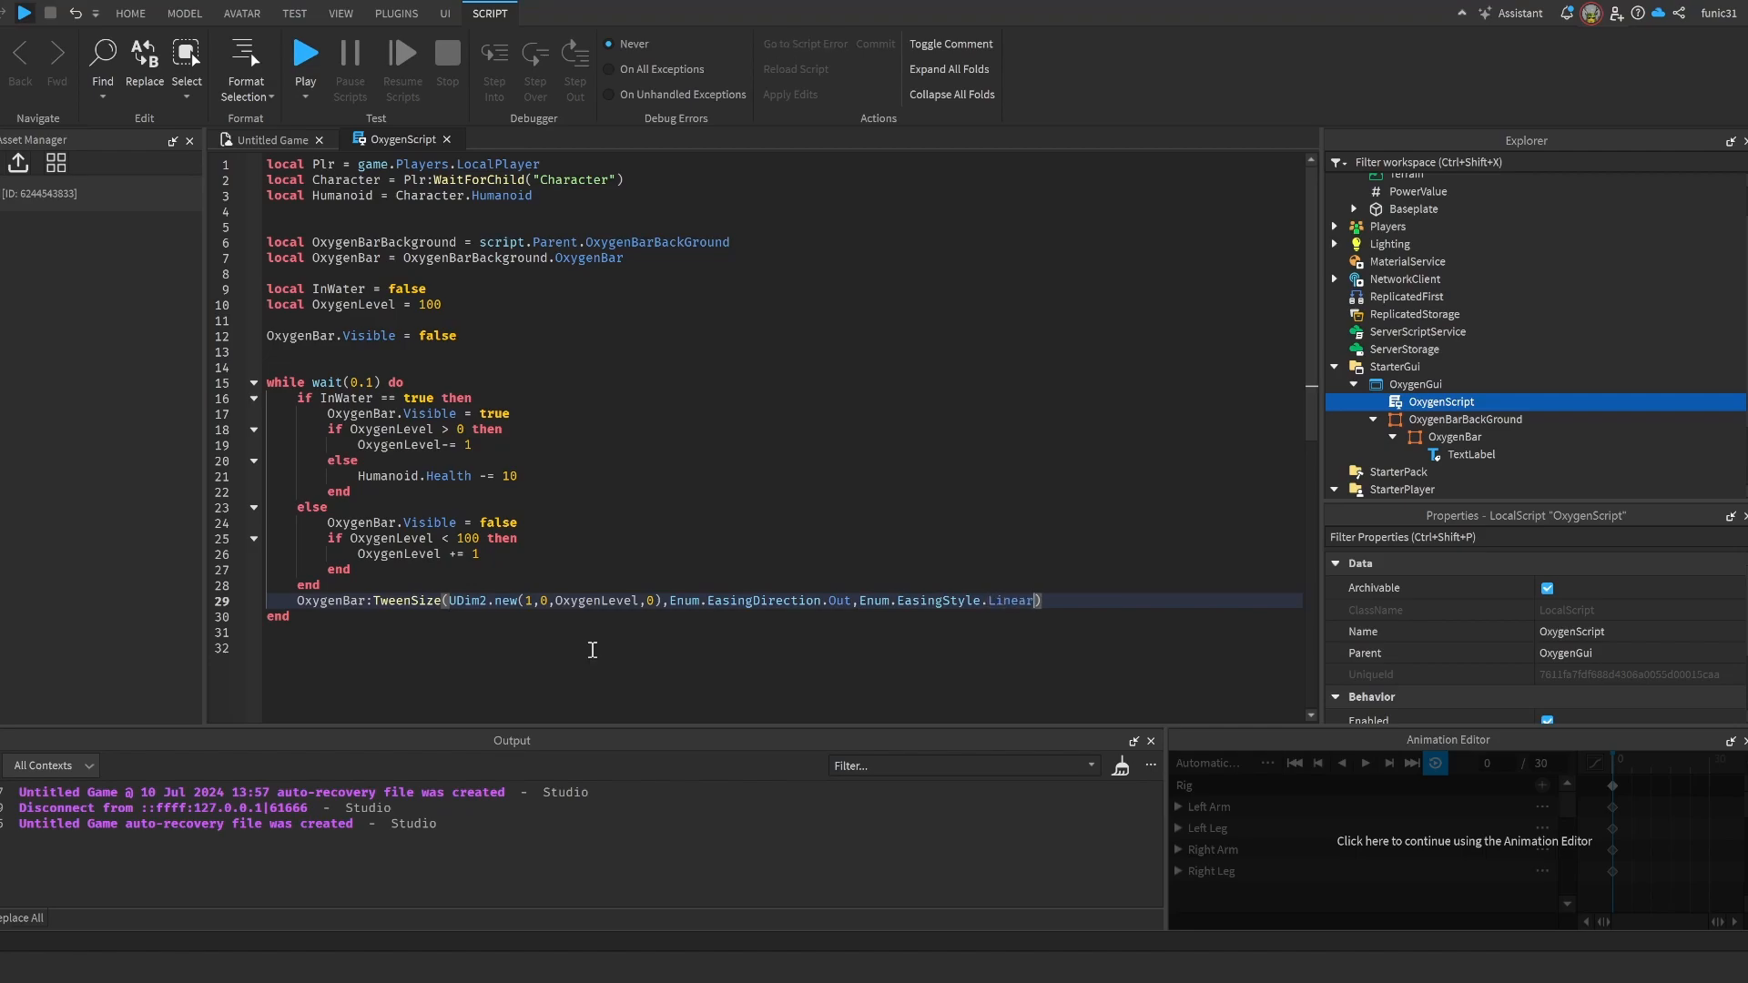
mouse_move(841, 711)
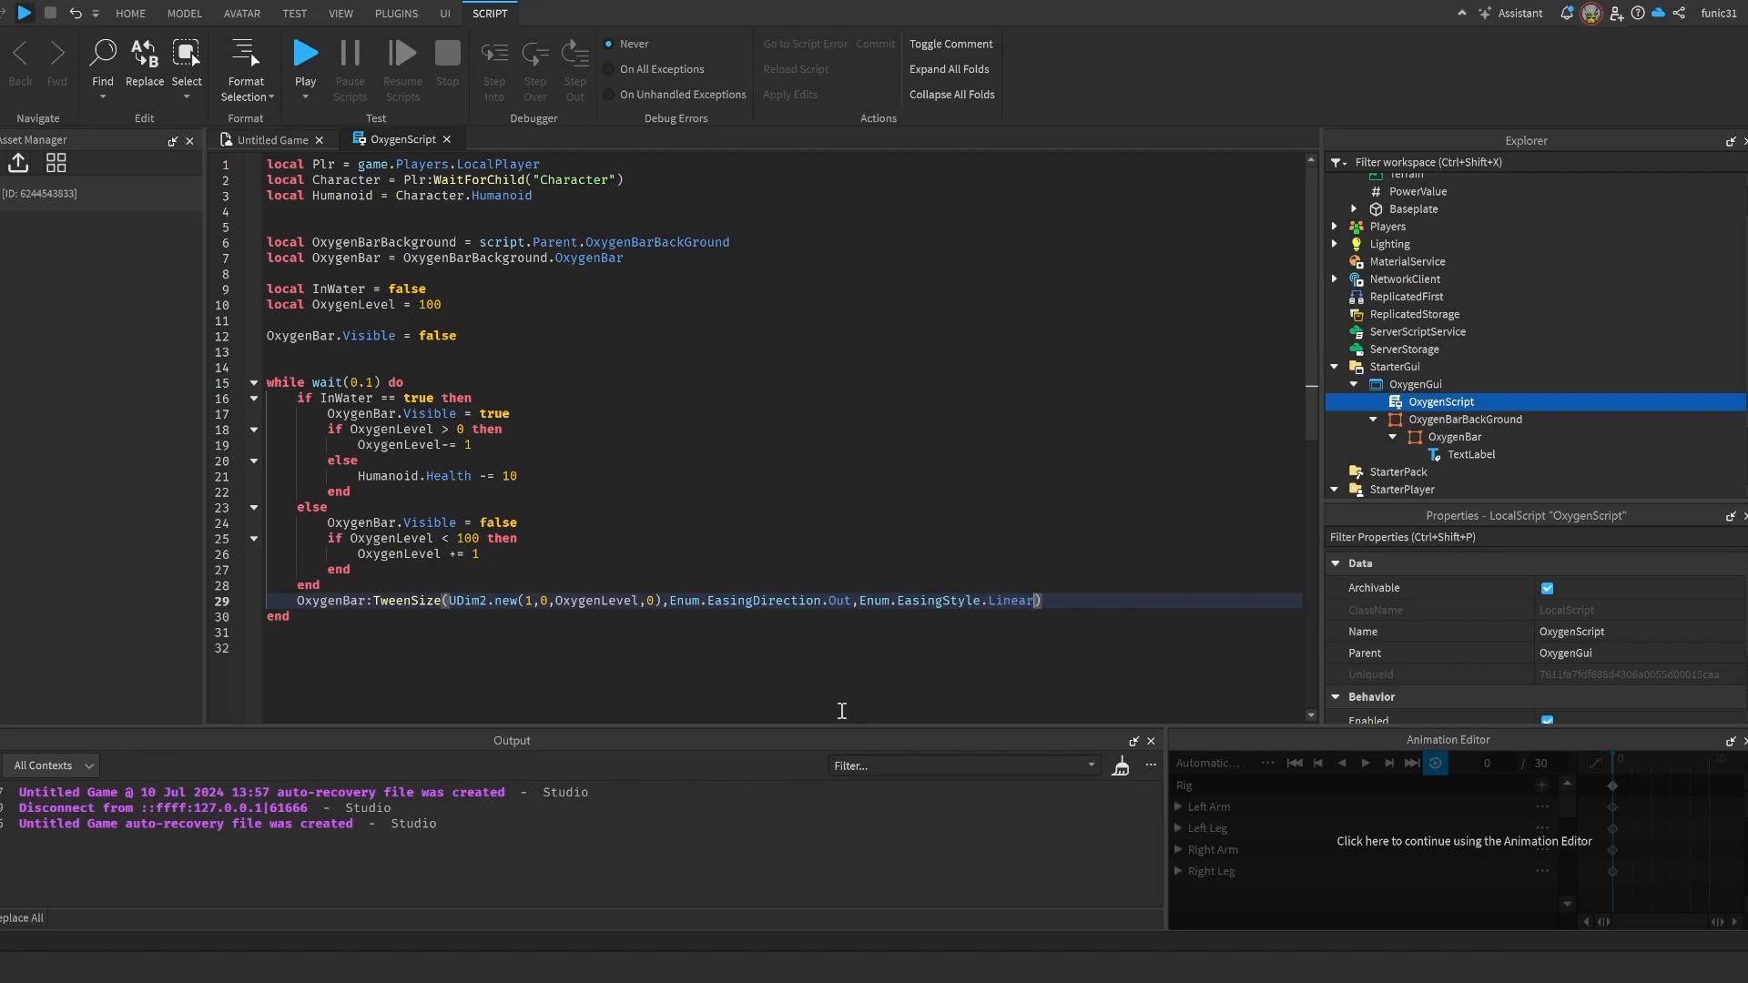
text(,)
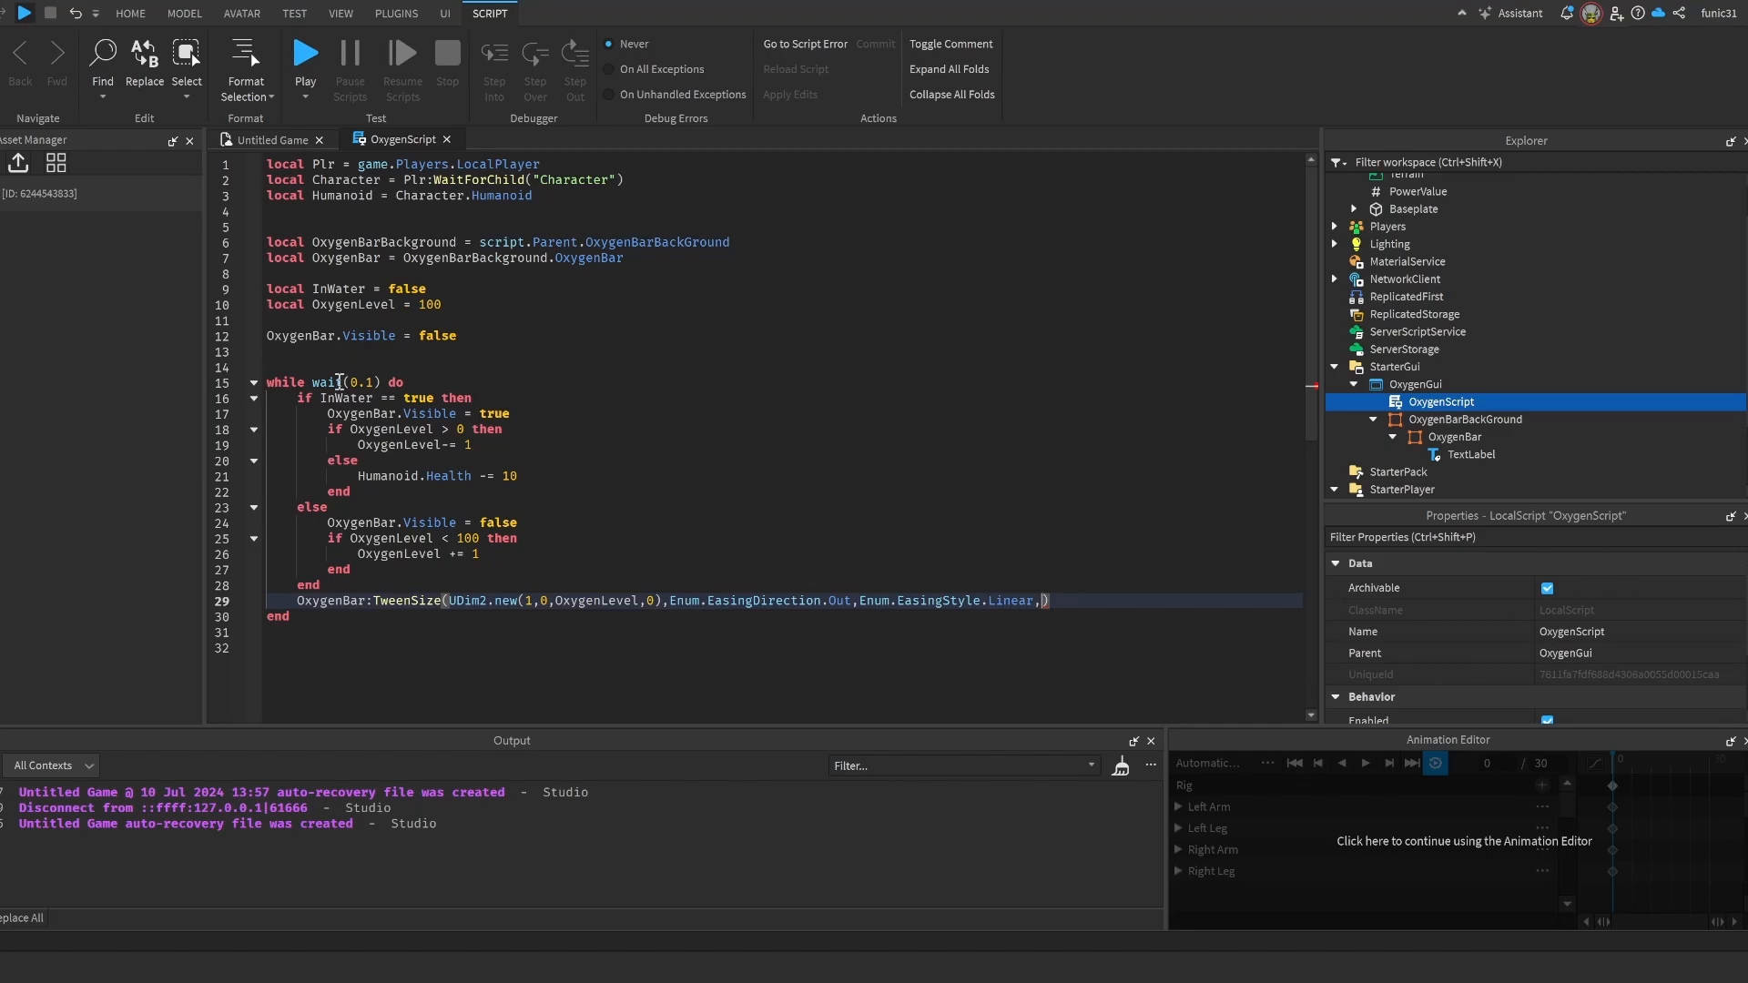
text(0.1)
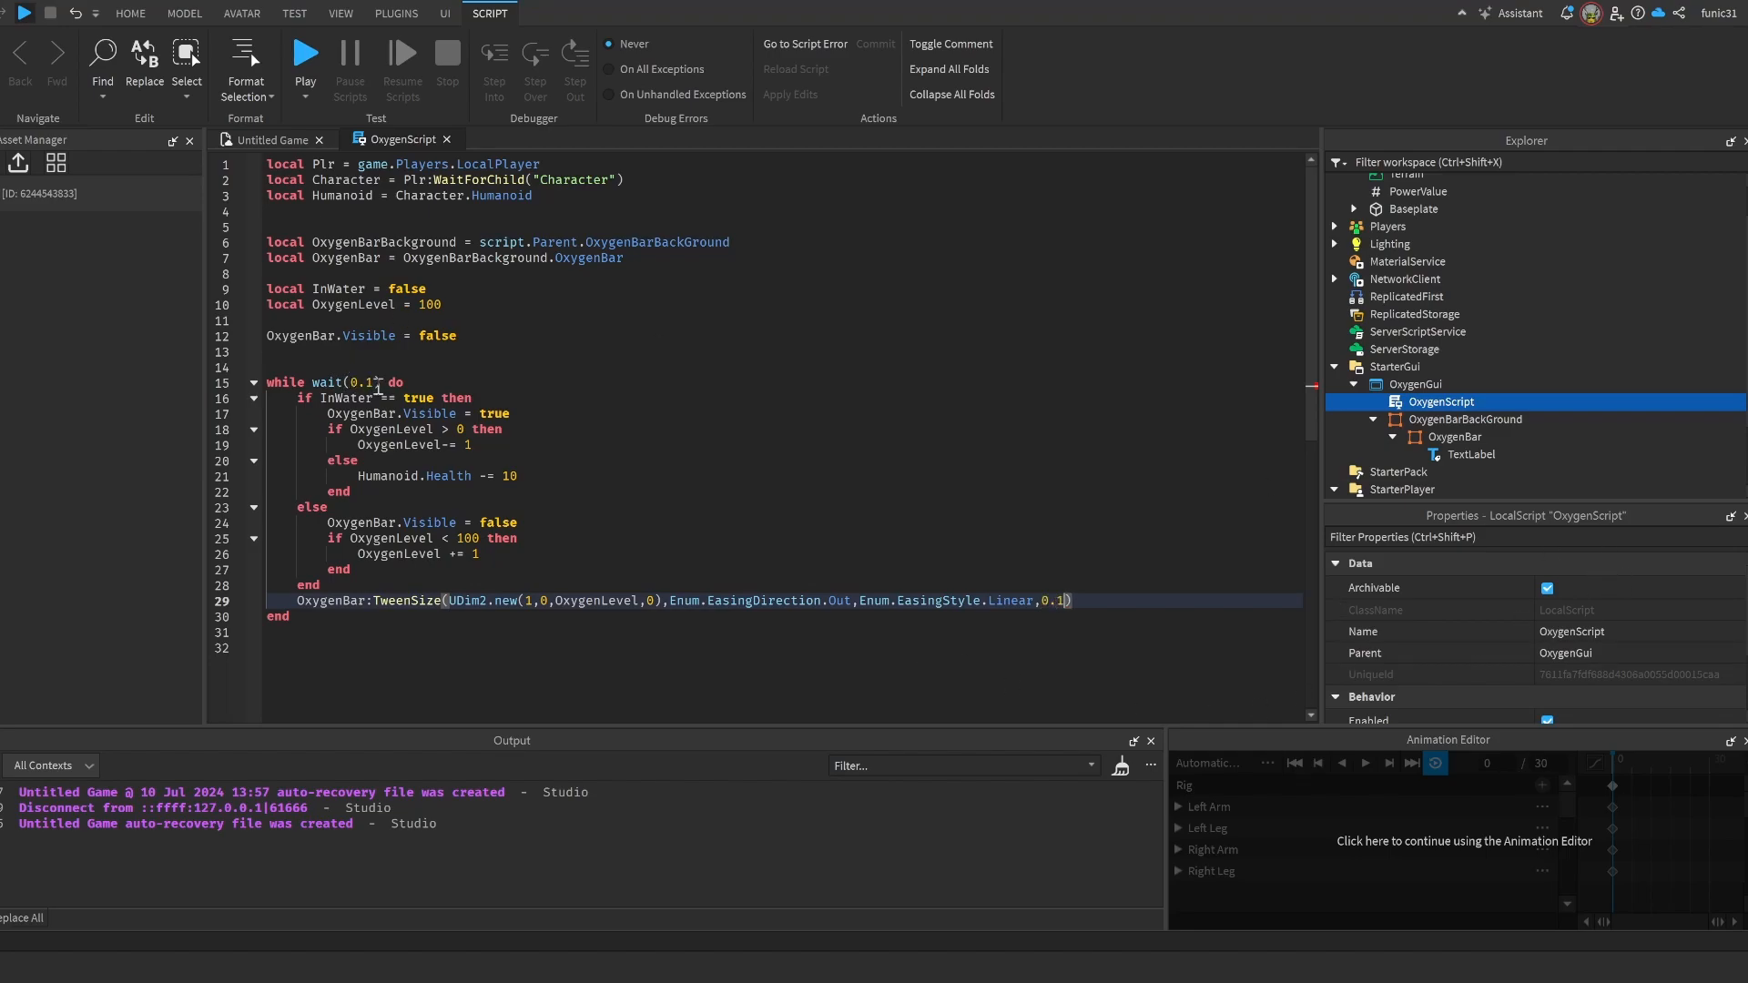
text(/100)
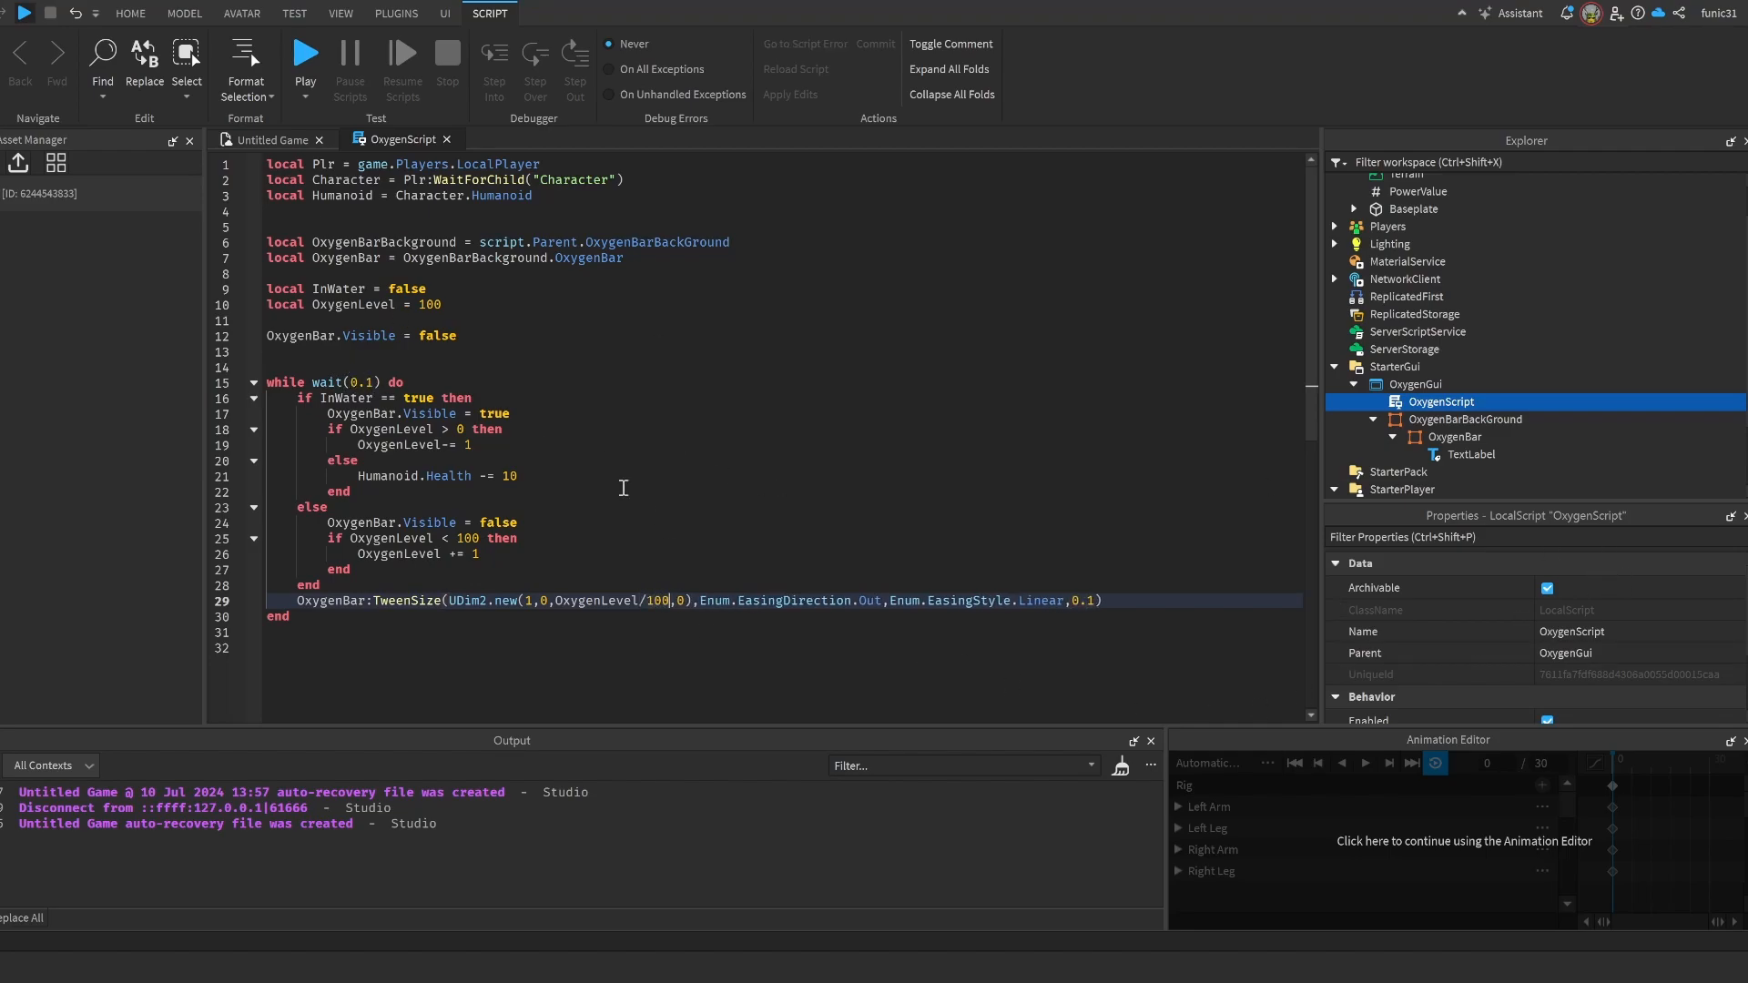
click(663, 634)
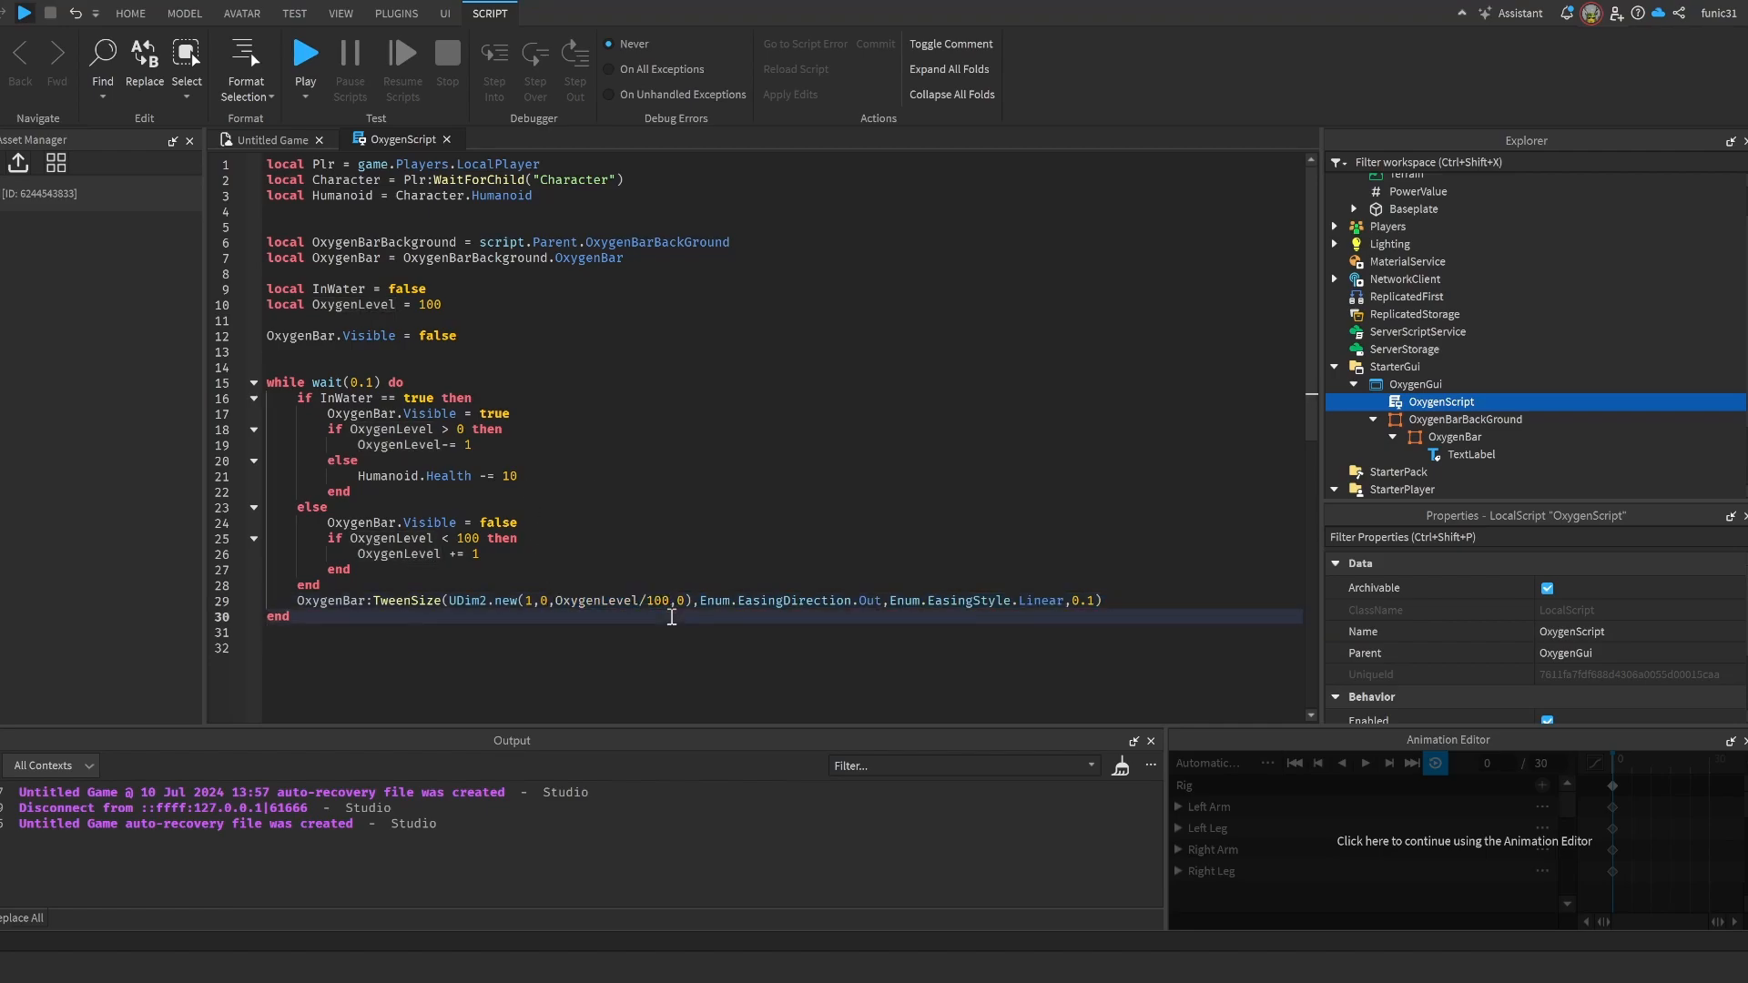
- Playtest, switch lines 12 and 17 to toggle OxygenBarBackground.Visible, then playtest again
double_click(421, 304)
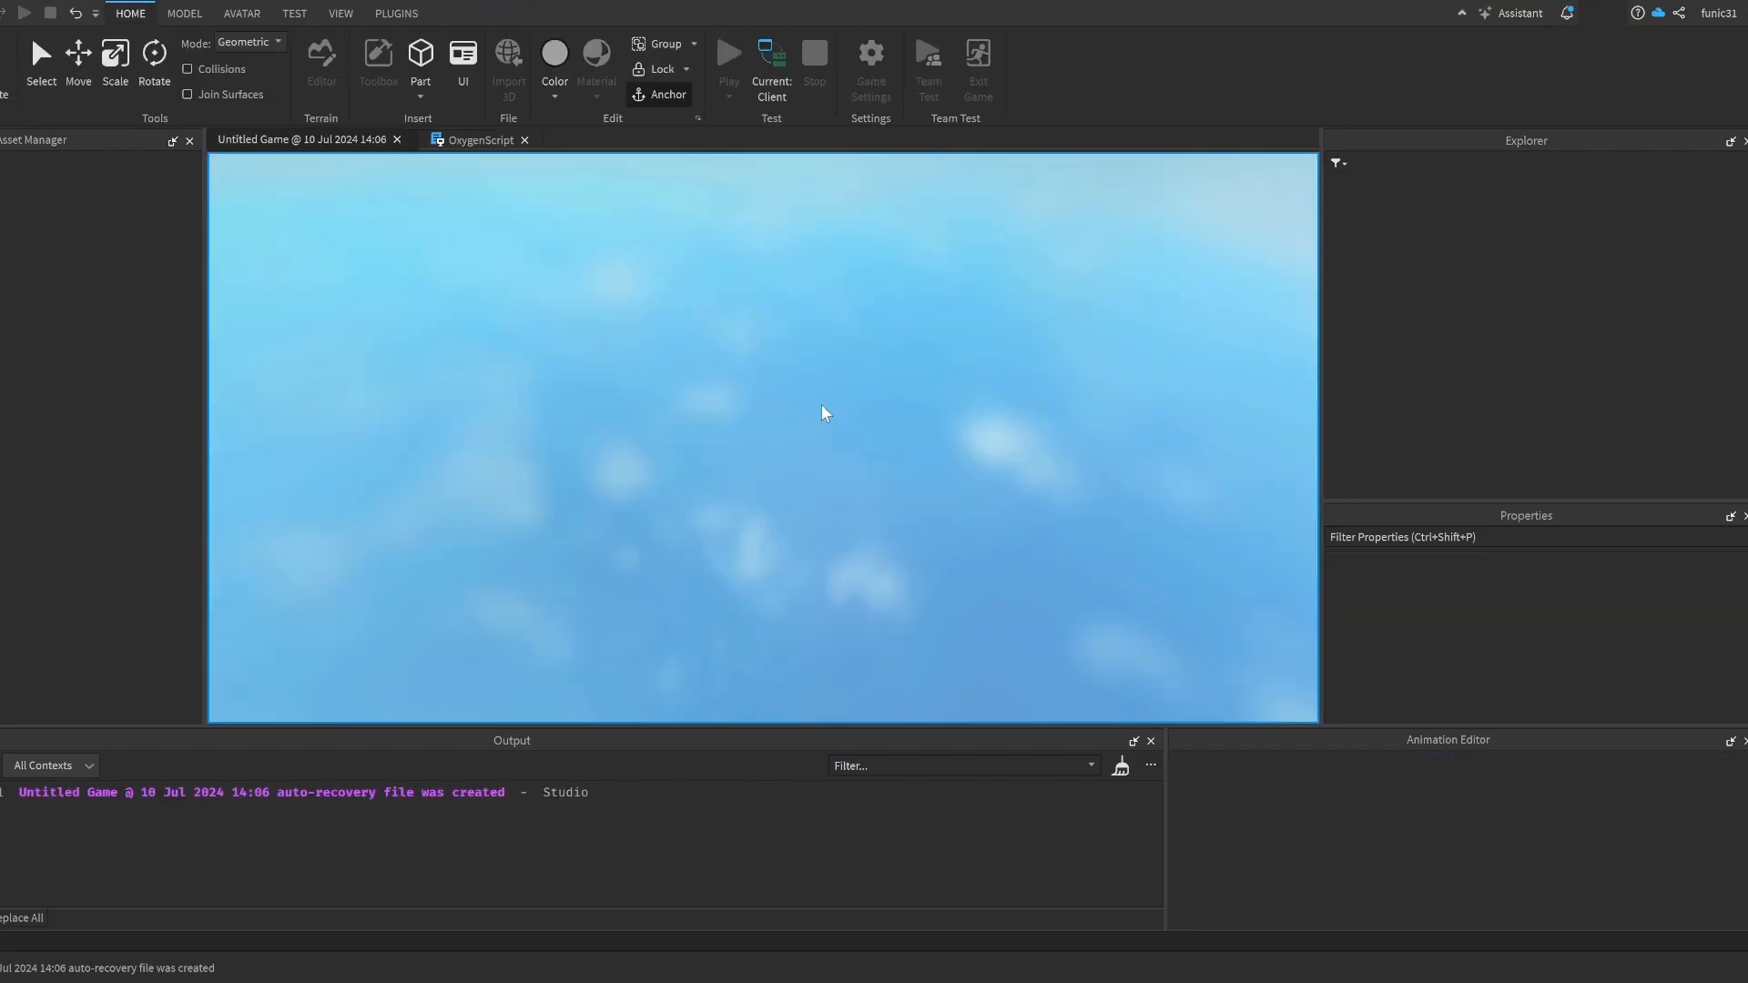
click(728, 58)
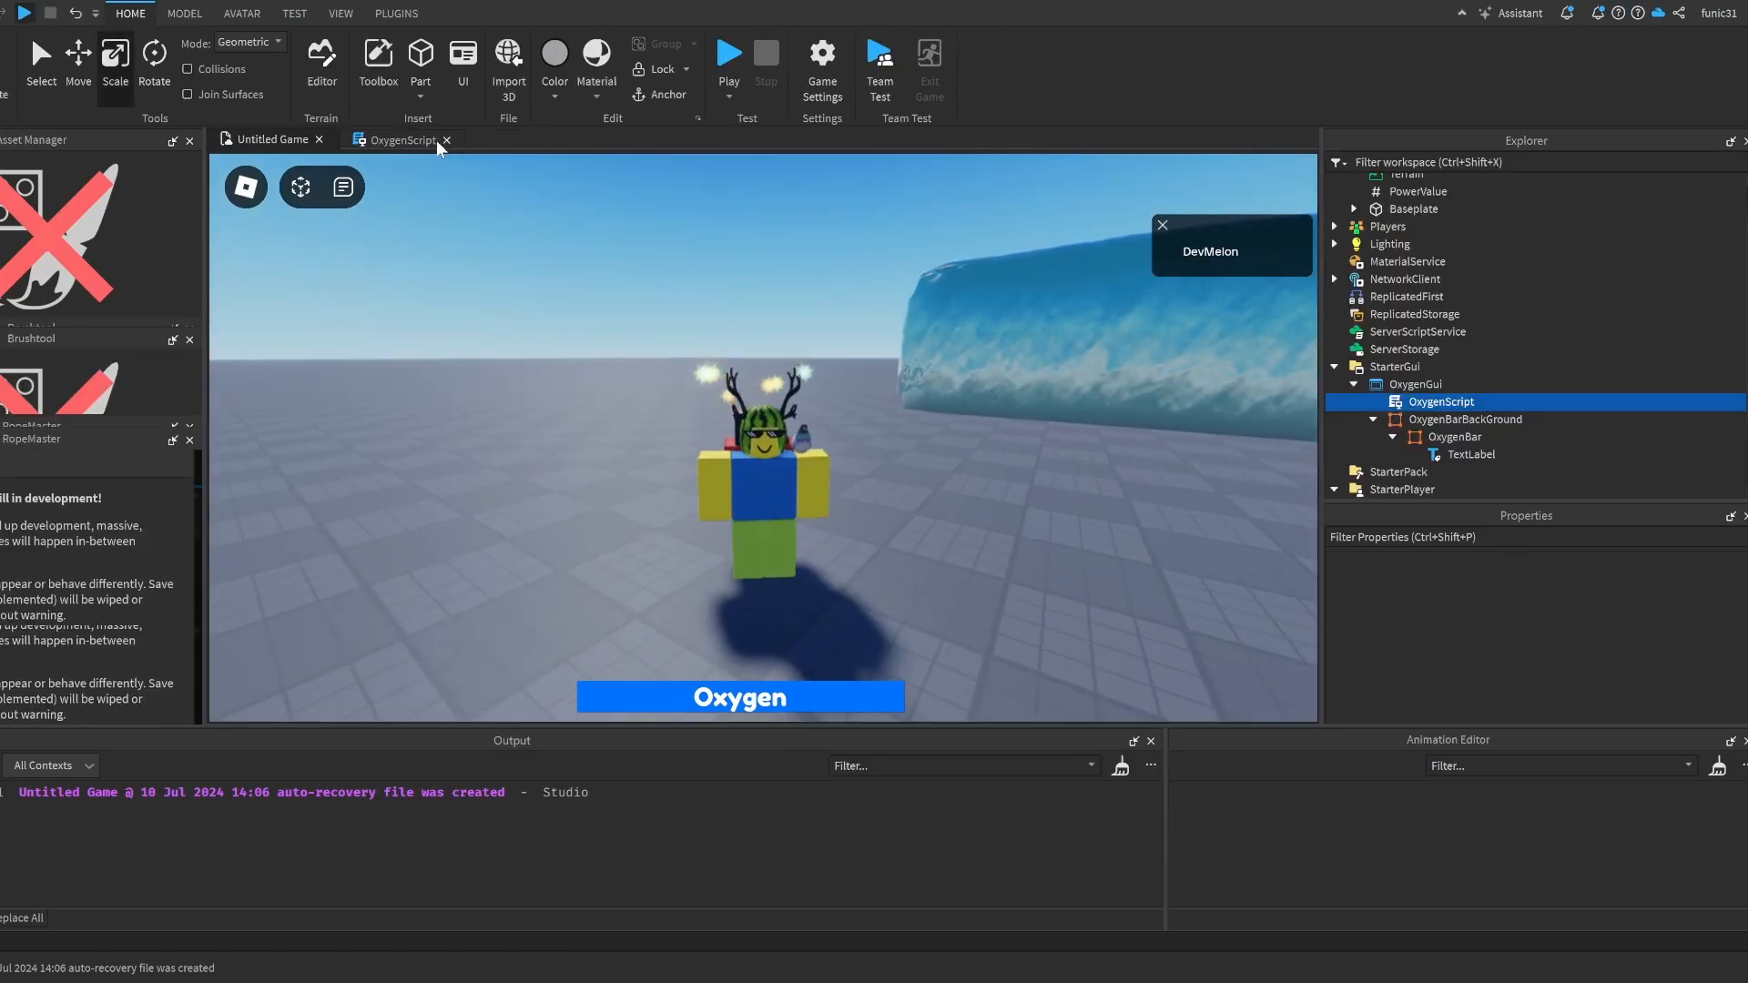
click(398, 140)
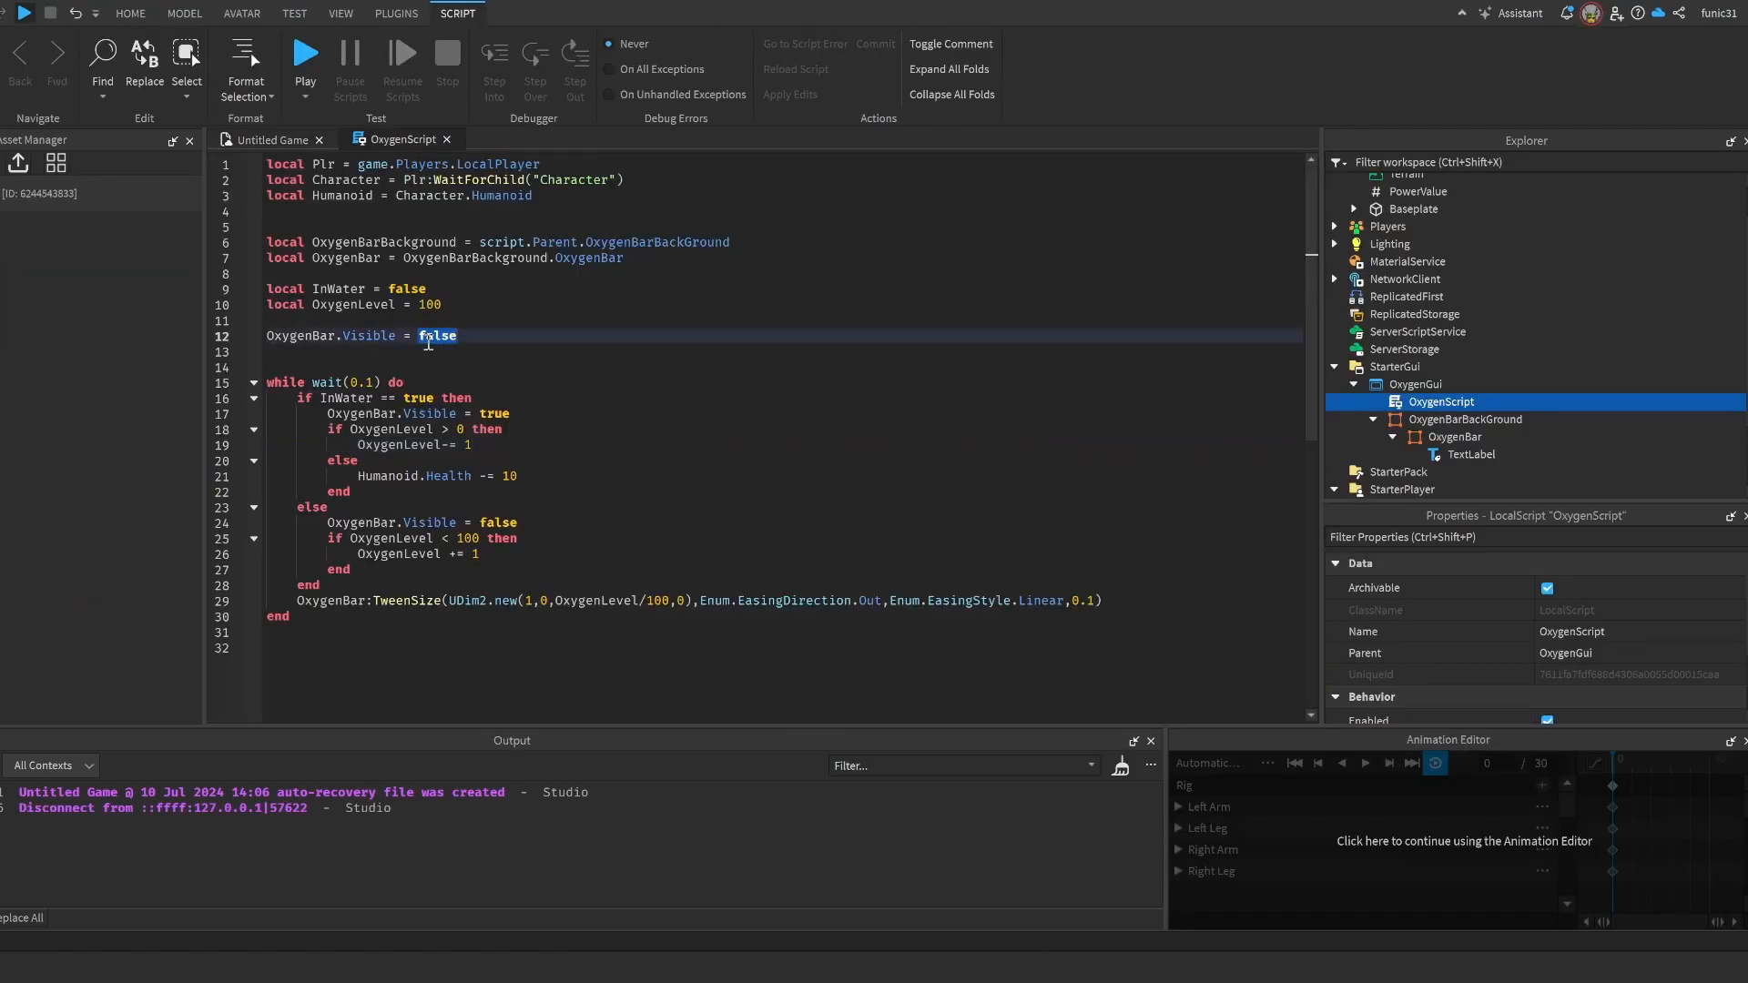
click(1464, 419)
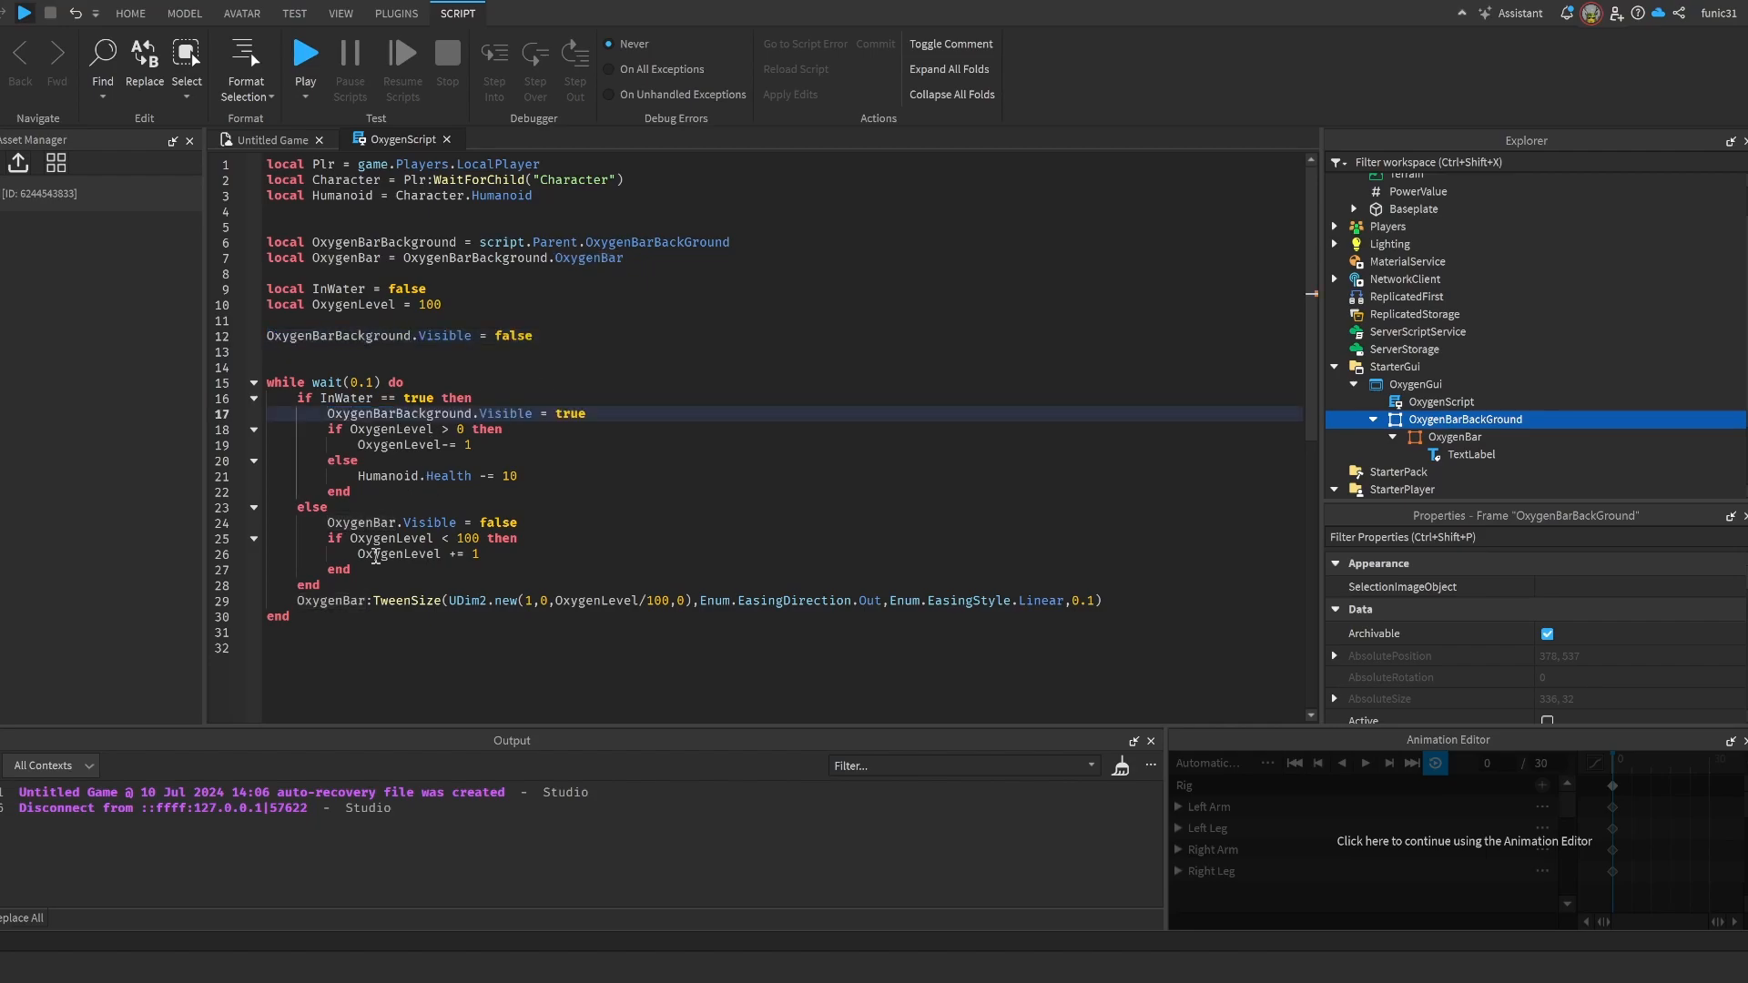
double_click(361, 523)
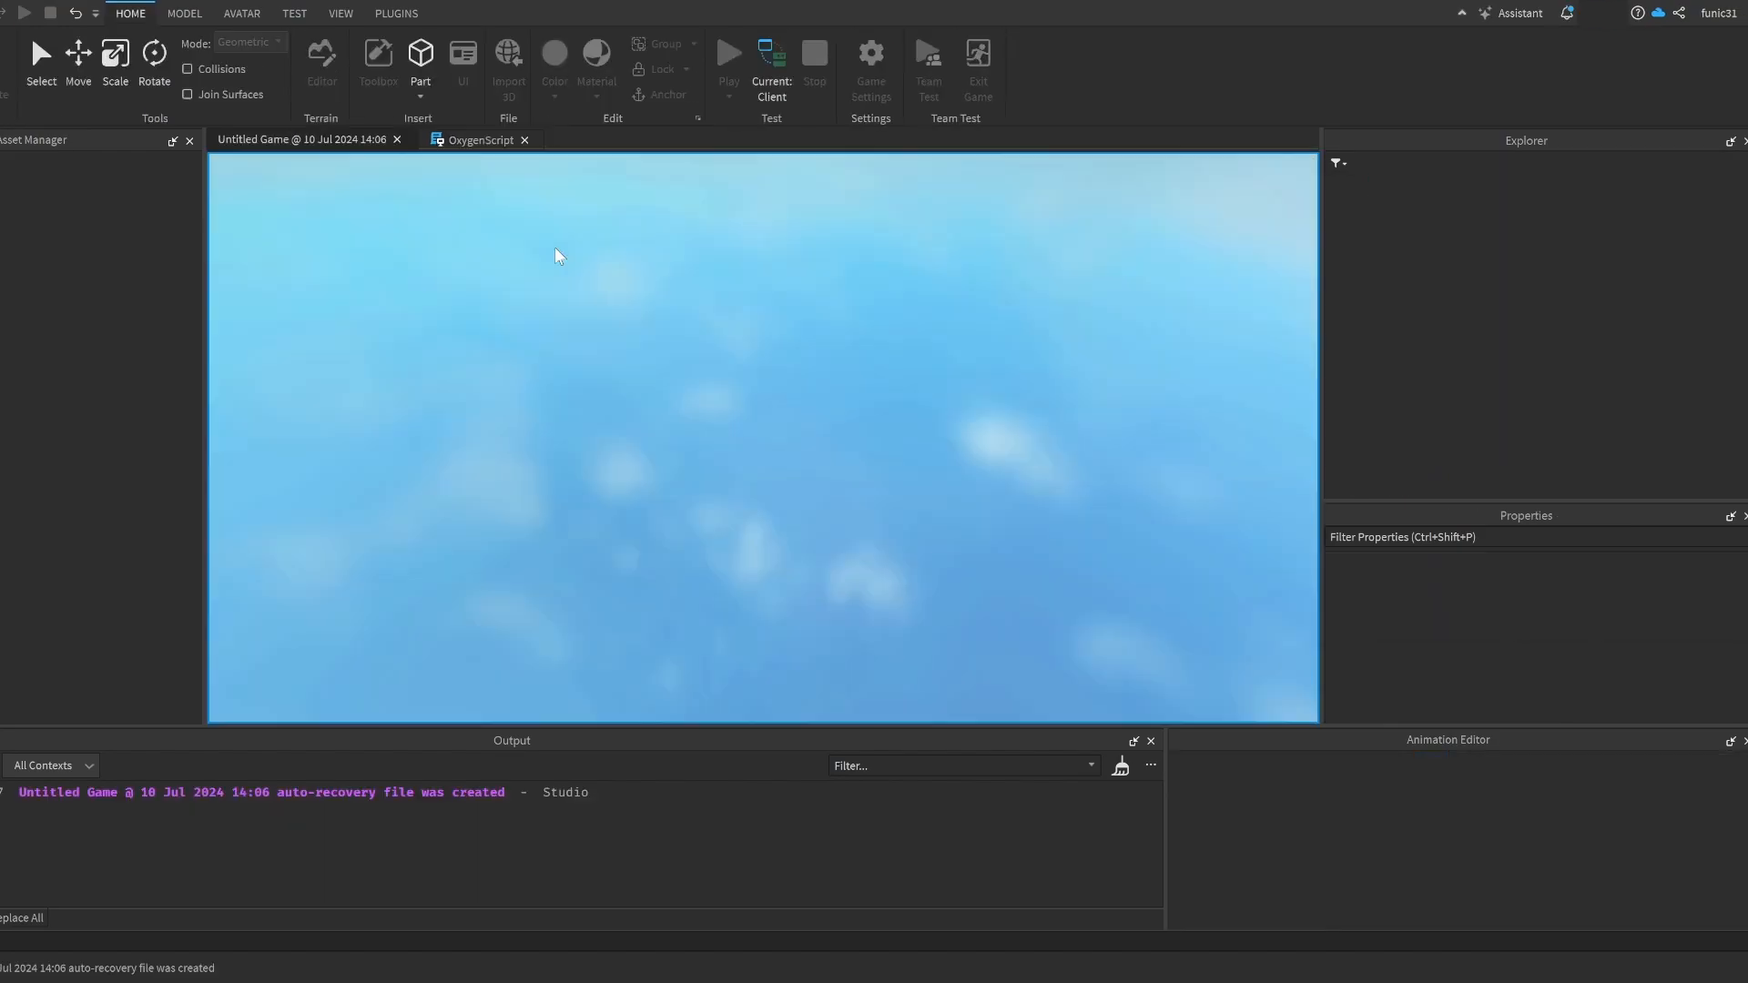
- Wait for the Humanoid and connect Humanoid.StateChanged to set InWater by the Swimming state
click(479, 140)
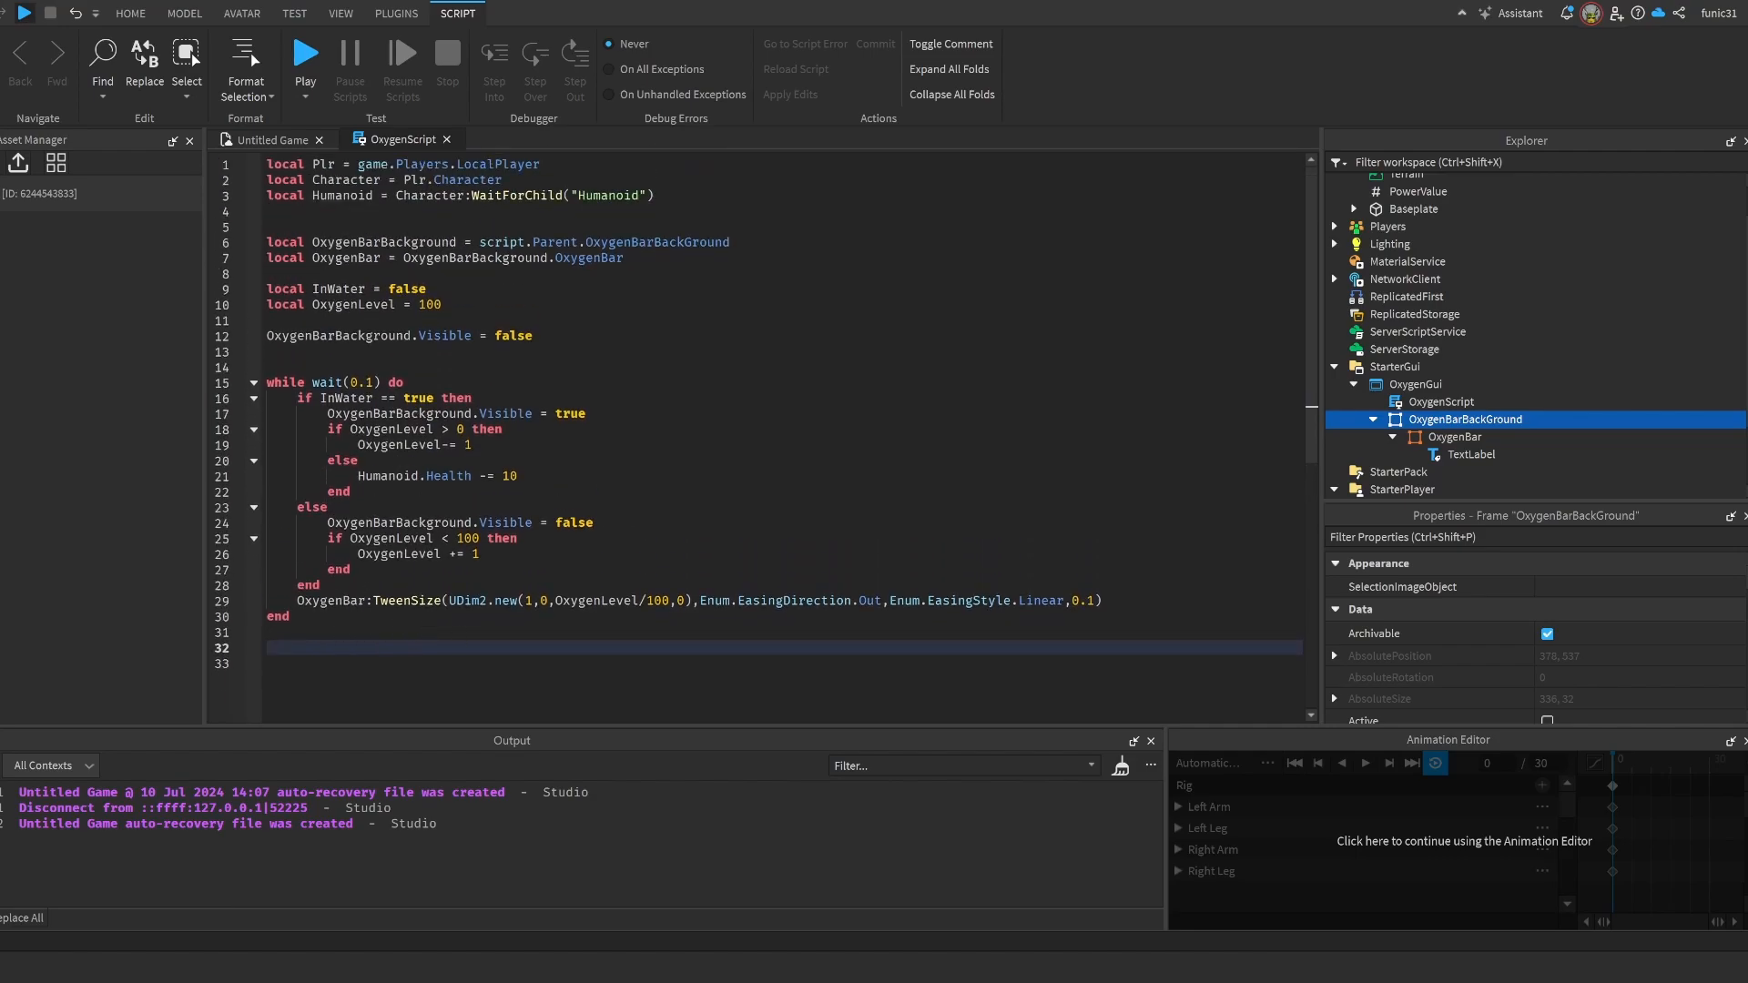
text(Humanoid-)
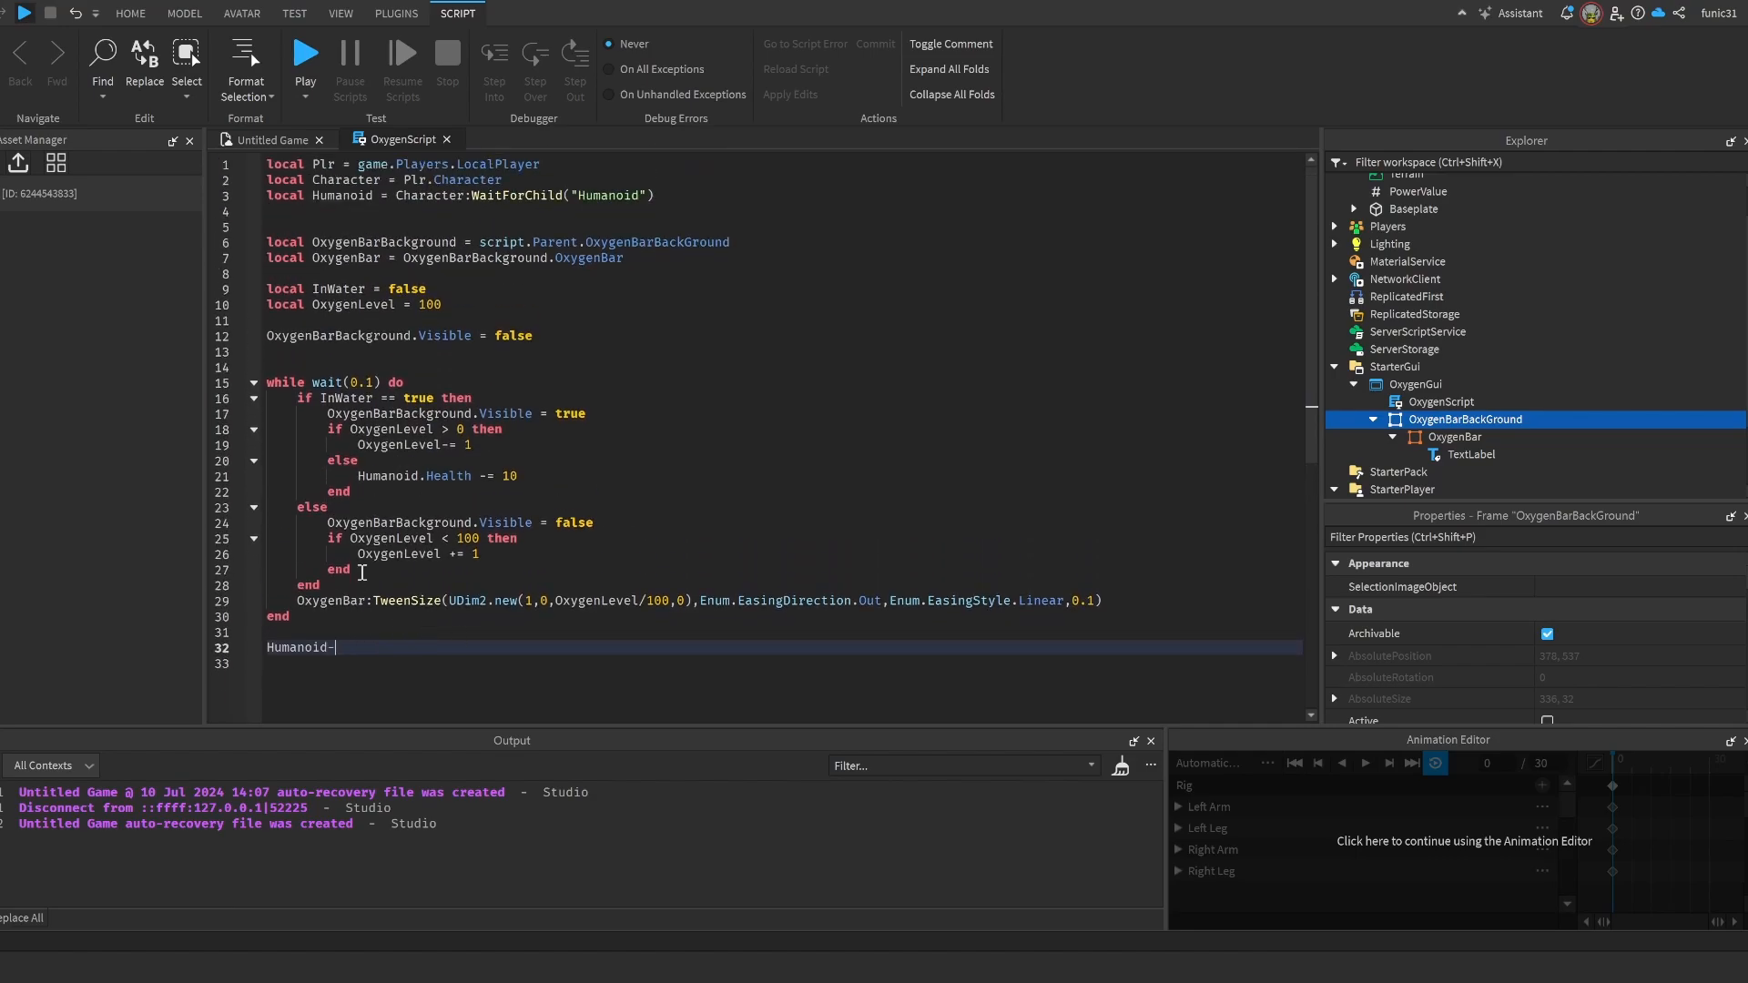
text(.StateChanged:Connect()
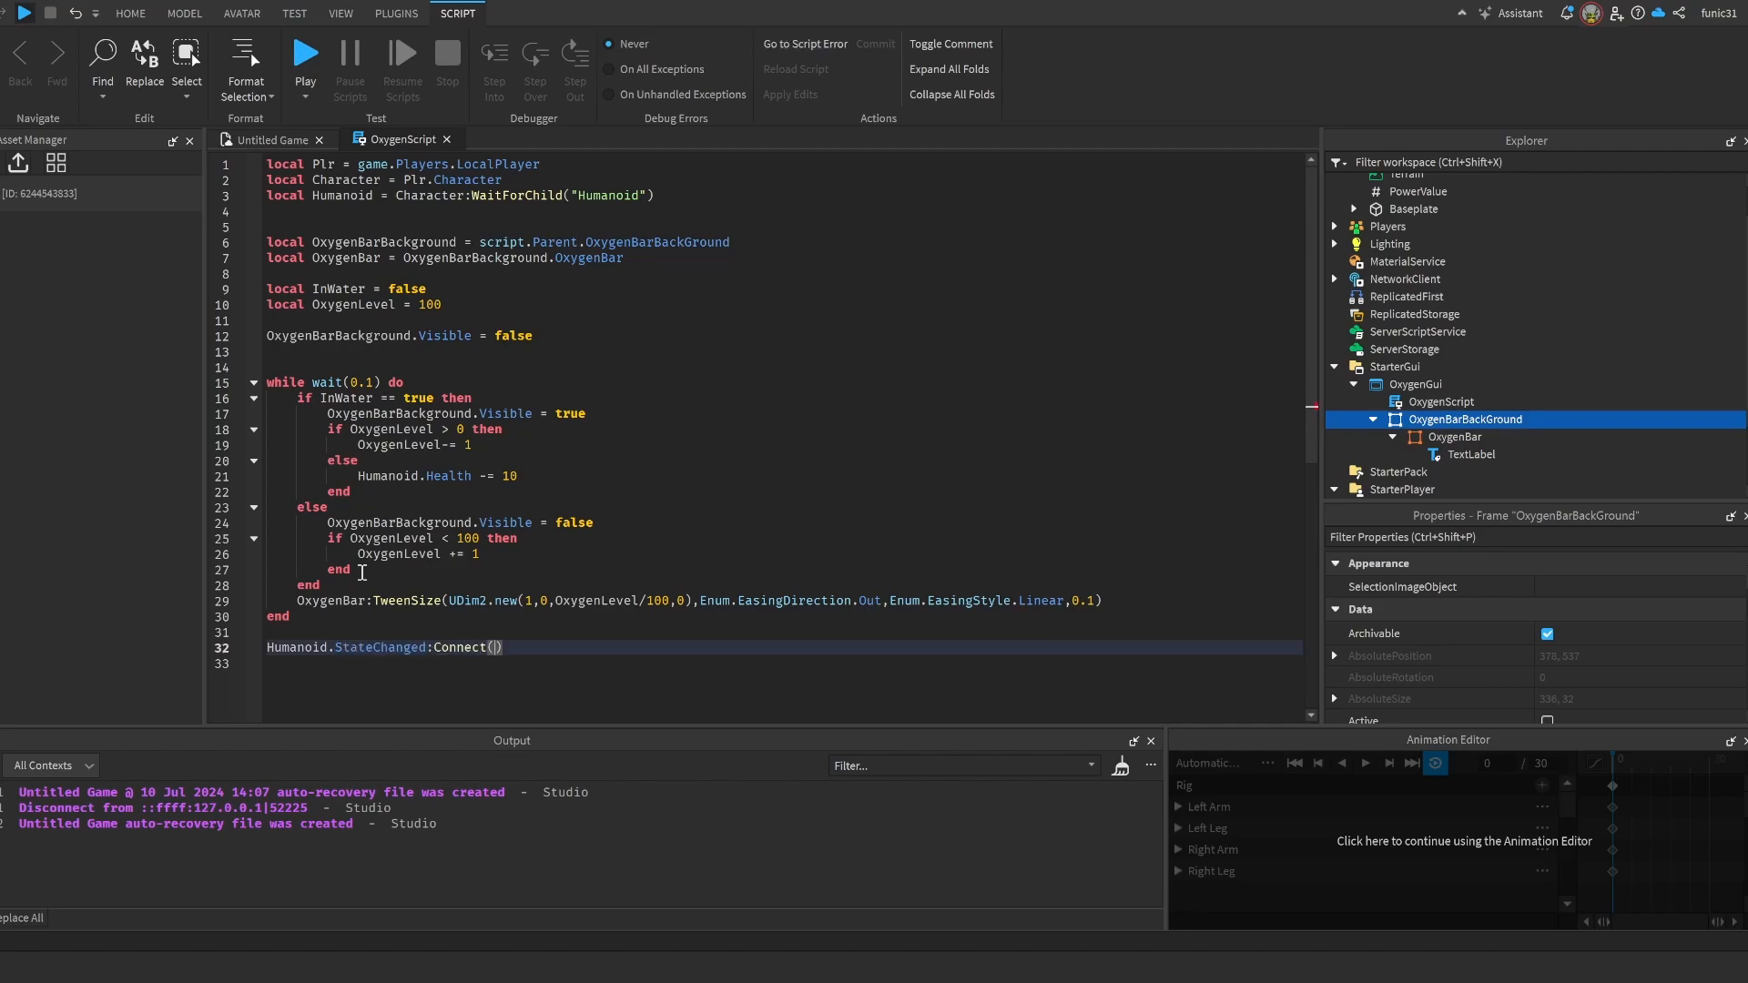
text(function(state))
click(783, 663)
text(if state == Enum.)
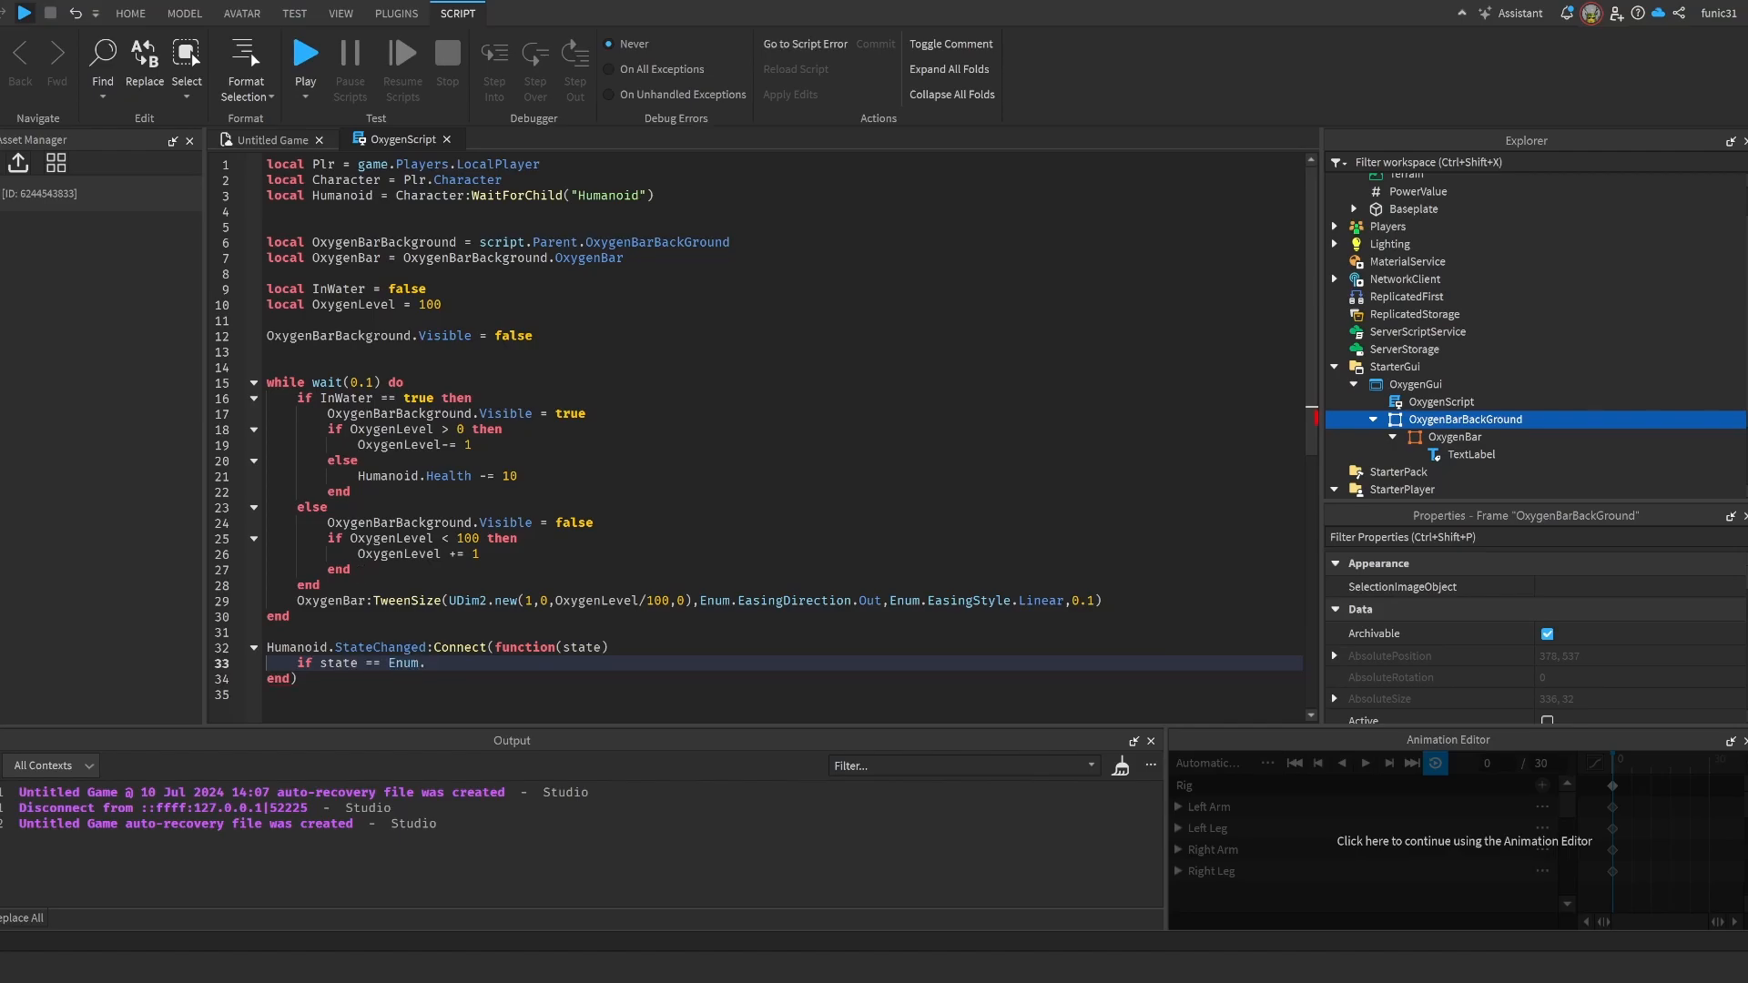
text(HumanoidStateType.swimming then)
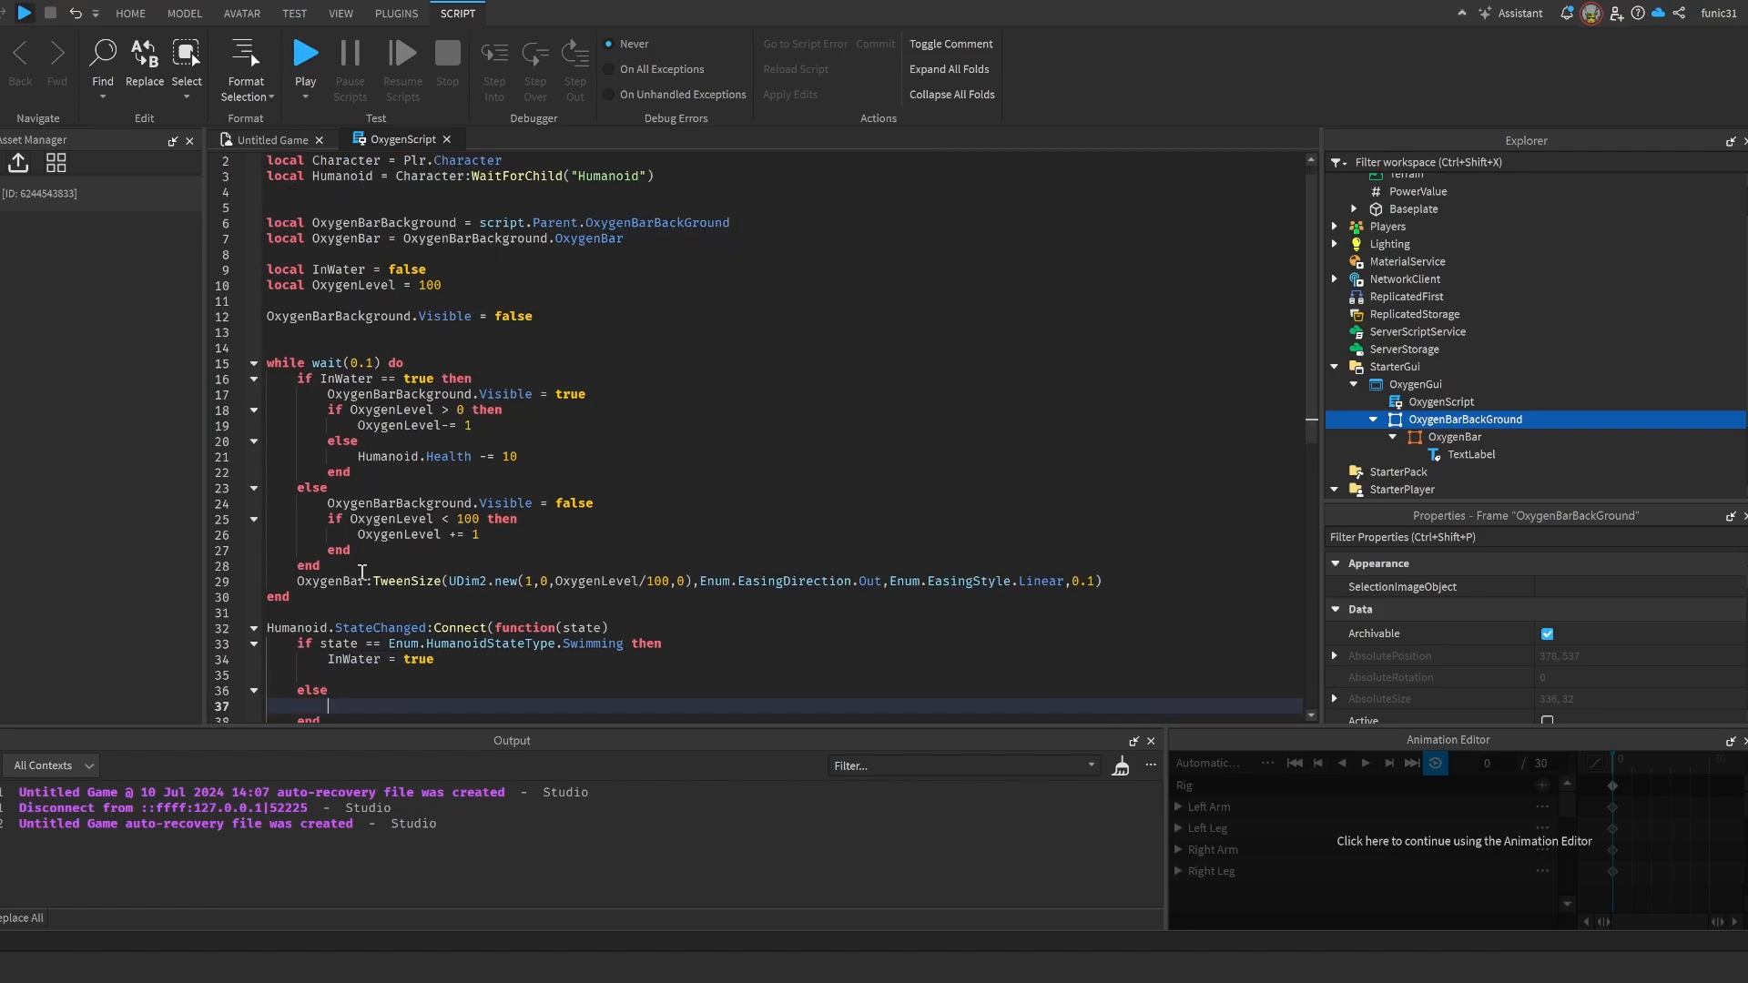
text(InWater = false)
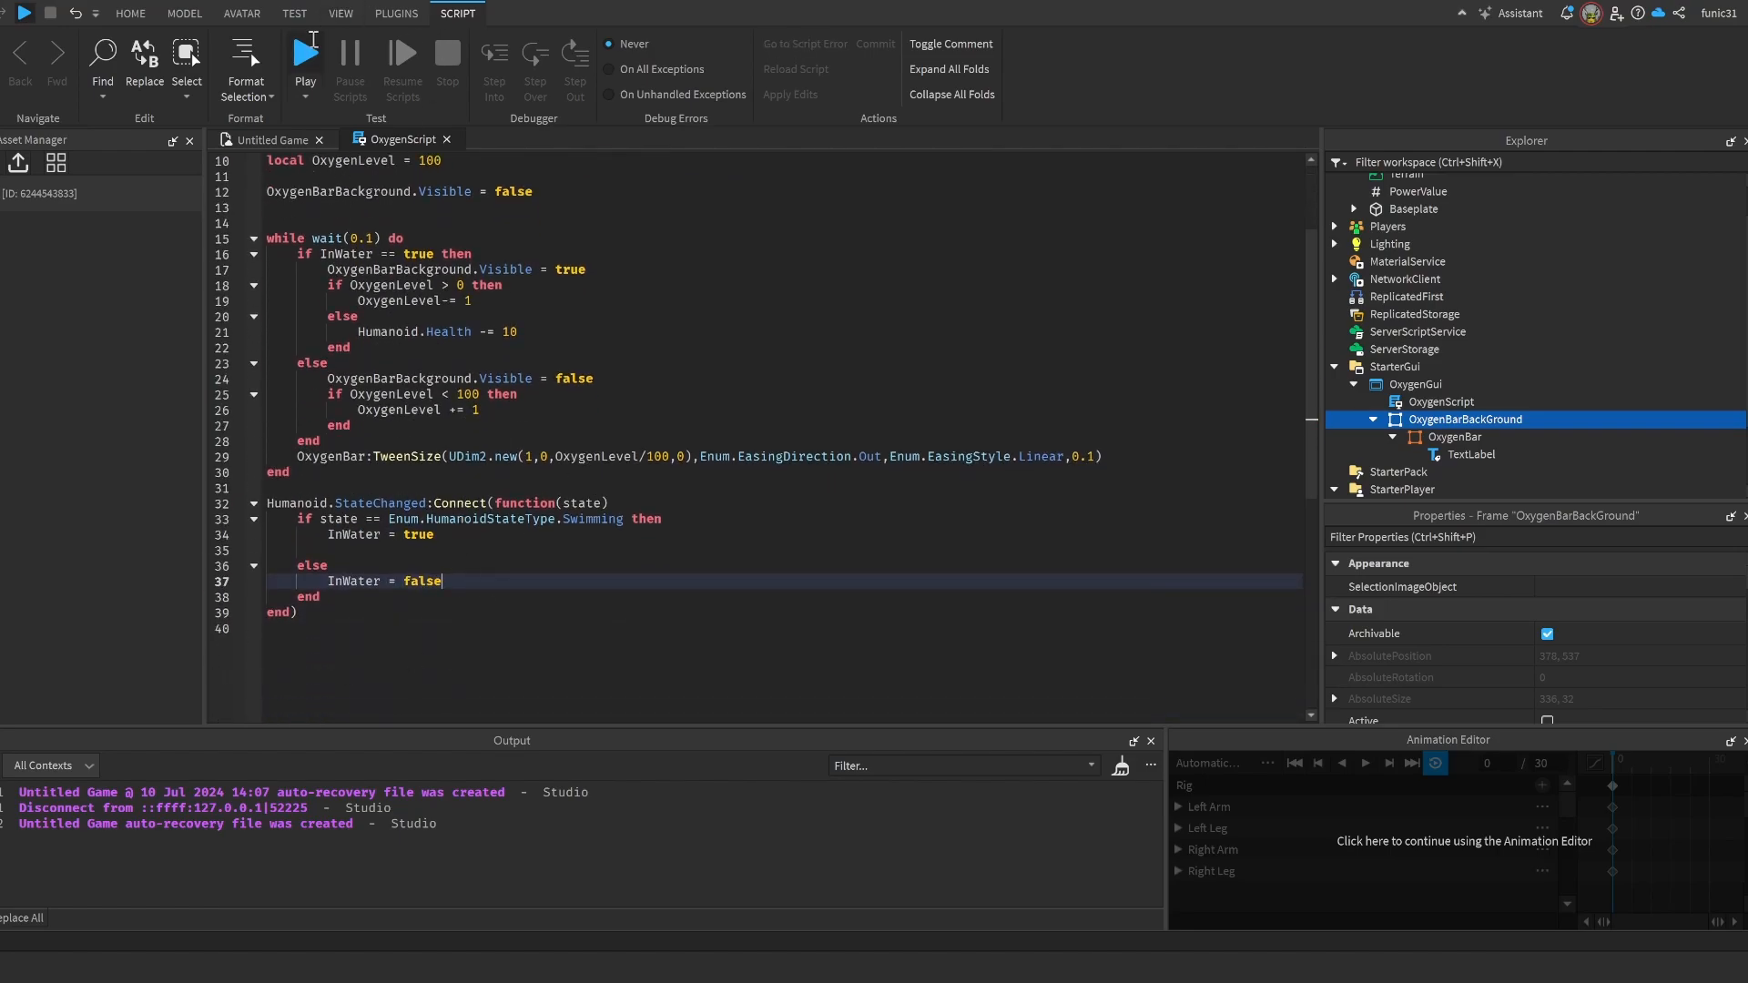
- Test swim detection, then make the handler take OldState, NewState and compare NewState to Swimming
click(306, 53)
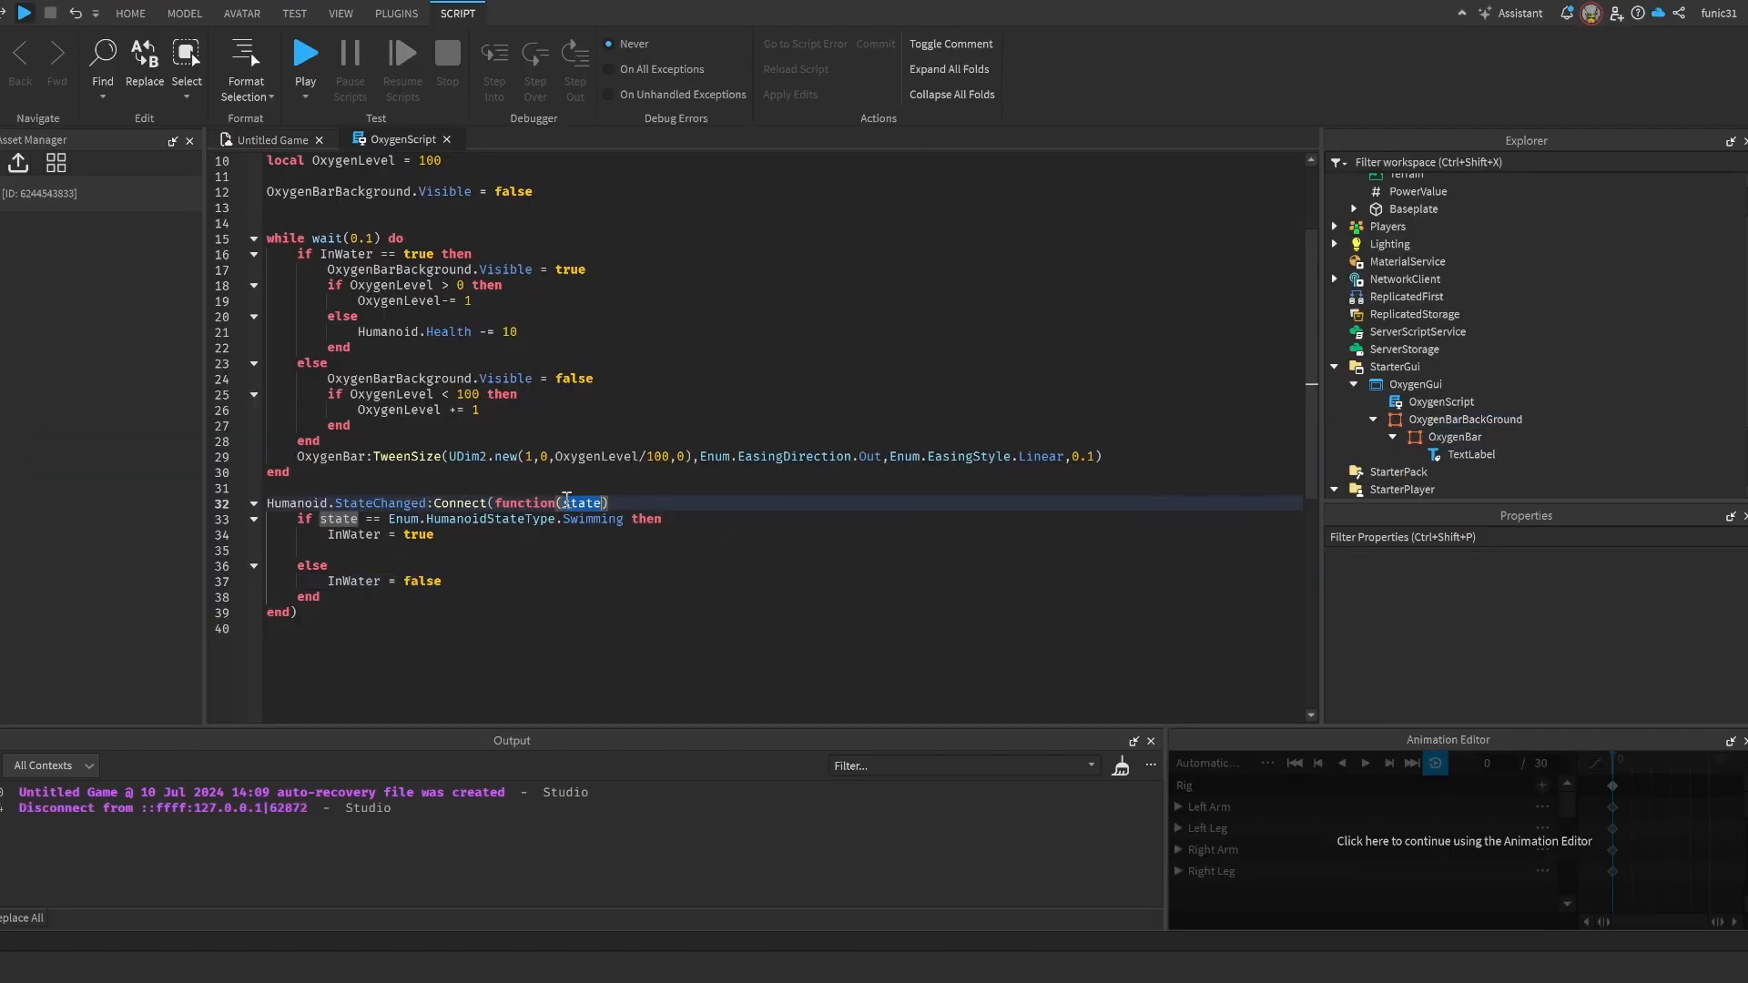
text(oldState,)
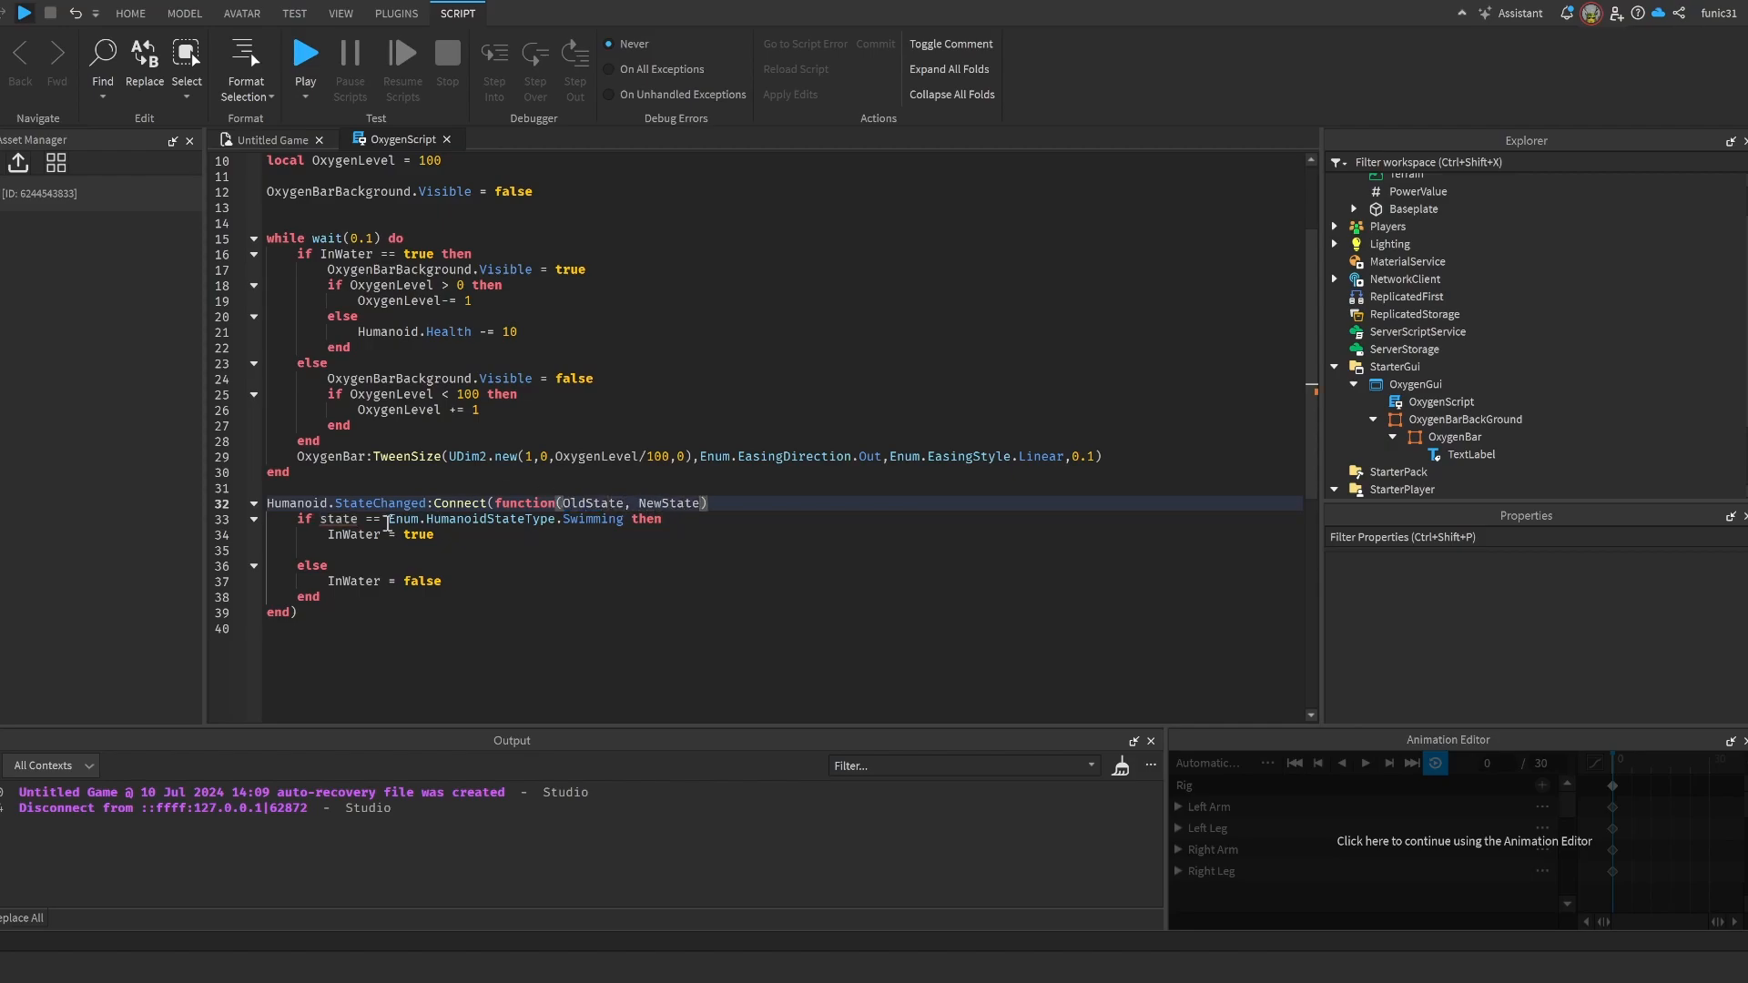
text(NewState)
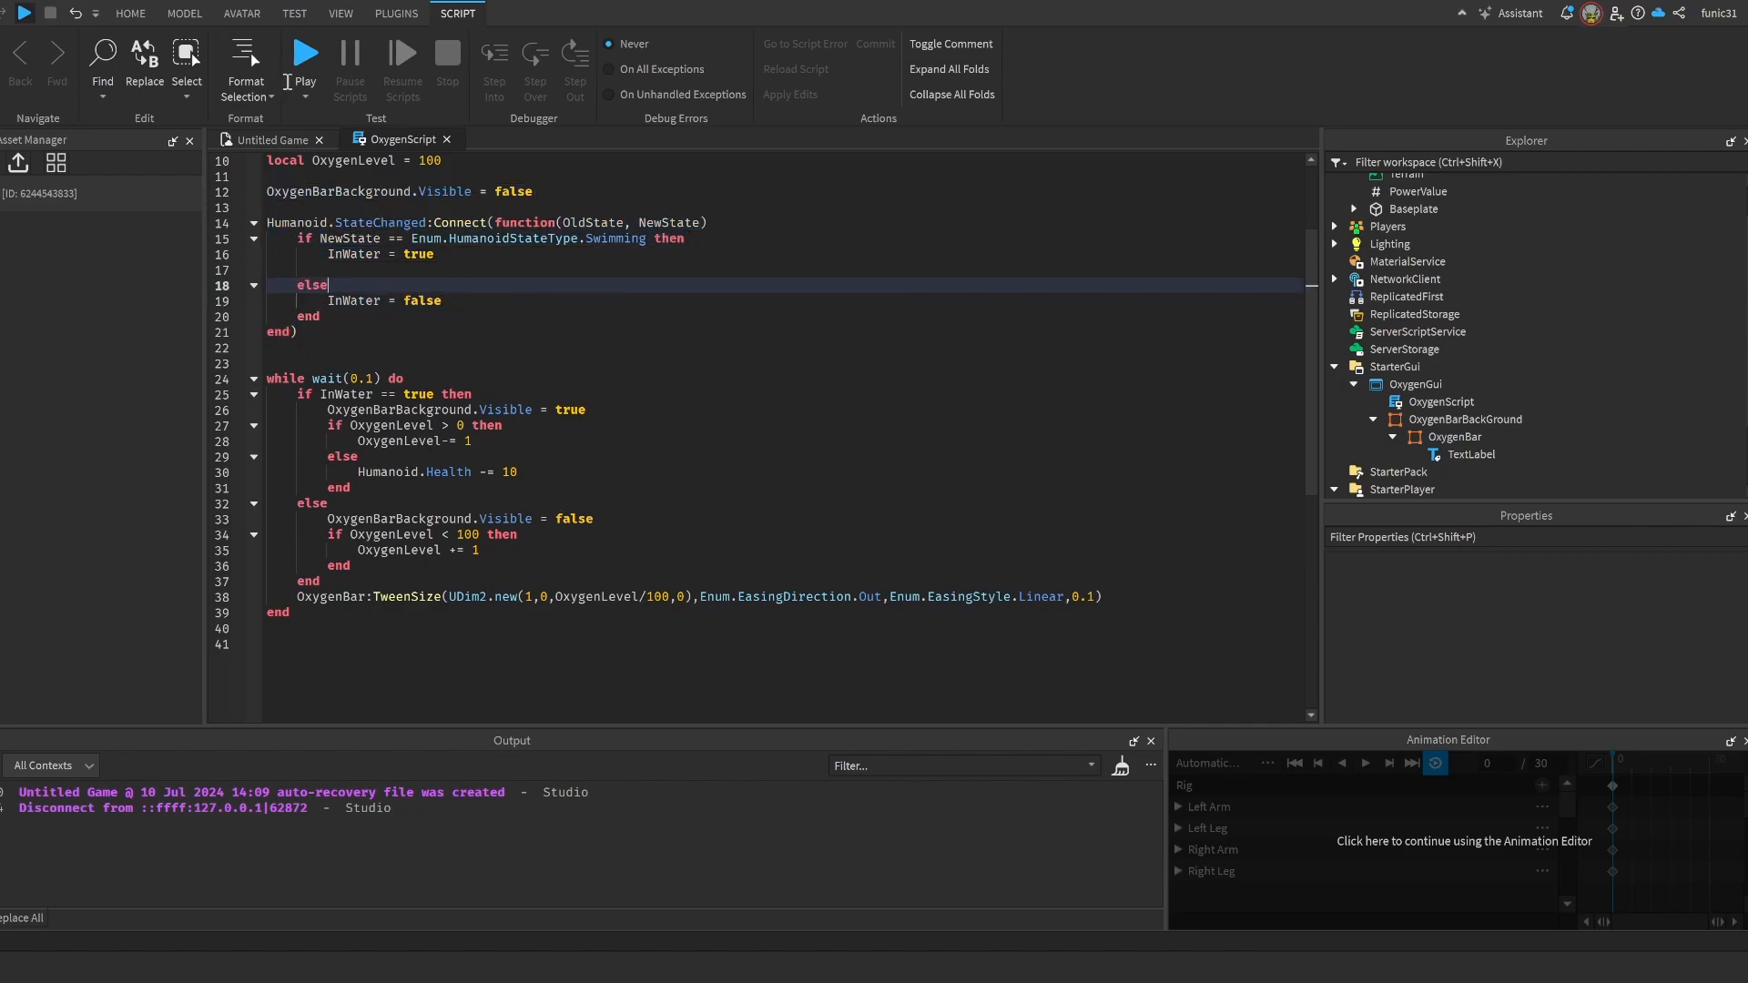
- Test again, then move OxygenLevel/100 to the UDim2 X scale argument with the rest set to 0
click(304, 51)
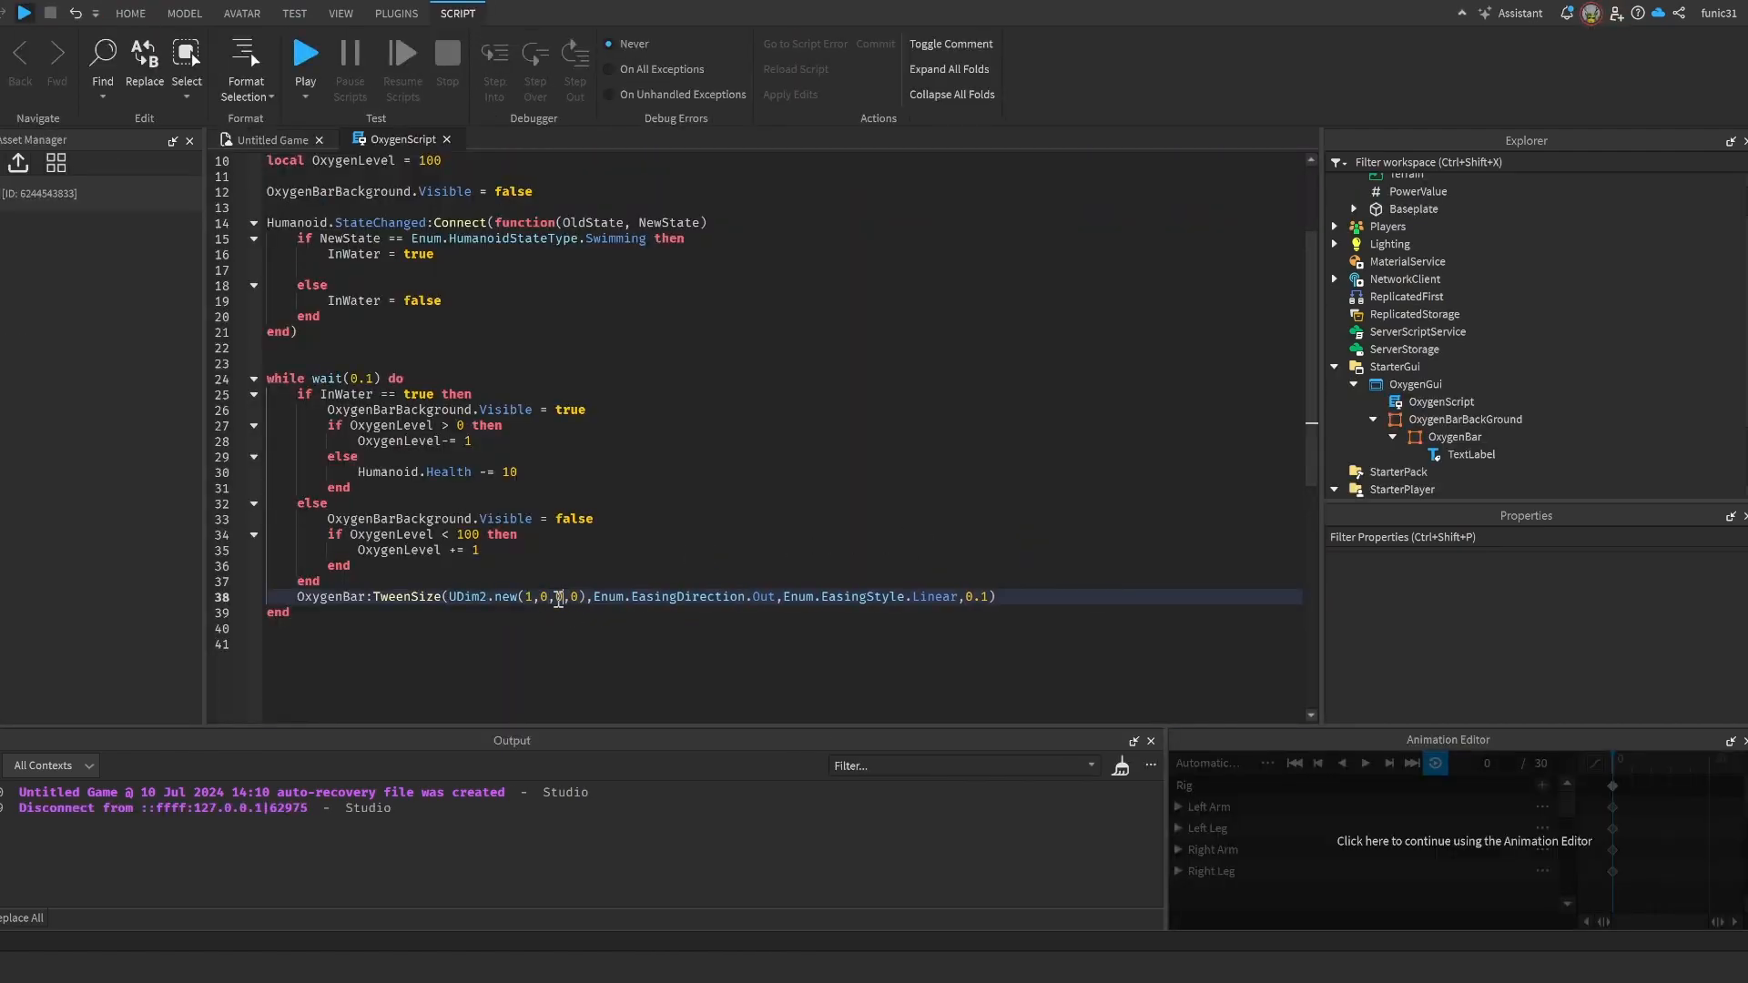
text(OxygenLevel/100)
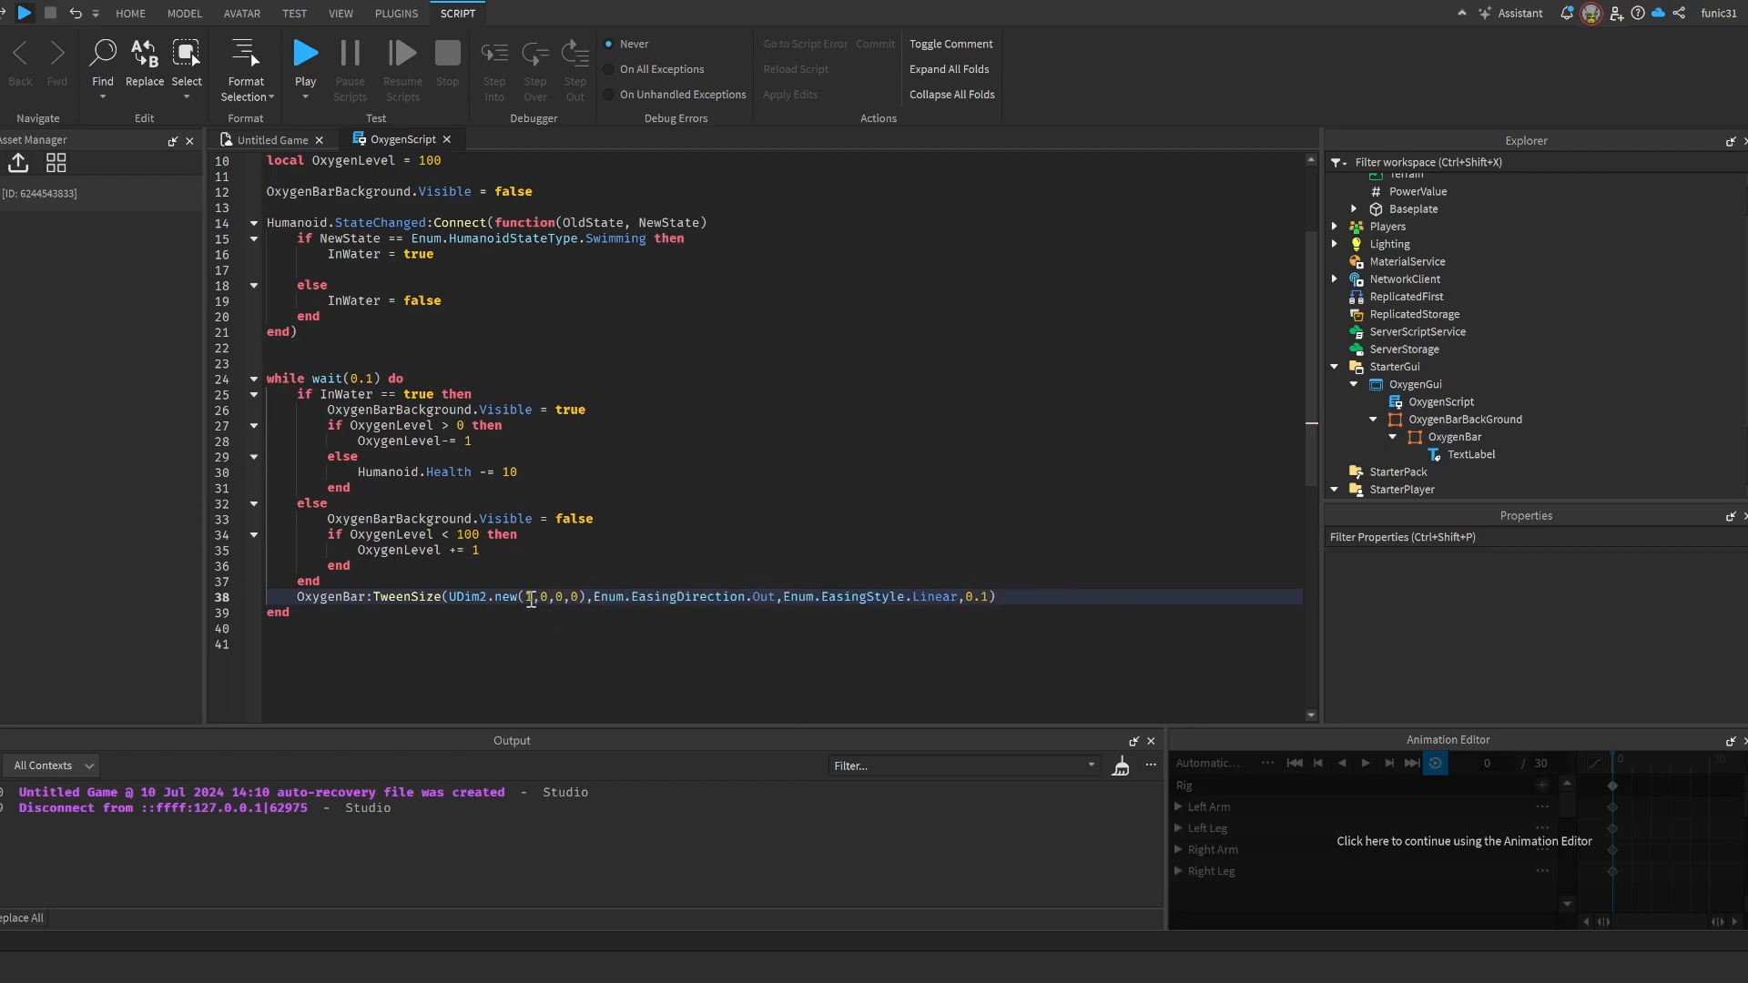
text(OxygenLevel/100)
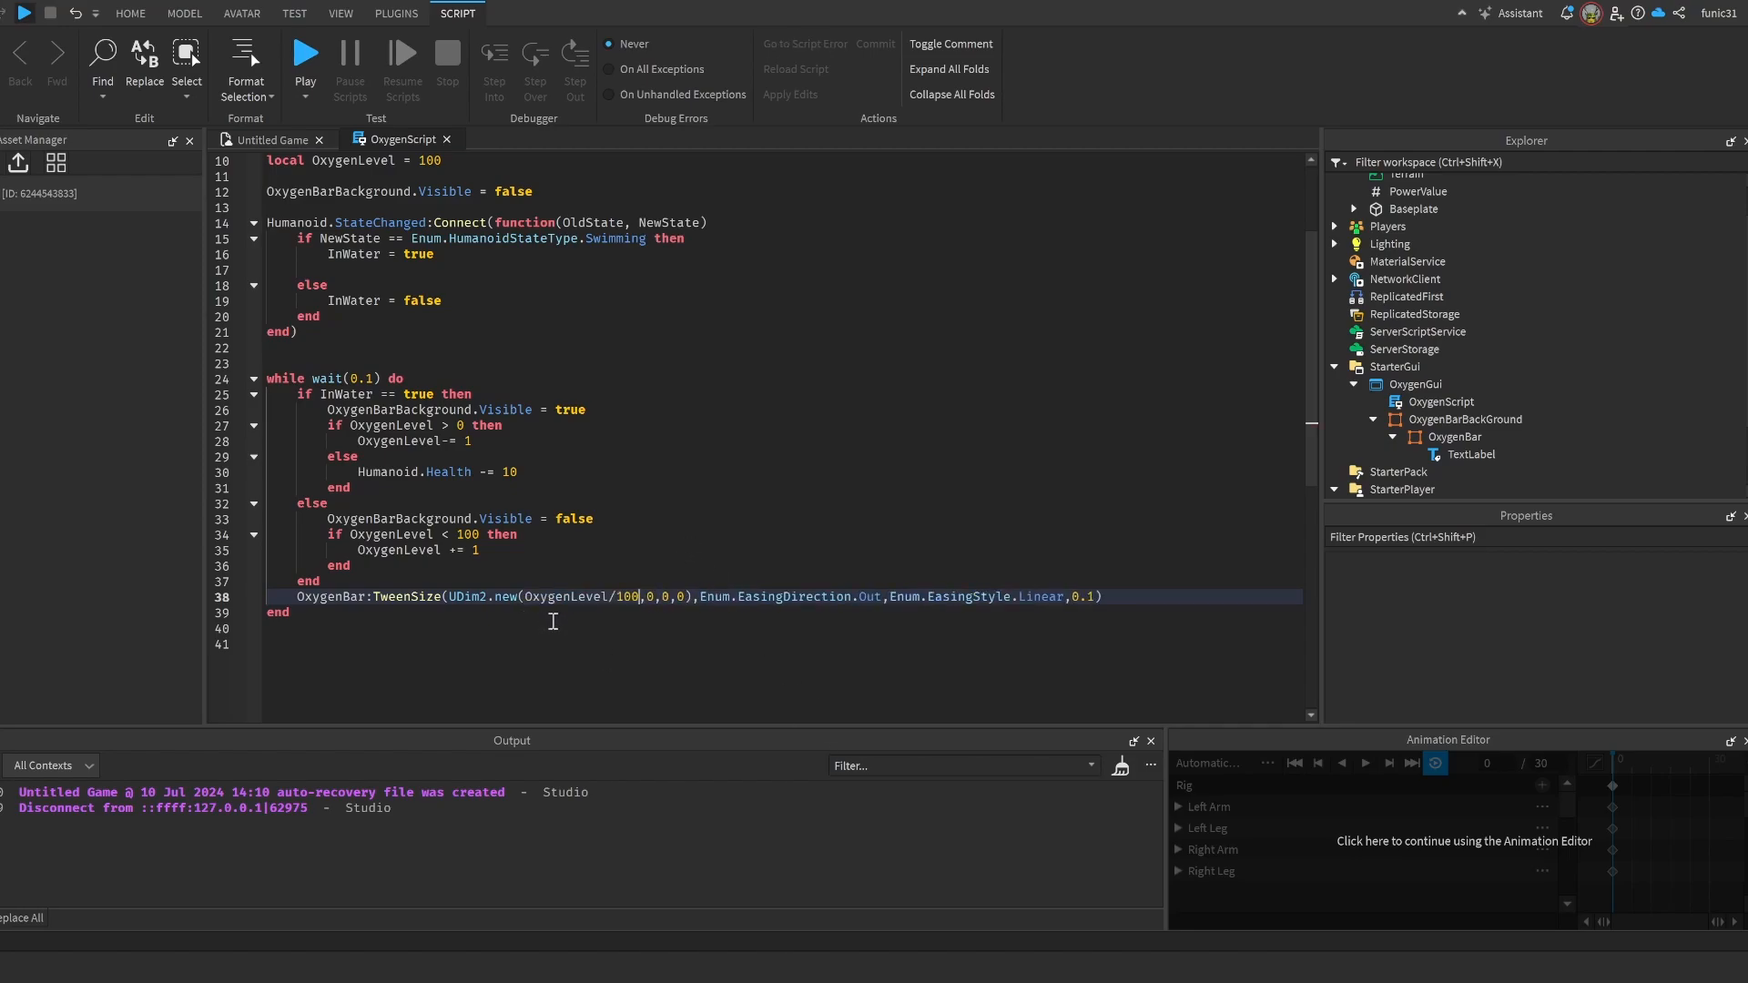